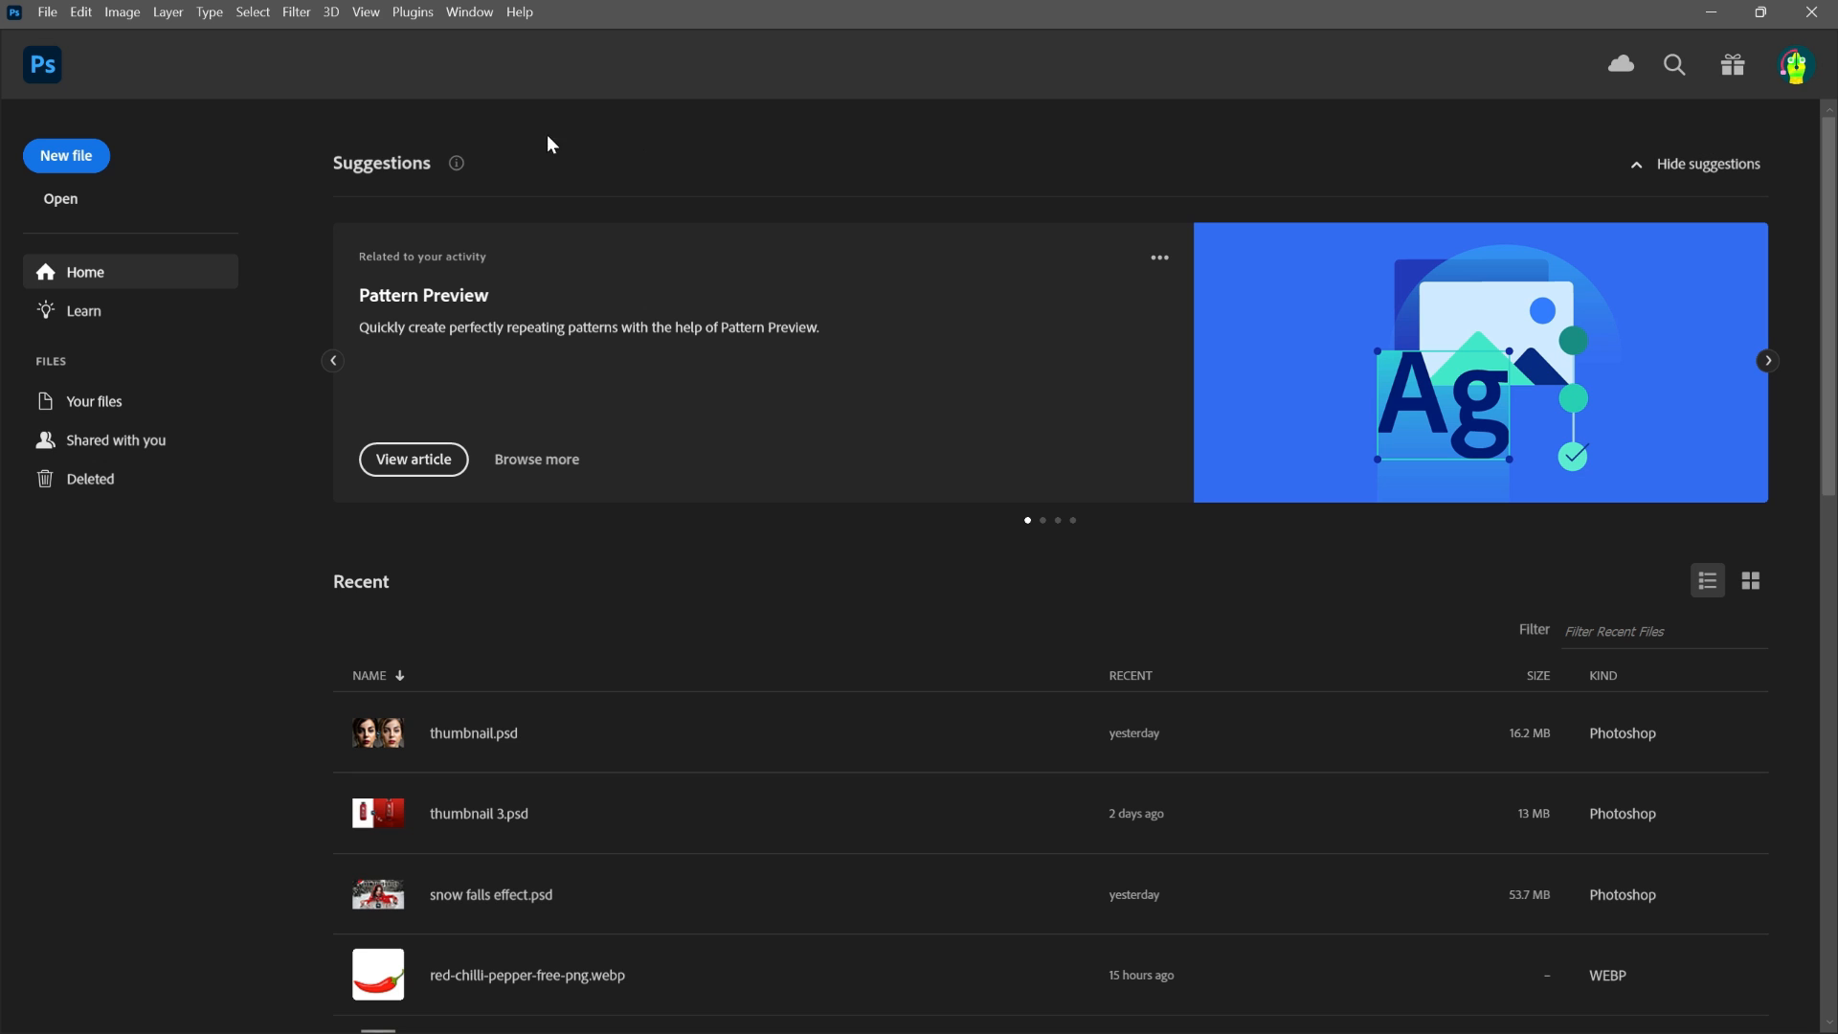
- Create a new 2000 x 2000 px, 72 ppi document from the preset
left_click(66, 155)
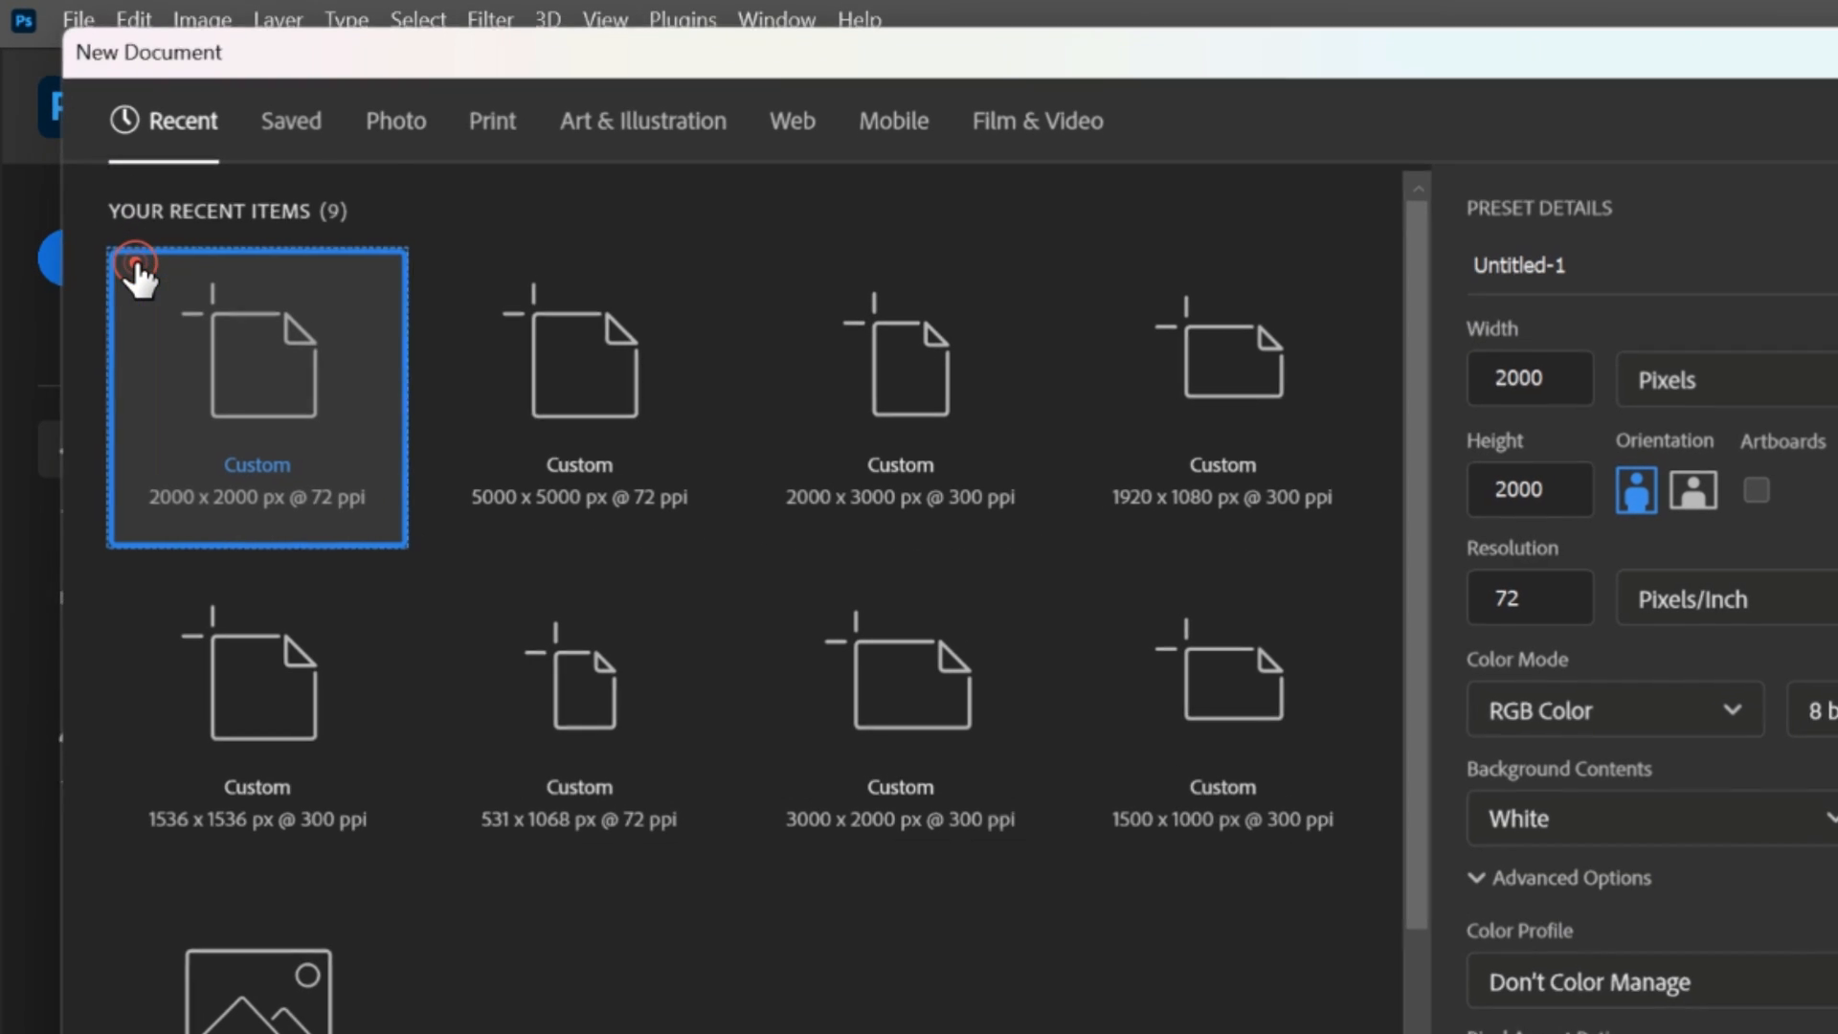
mouse_move(276, 416)
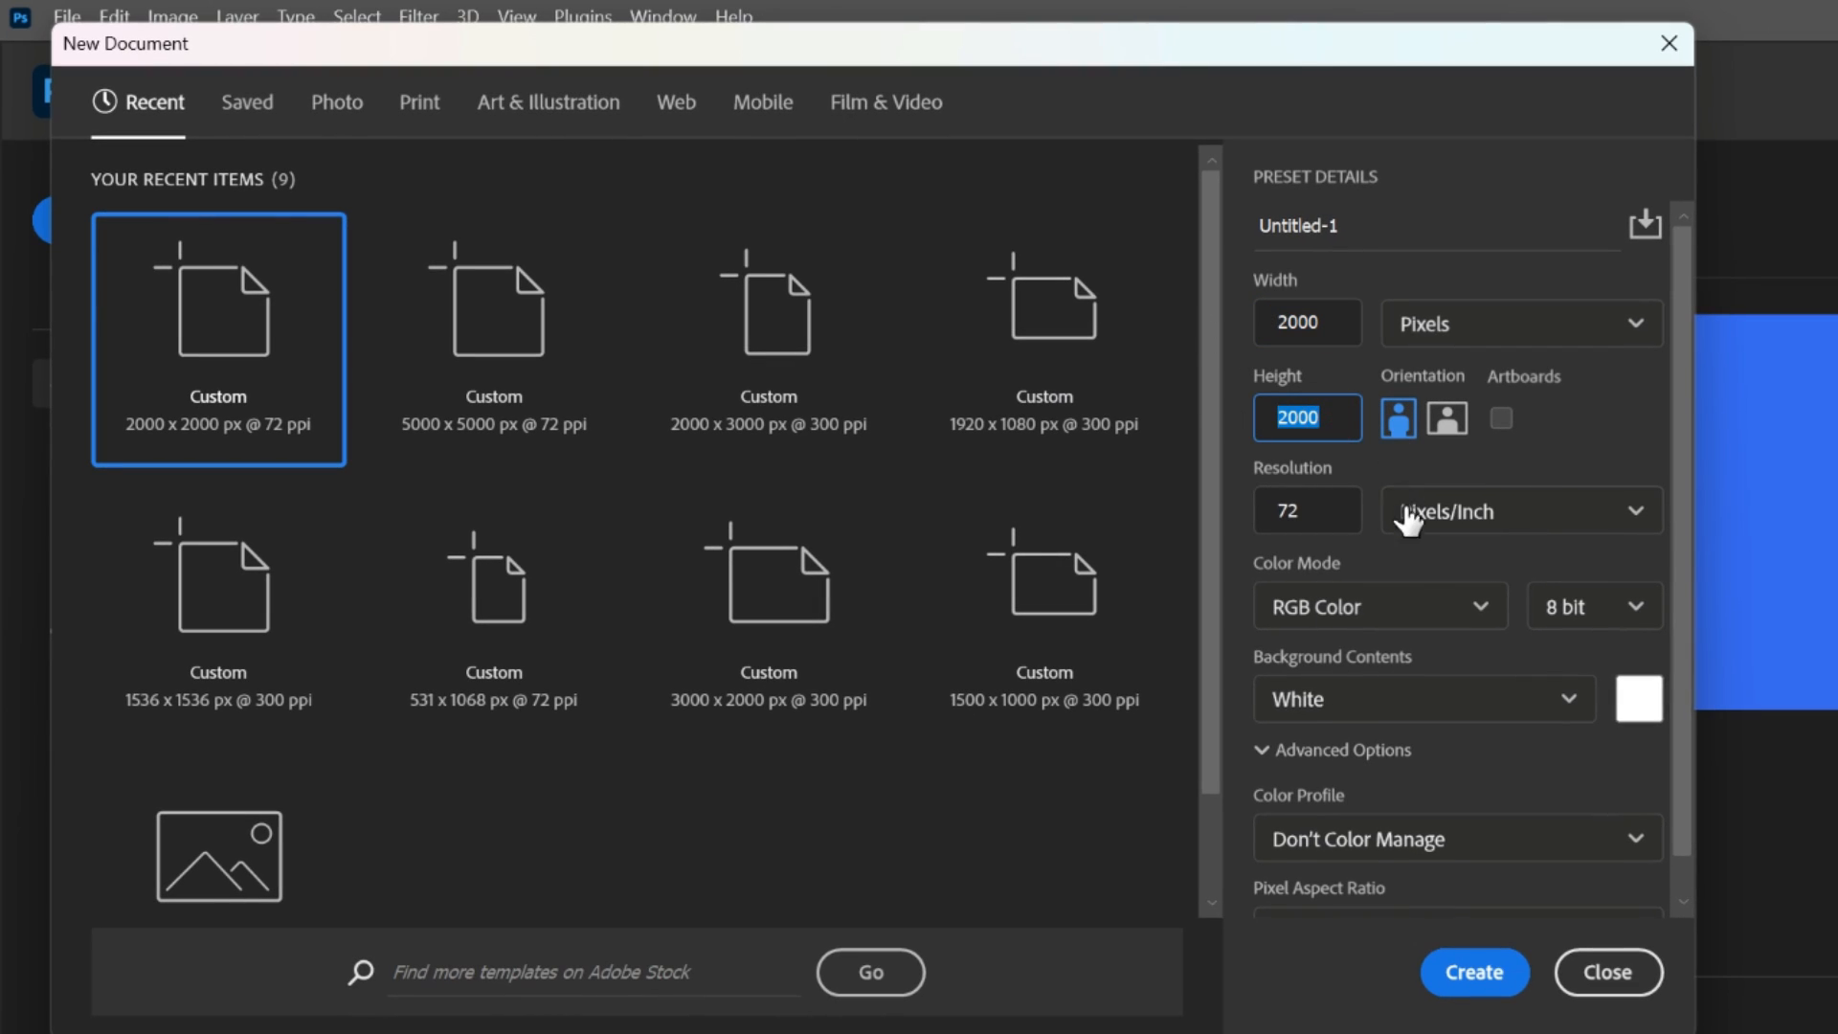
left_click(1472, 972)
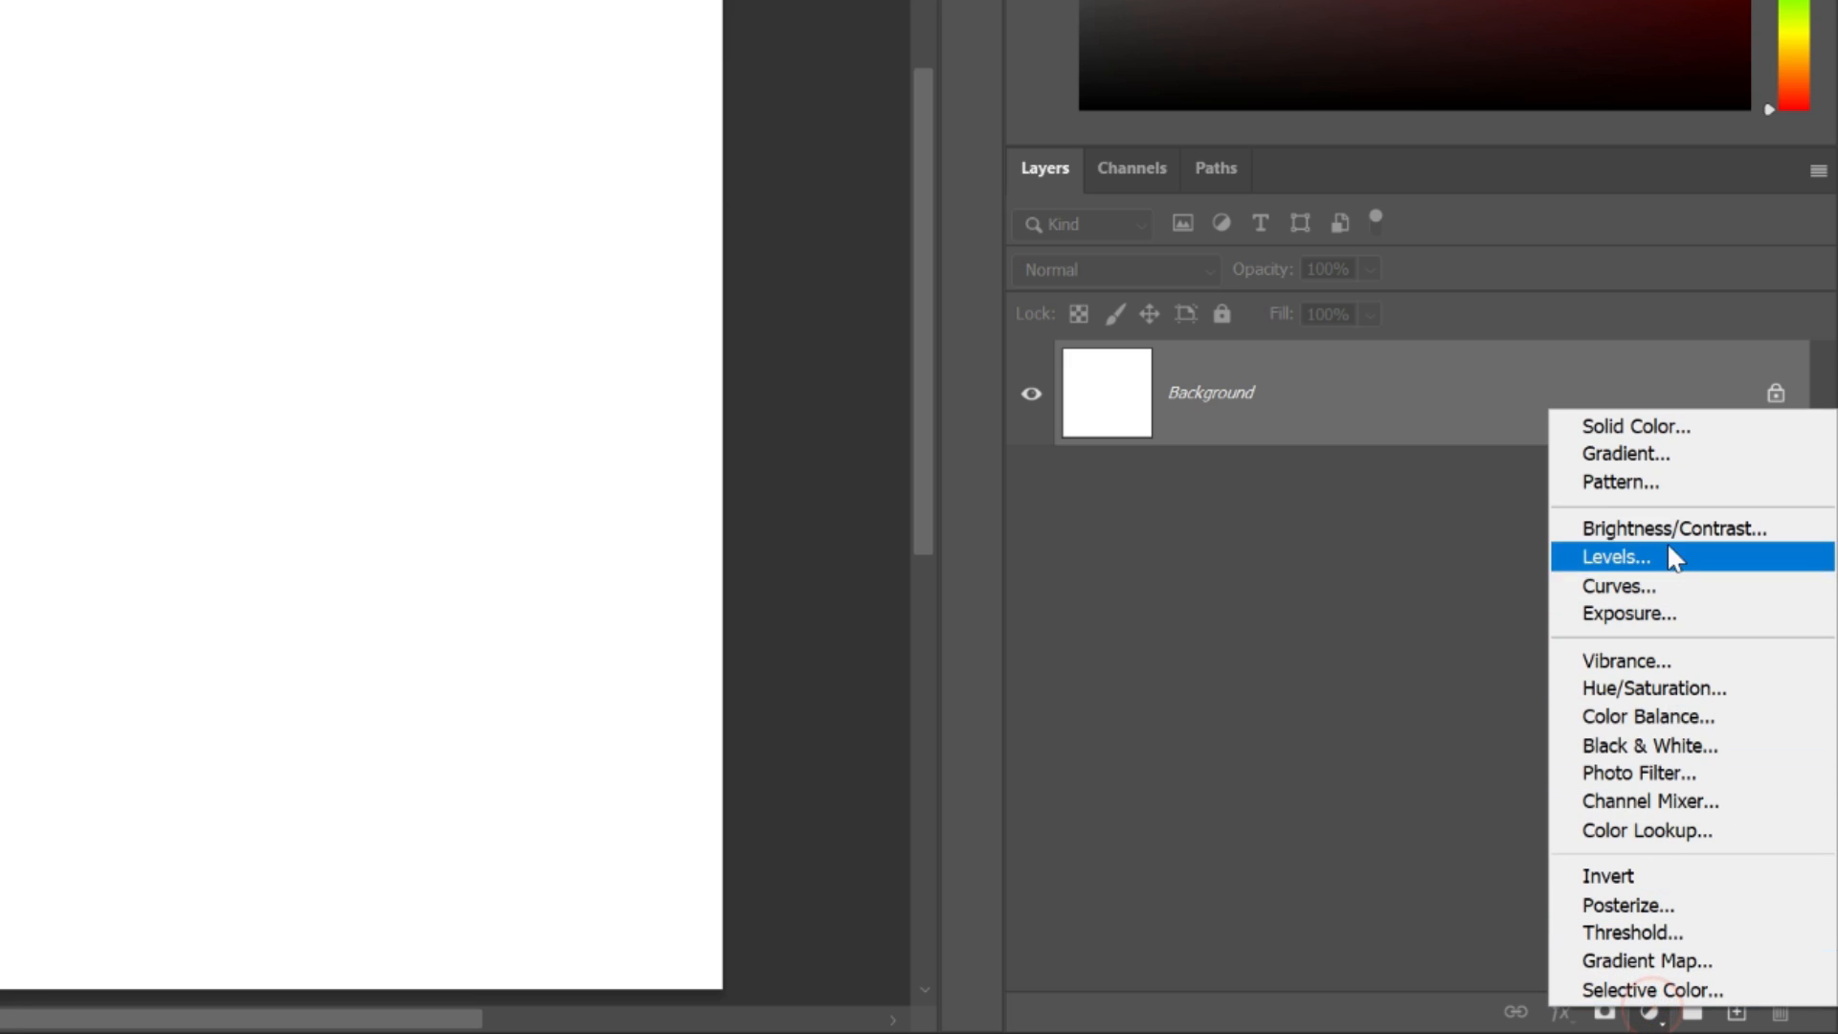
- Add a black Solid Color fill layer, Color Fill 1, over the white background
left_click(1634, 425)
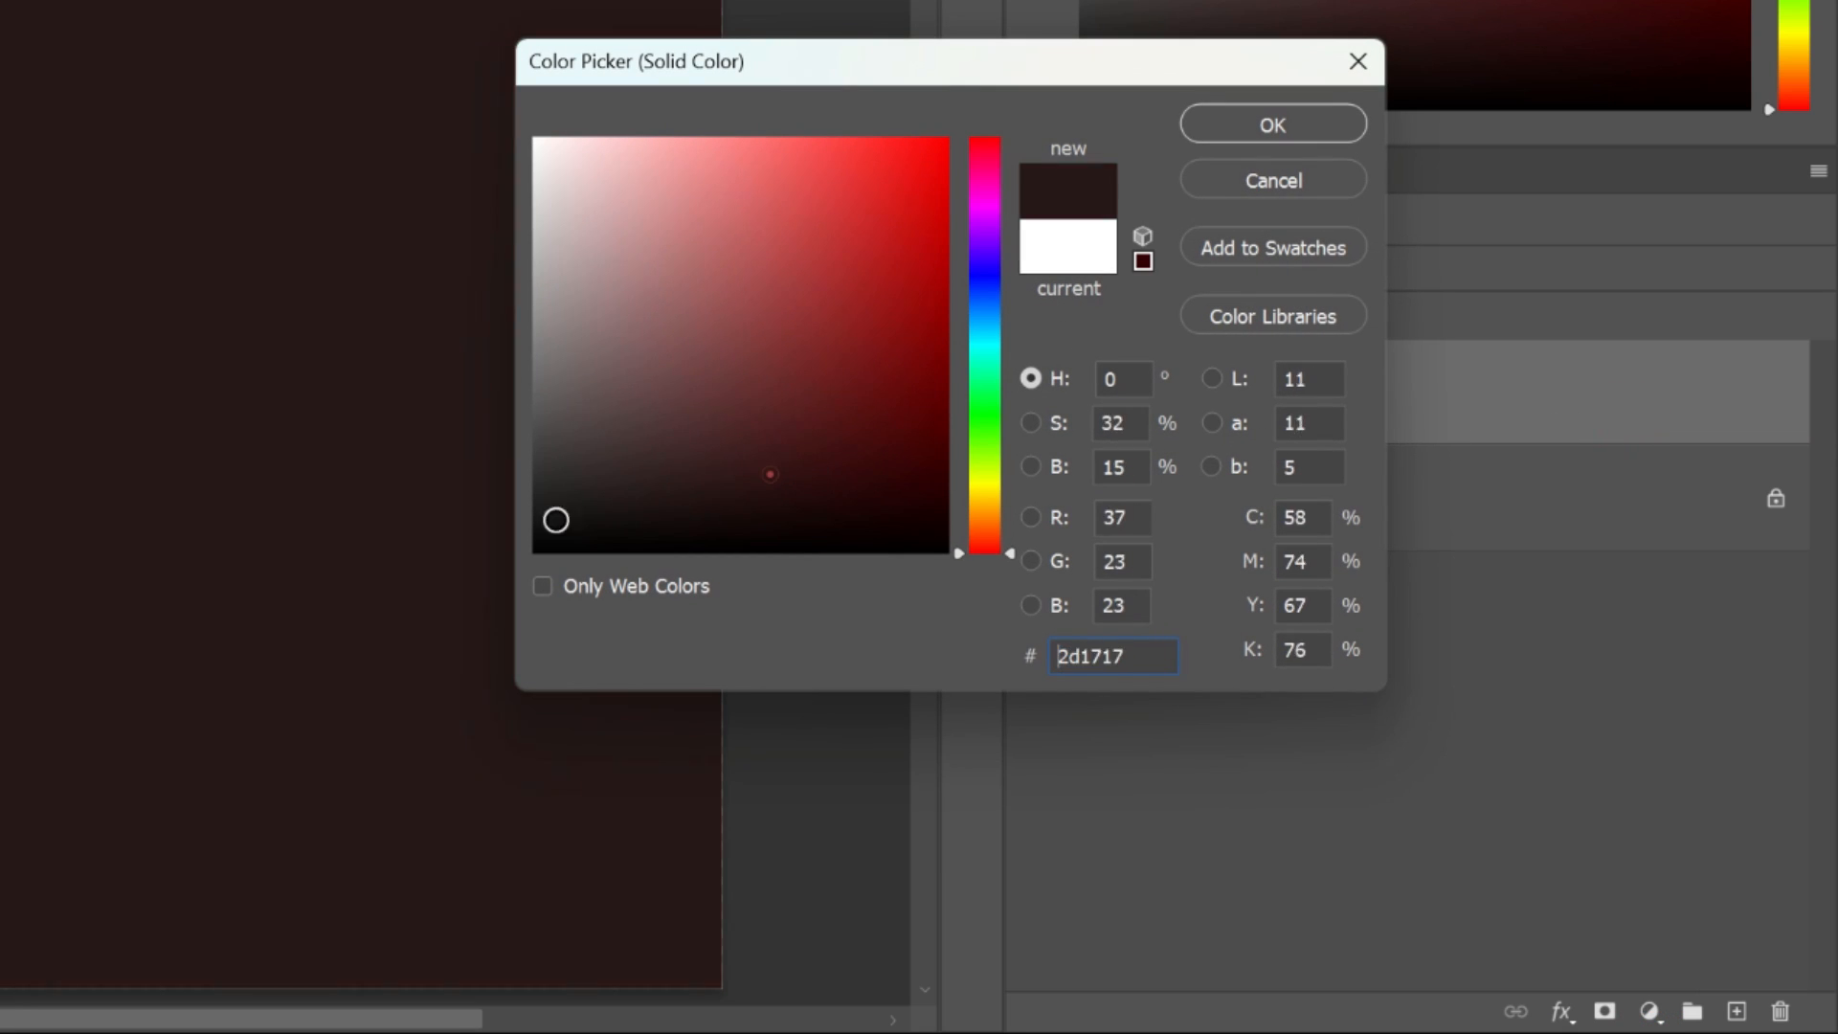
left_click(1270, 124)
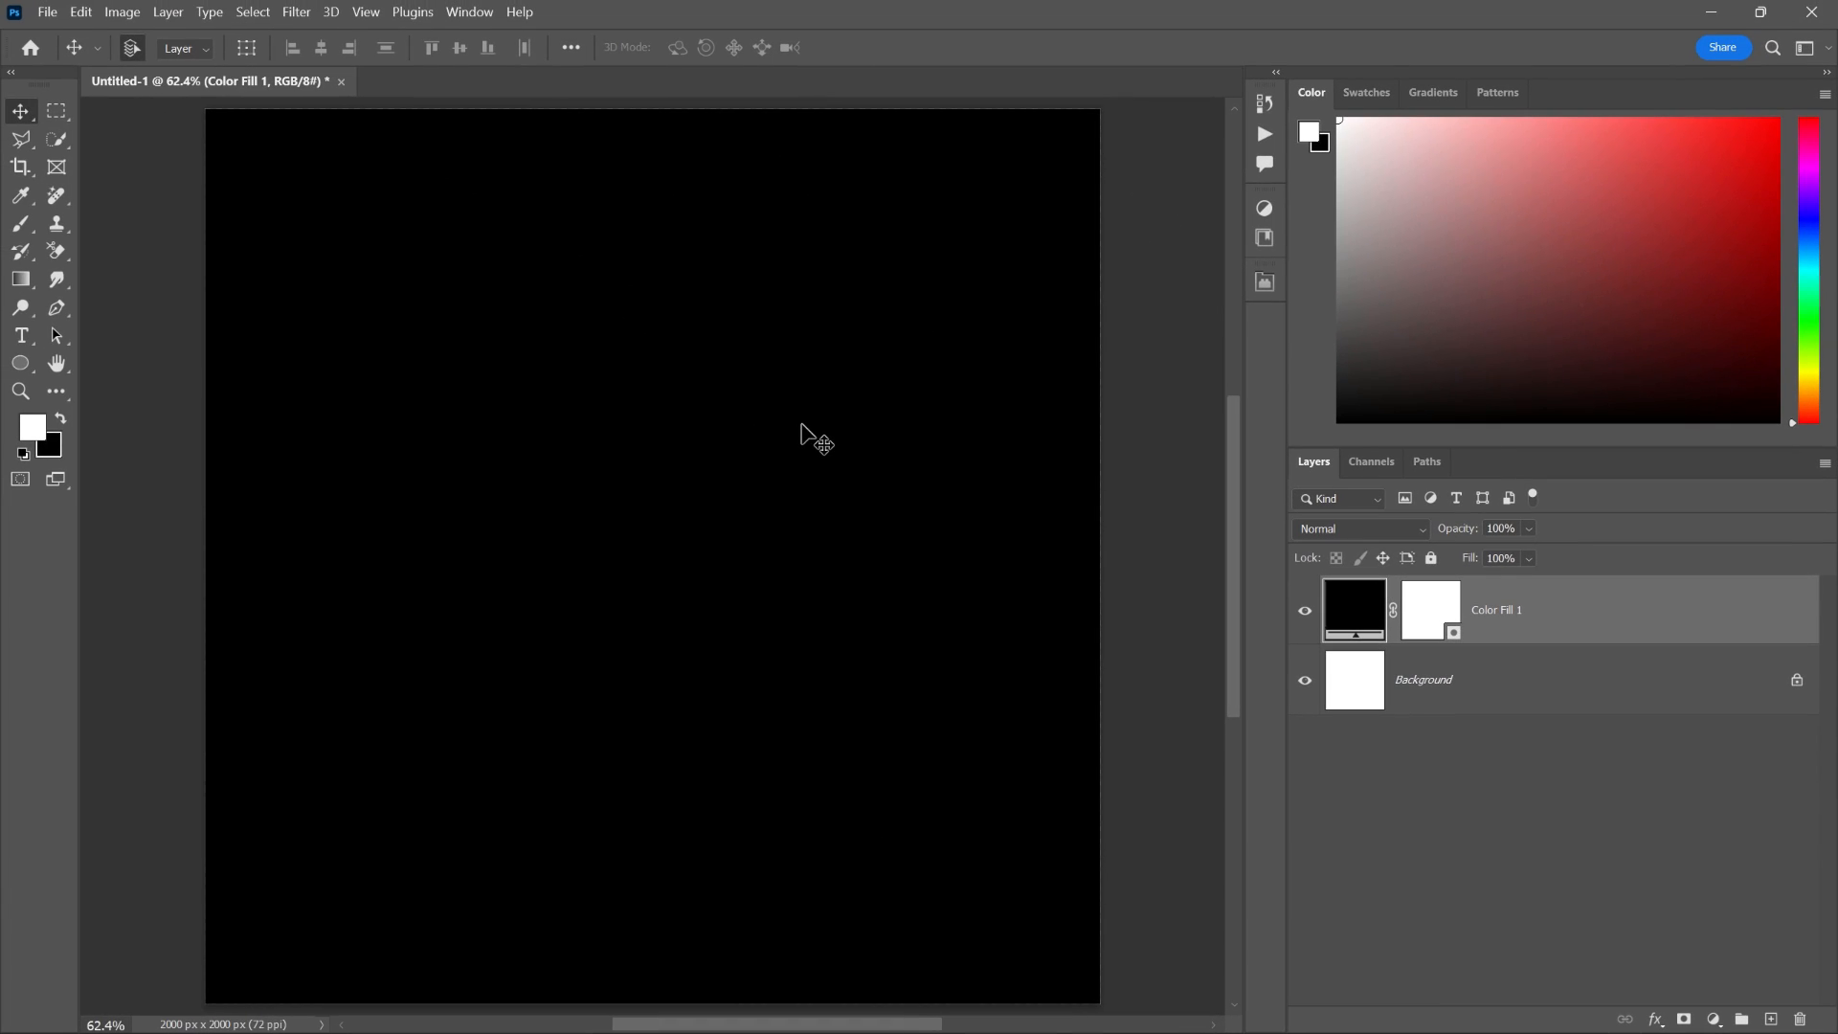
left_click(20, 362)
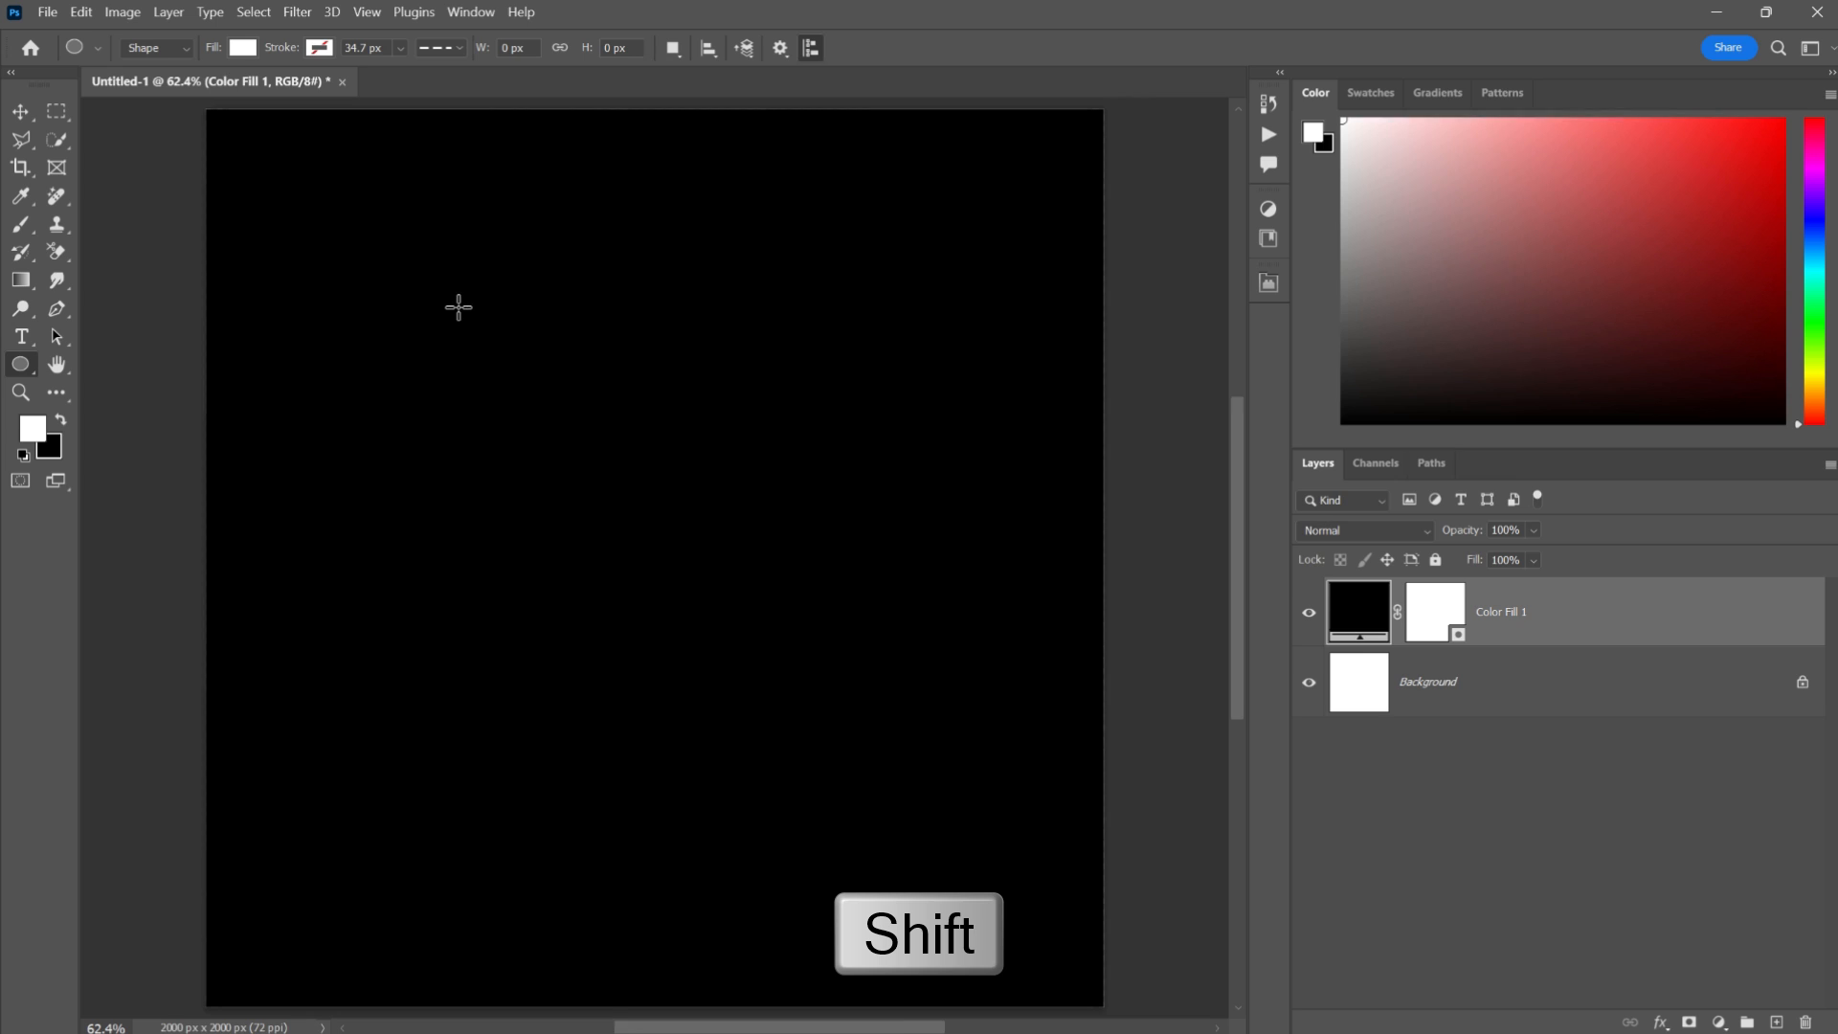
- Draw a white circle, Ellipse 1, about 1114 px wide in the upper middle
left_click_drag(457, 307, 677, 583)
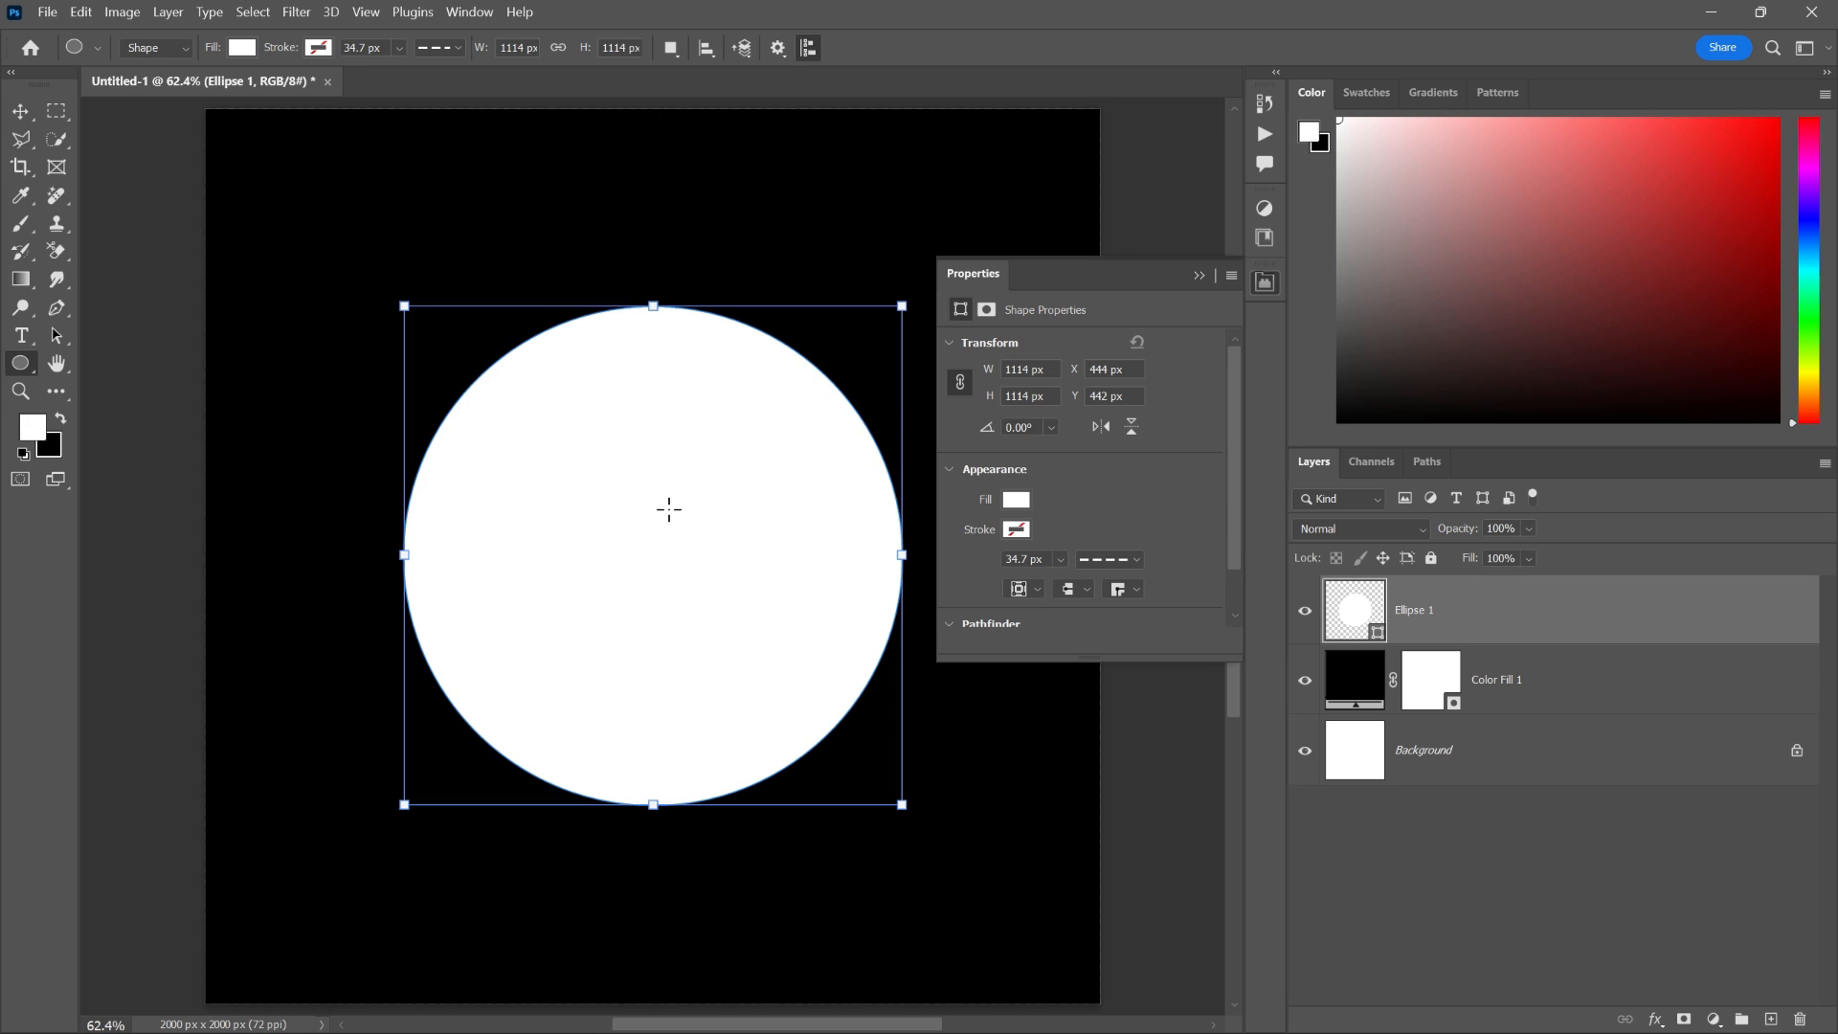
left_click(1500, 679)
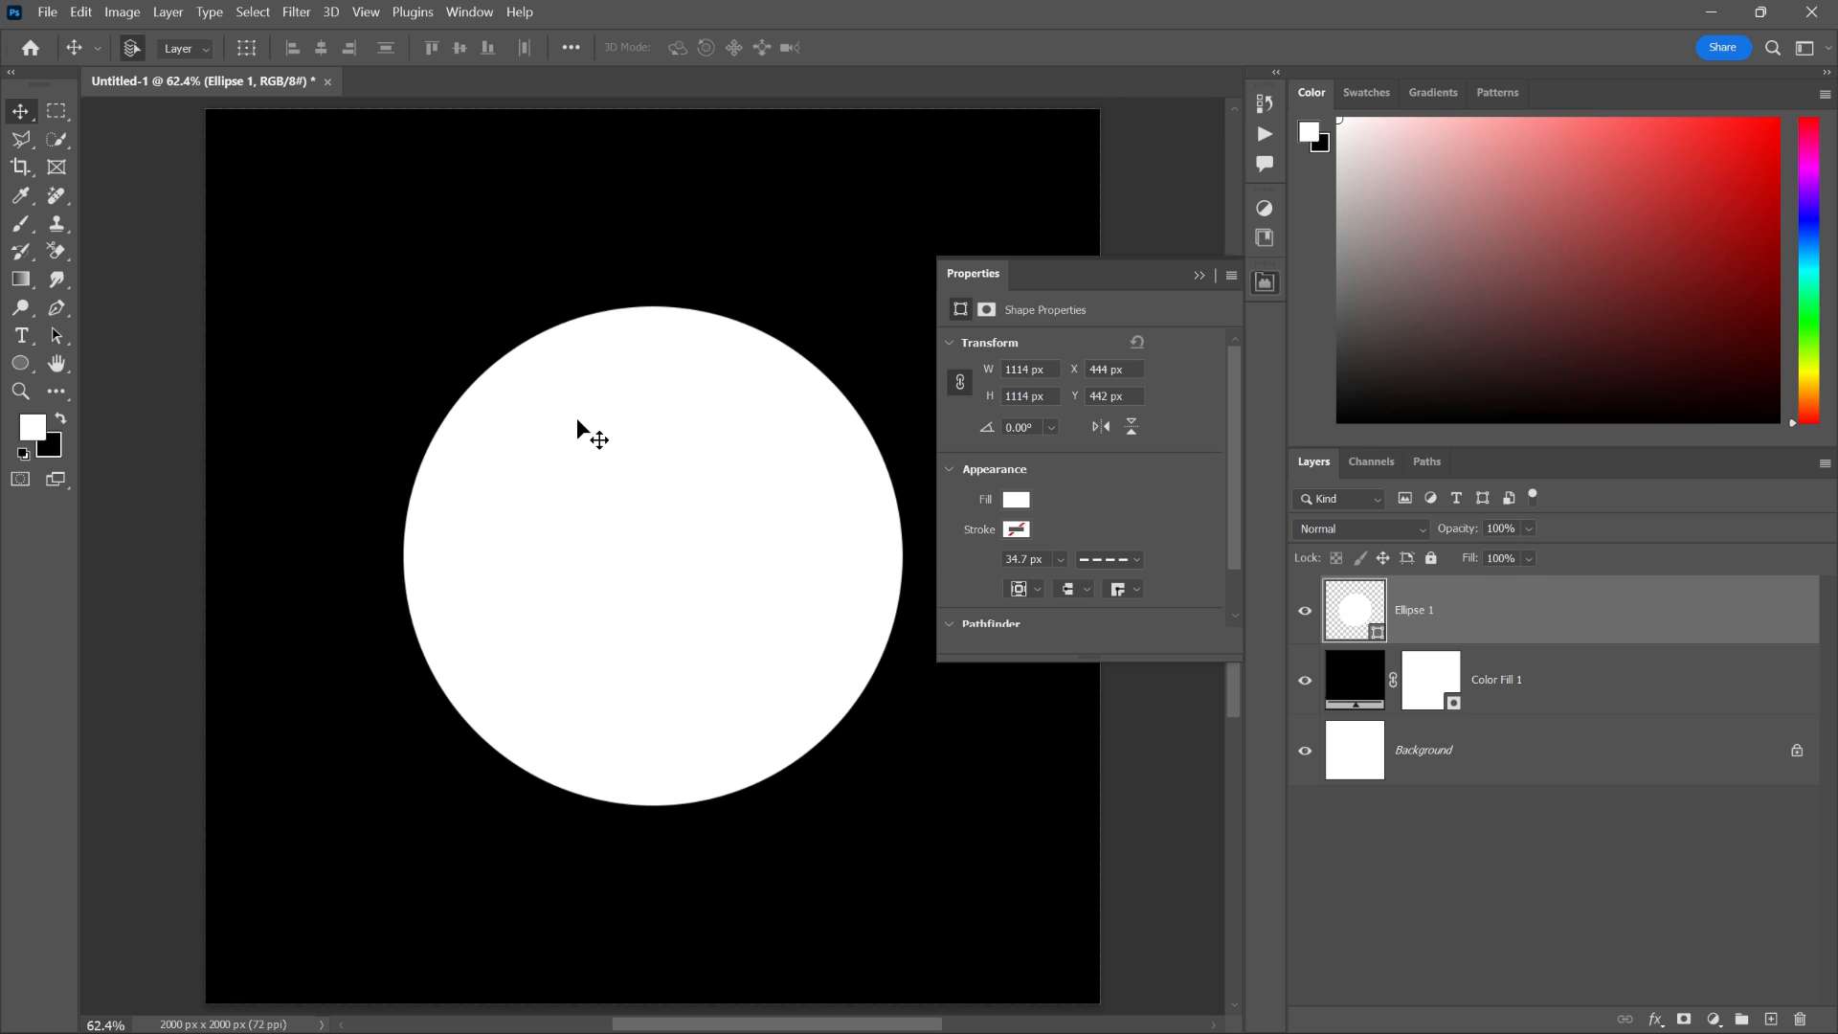
left_click(21, 336)
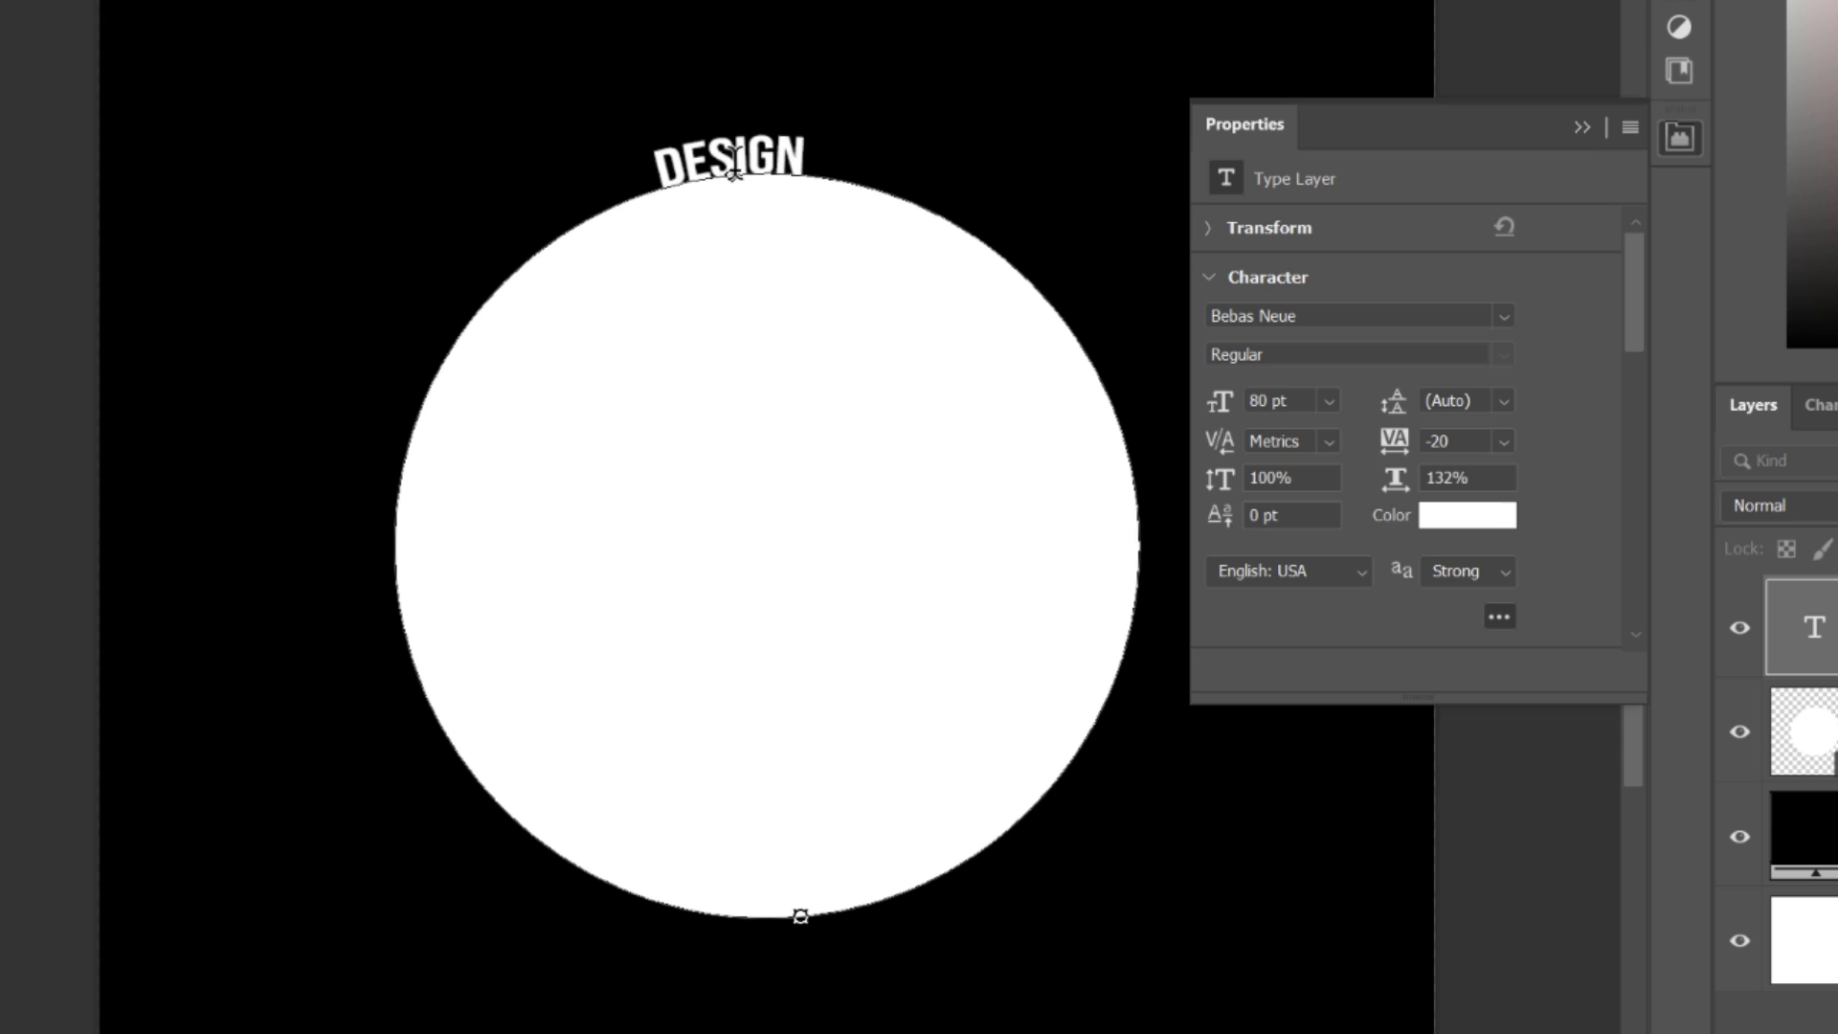
- Type 'DESIGN BEYOND BOUNDARIES' repeatedly along the circle's path until it wraps around
type("BEYOND")
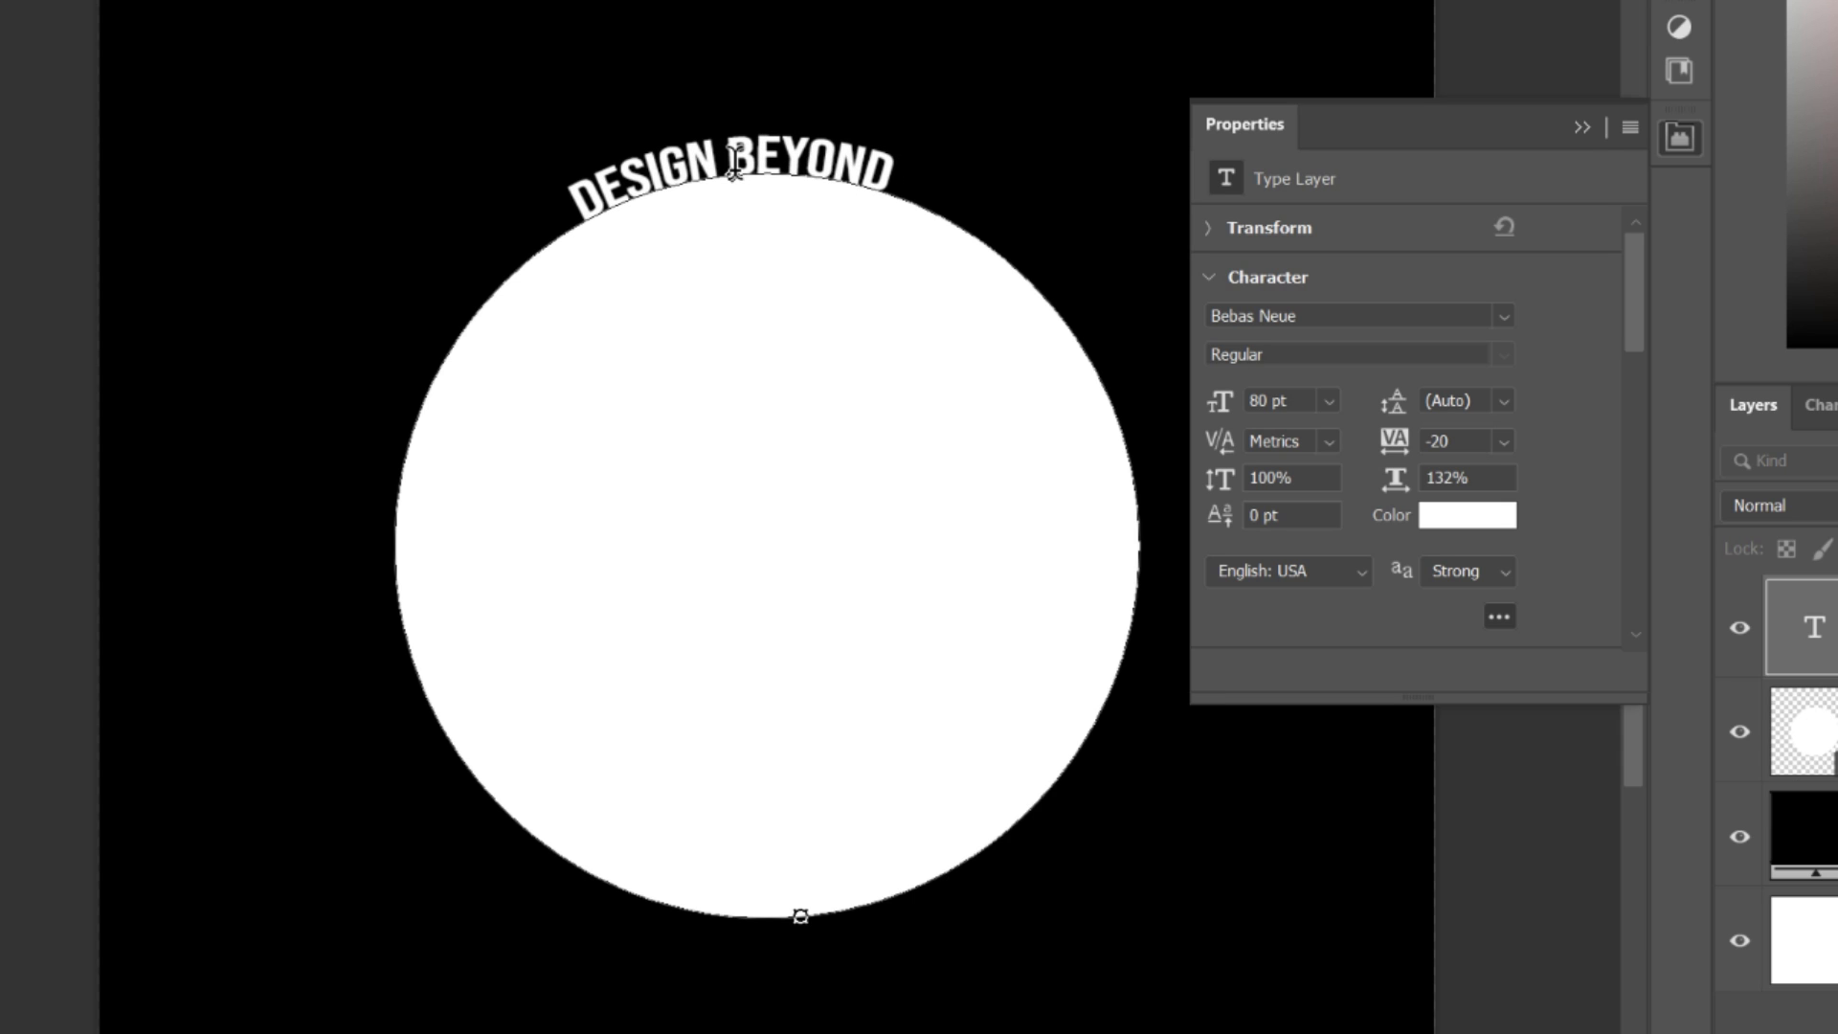
type("BOUNDARIES")
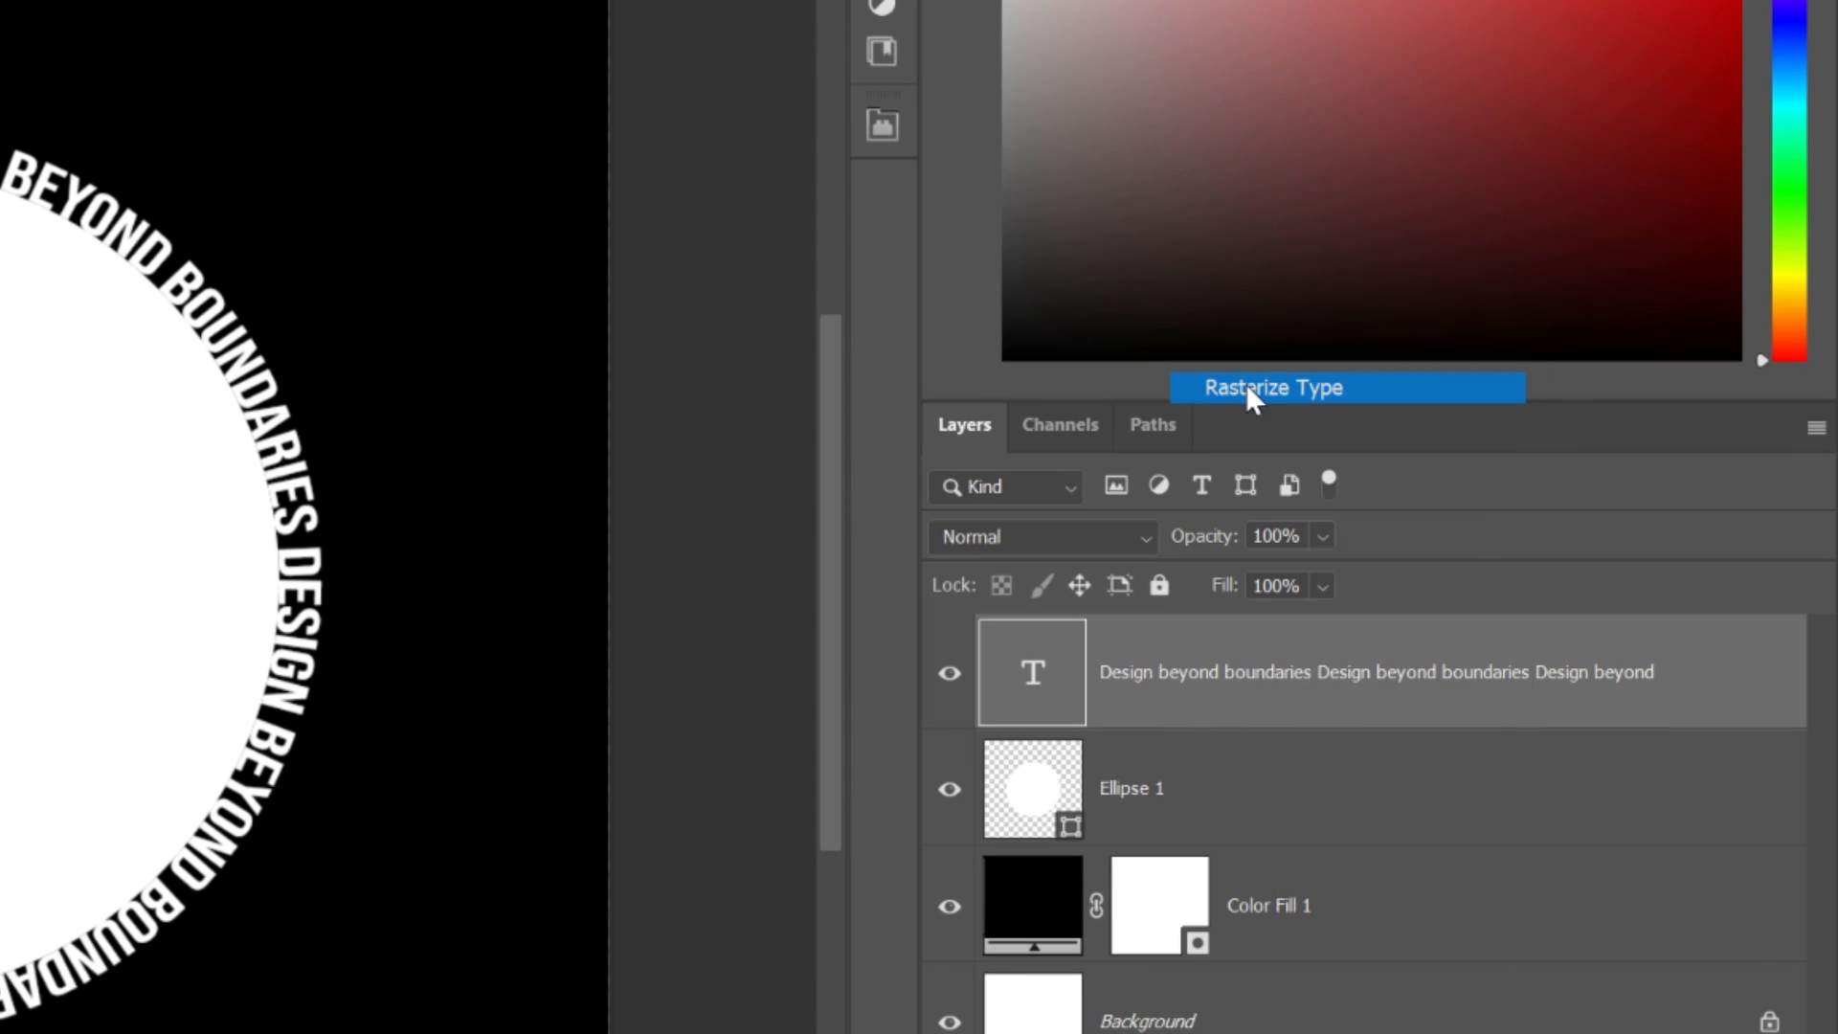
- Rasterize the text ring, duplicate and hide the copy, then scale the ring to about 1149 px
left_click(1272, 386)
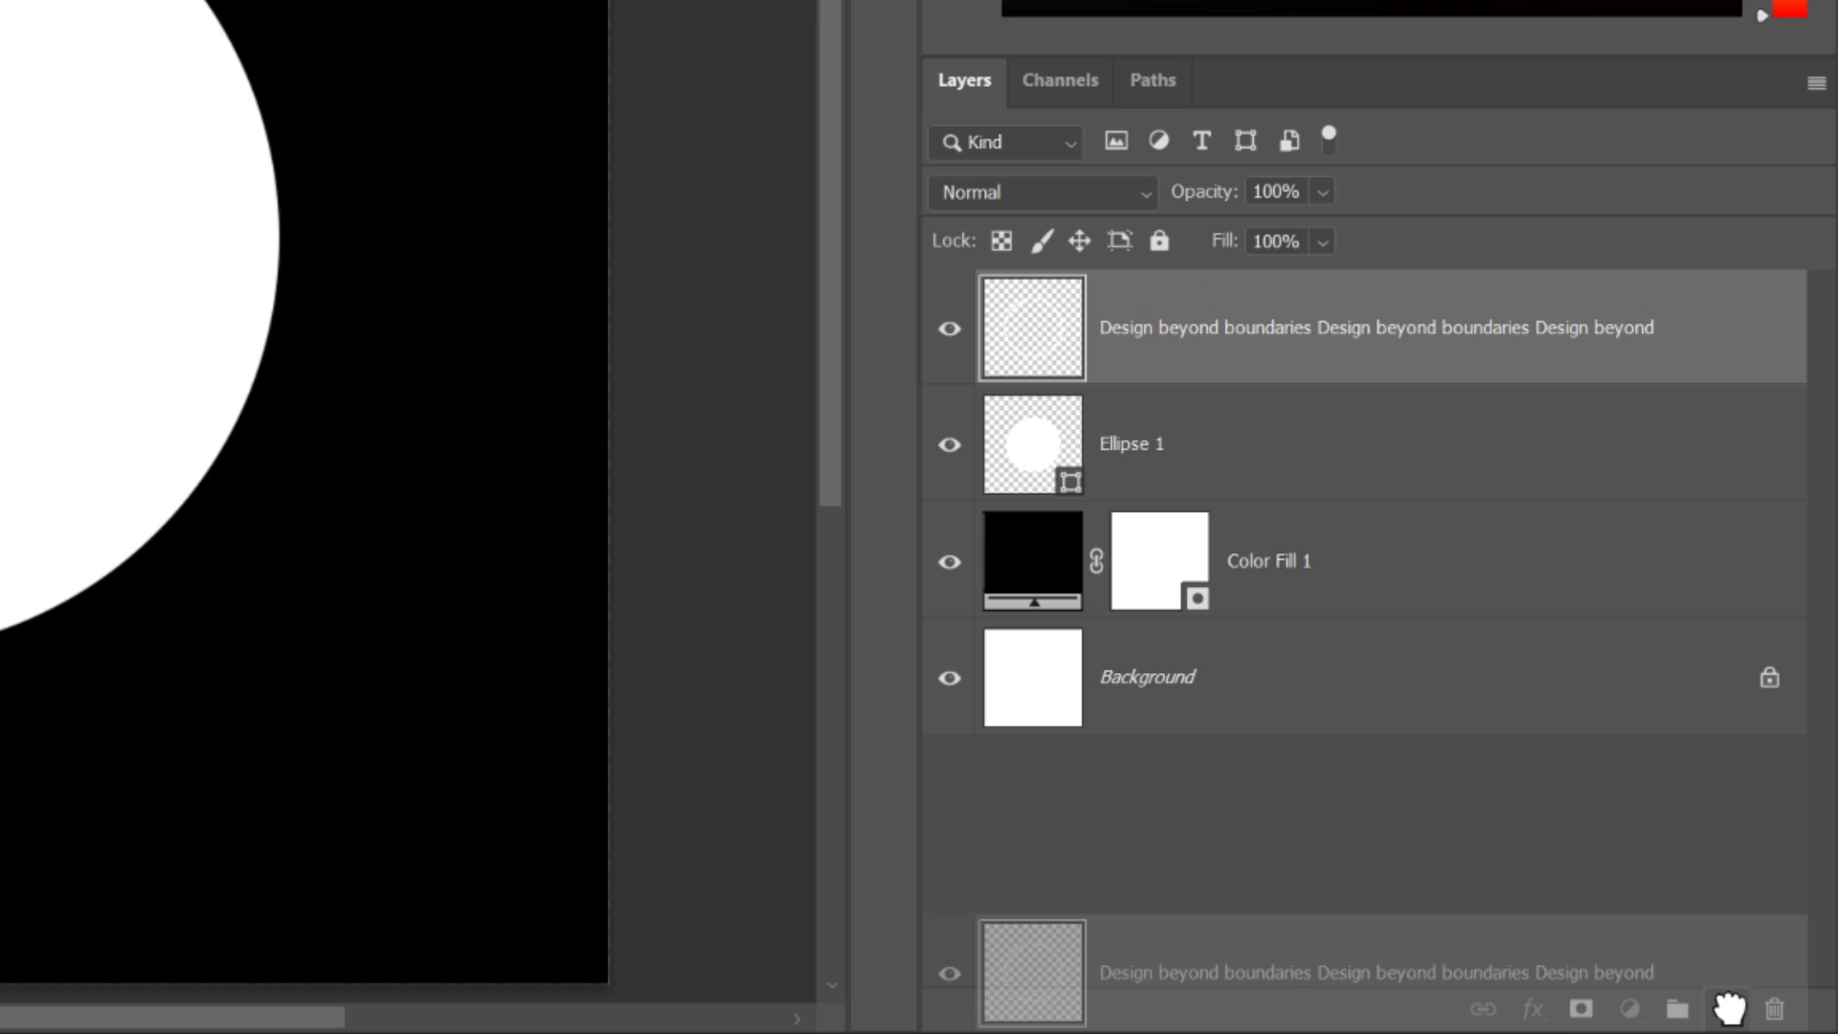
left_click(949, 328)
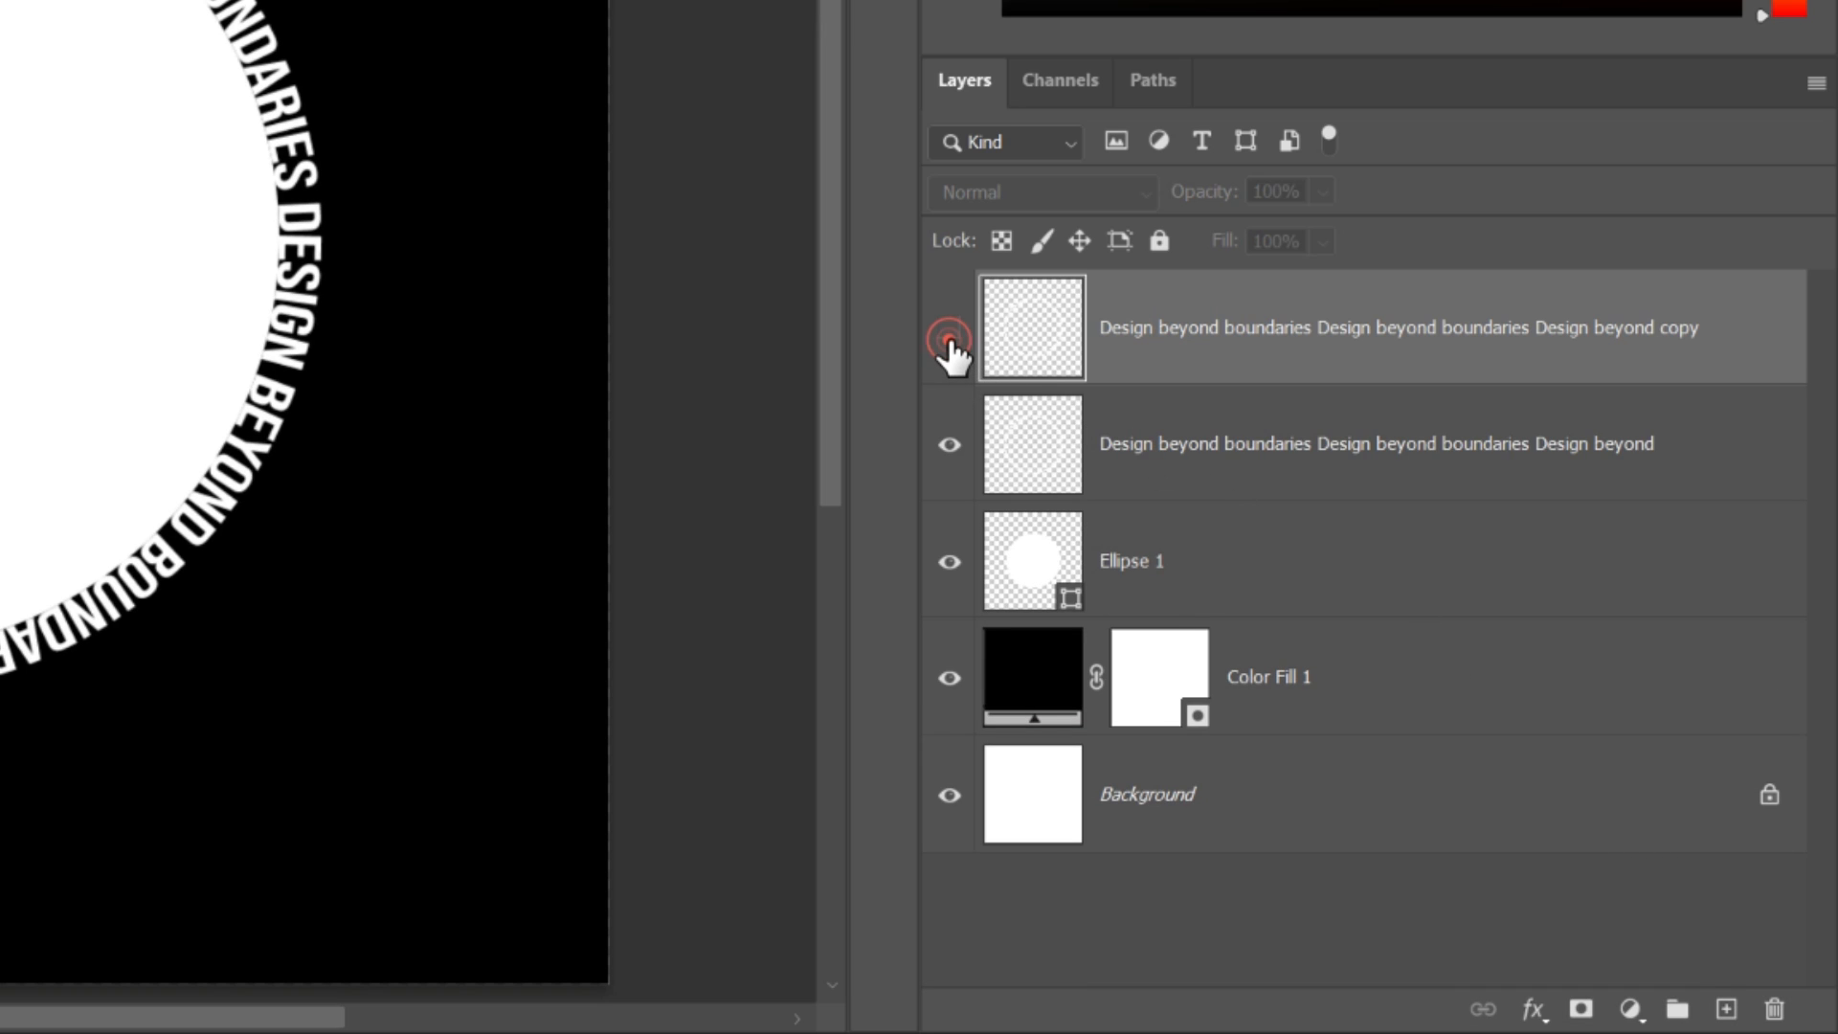
left_click(949, 341)
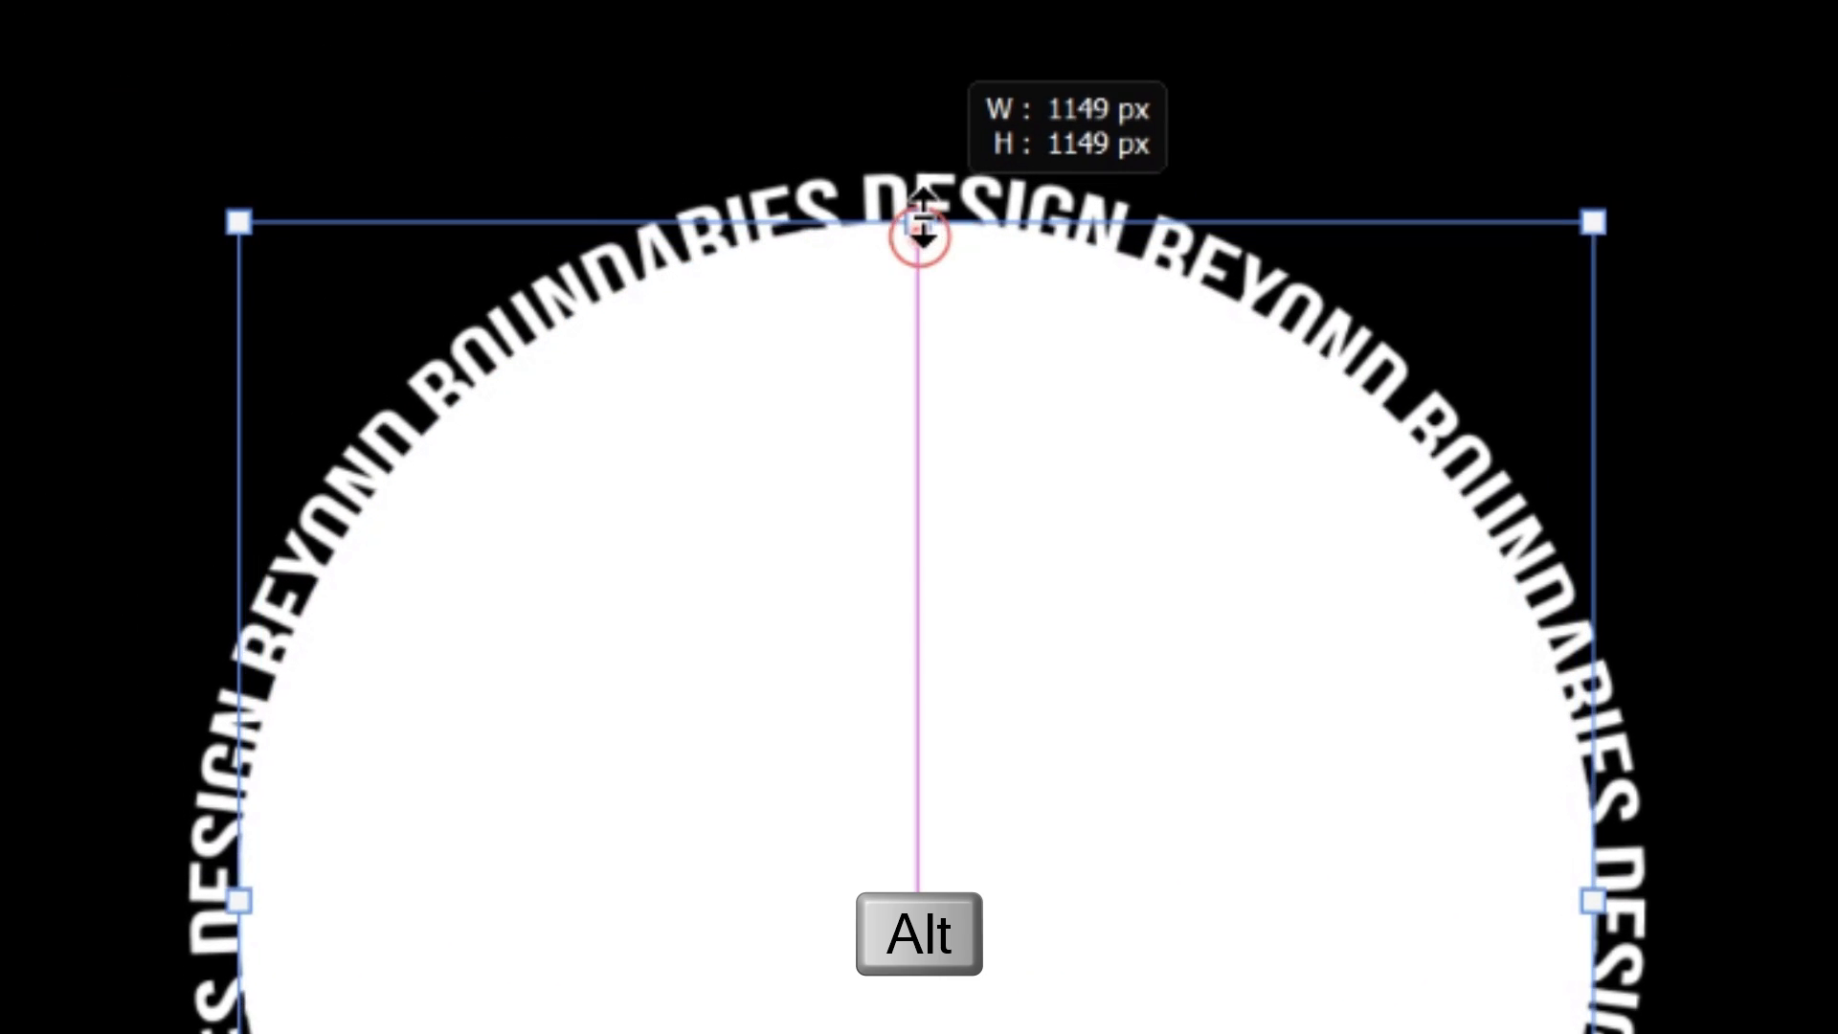
left_click_drag(920, 235, 920, 229)
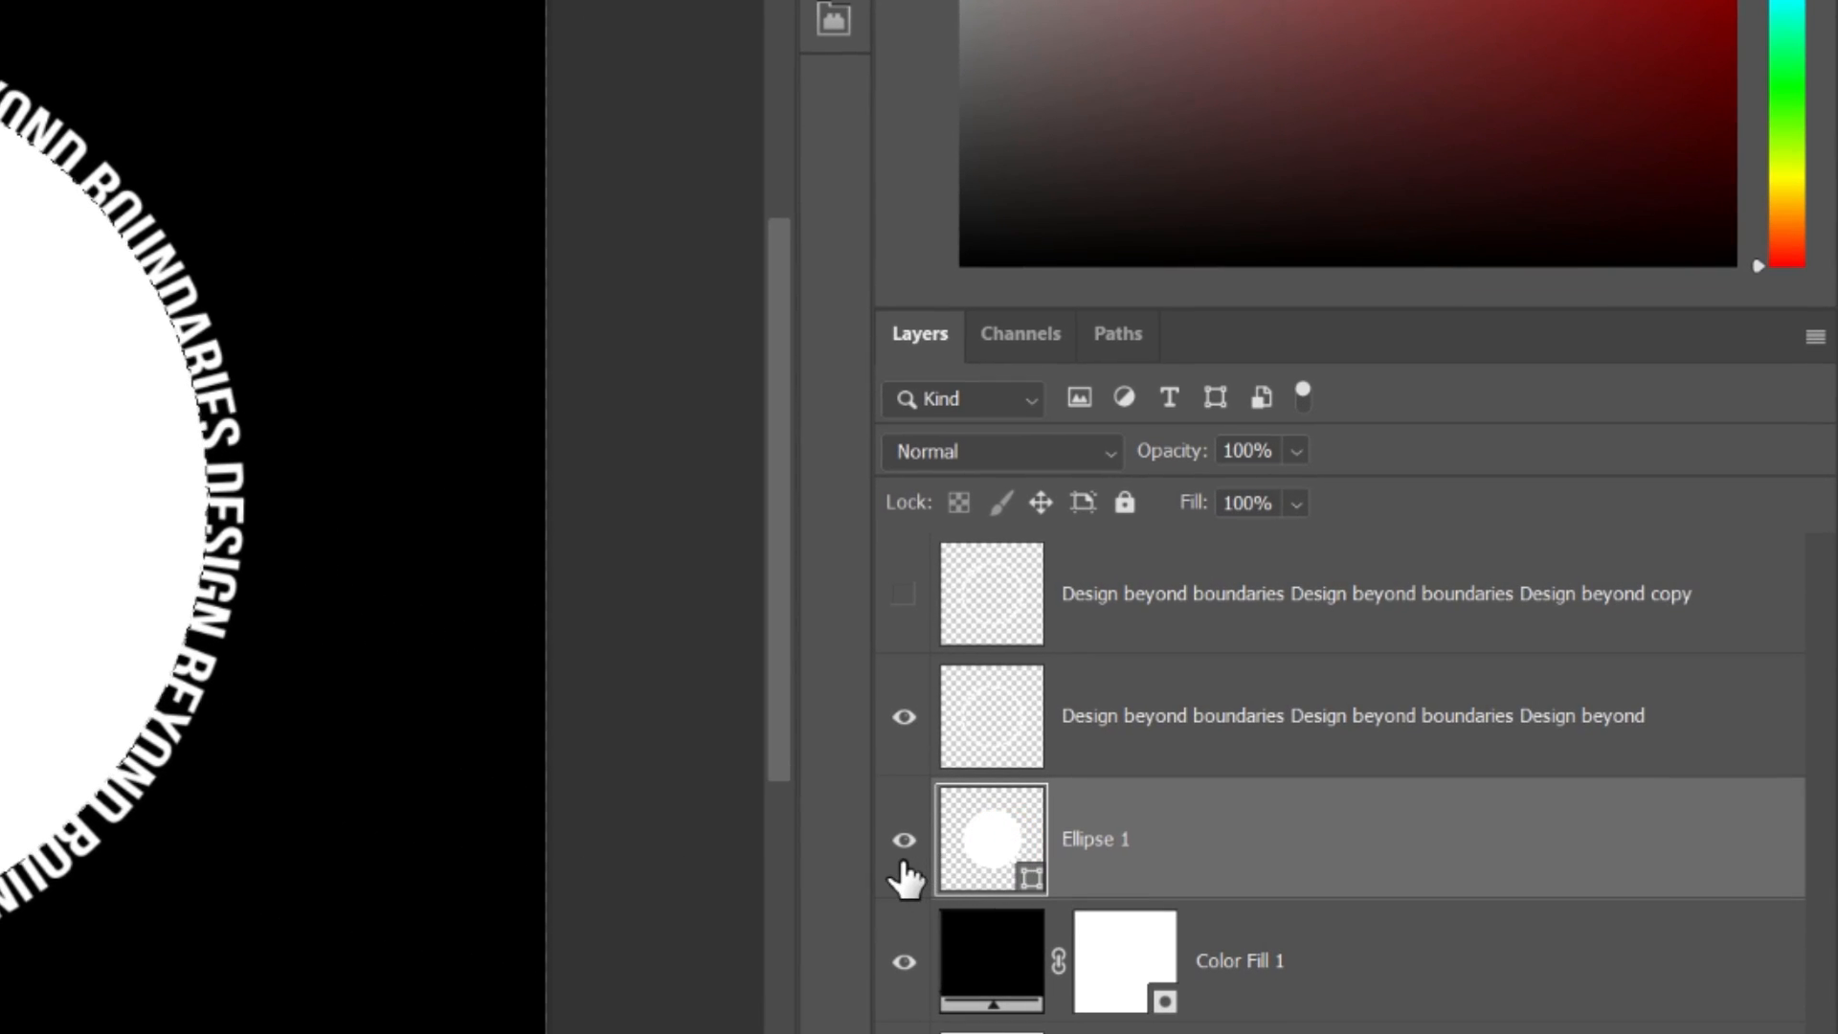
- Hide Ellipse 1 and apply Pinch to the text ring repeatedly, creating radiating streaks
left_click(903, 840)
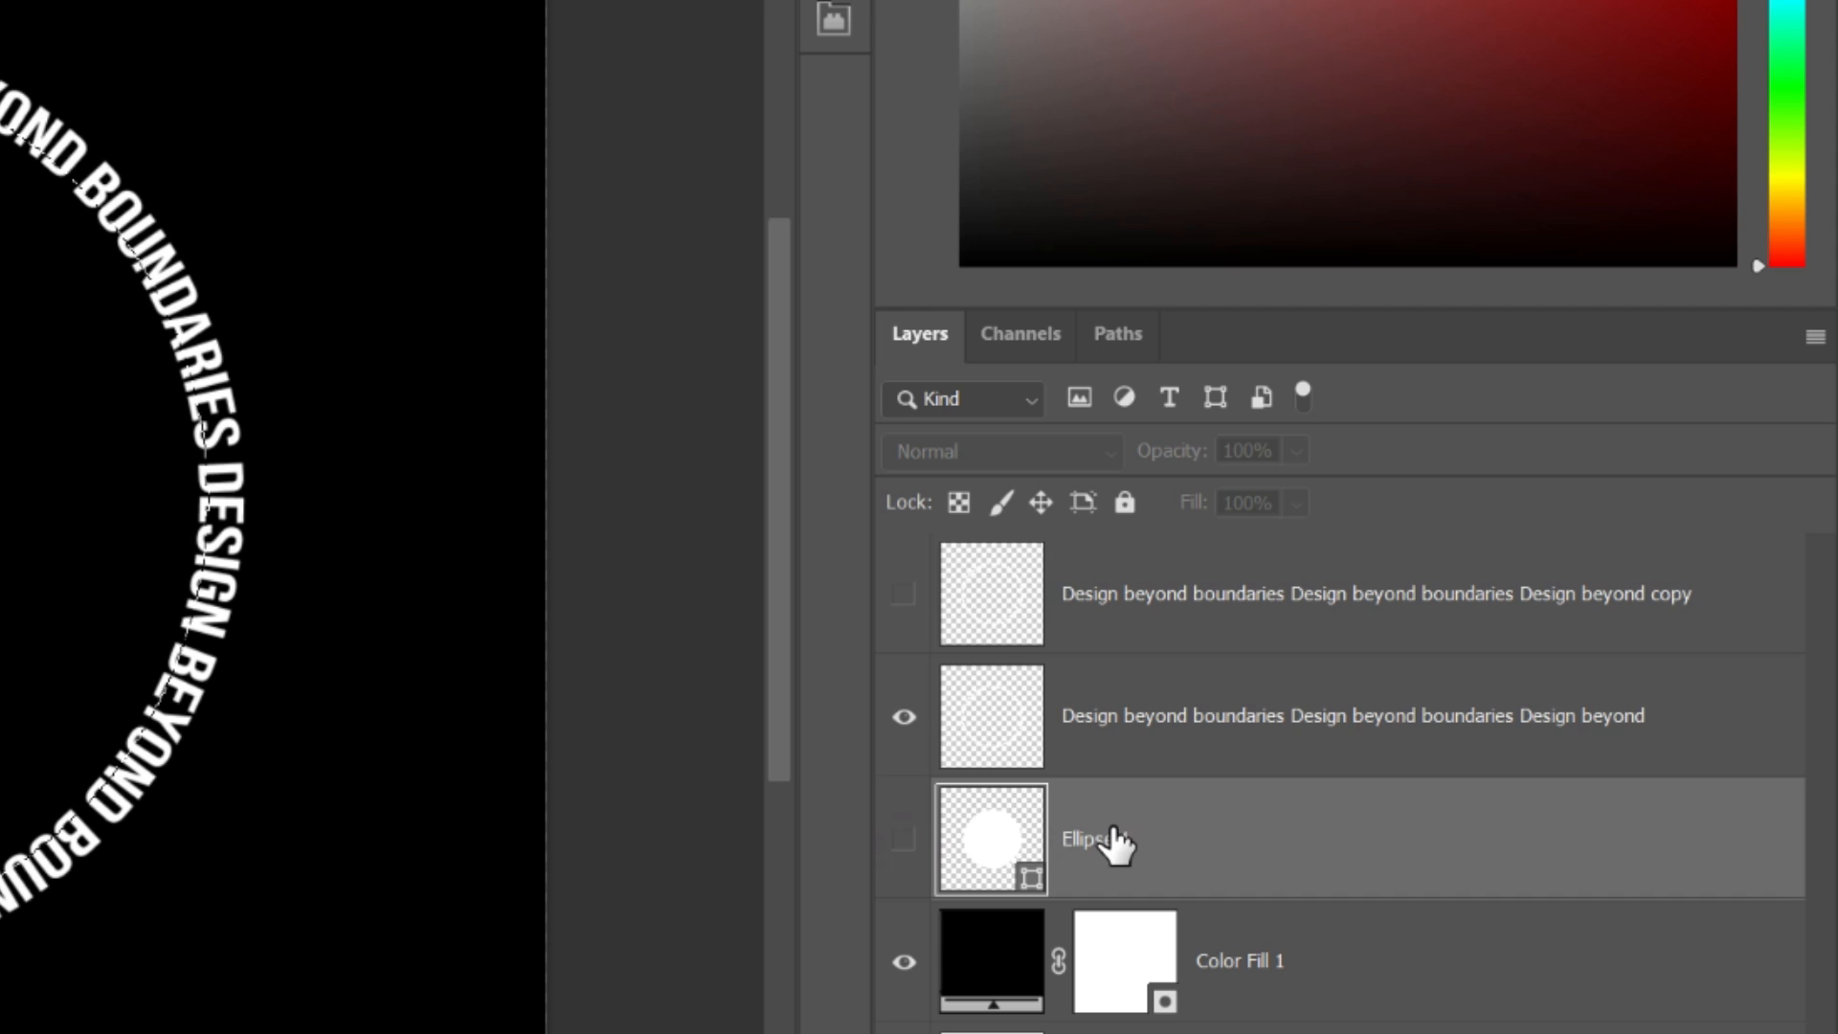
left_click(1348, 715)
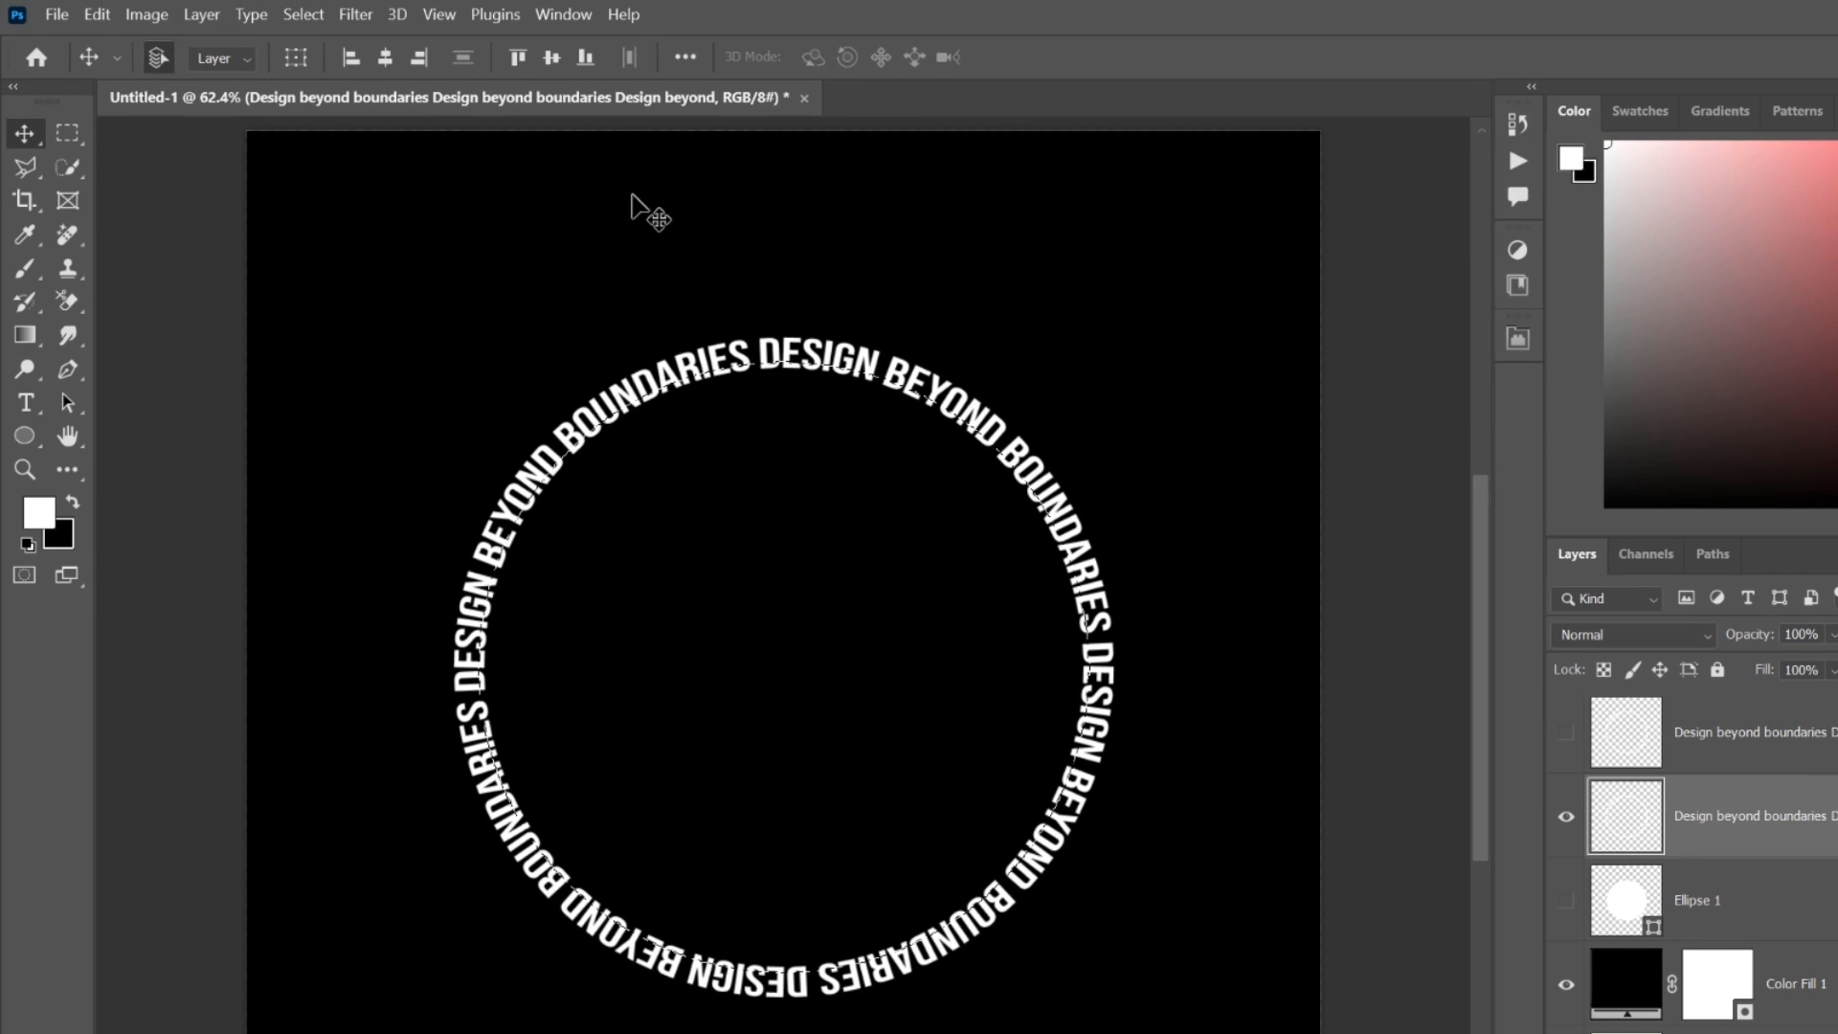
left_click(355, 15)
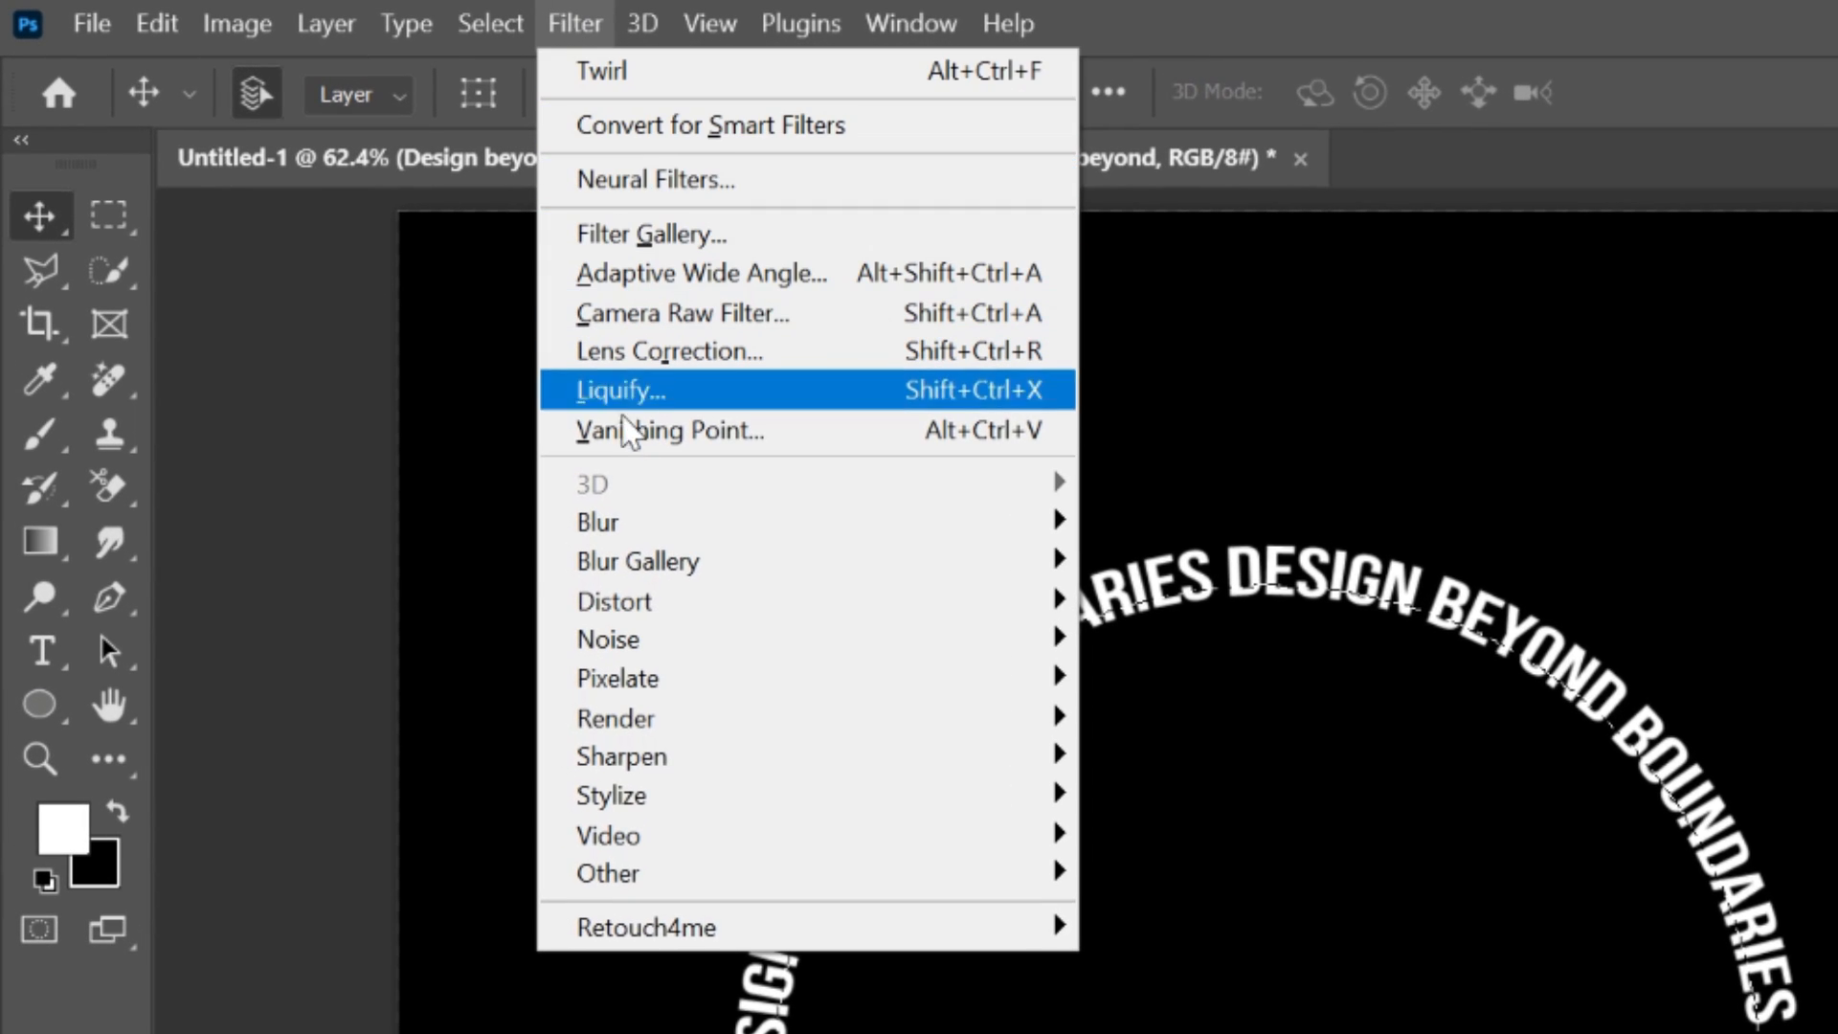
mouse_move(614, 601)
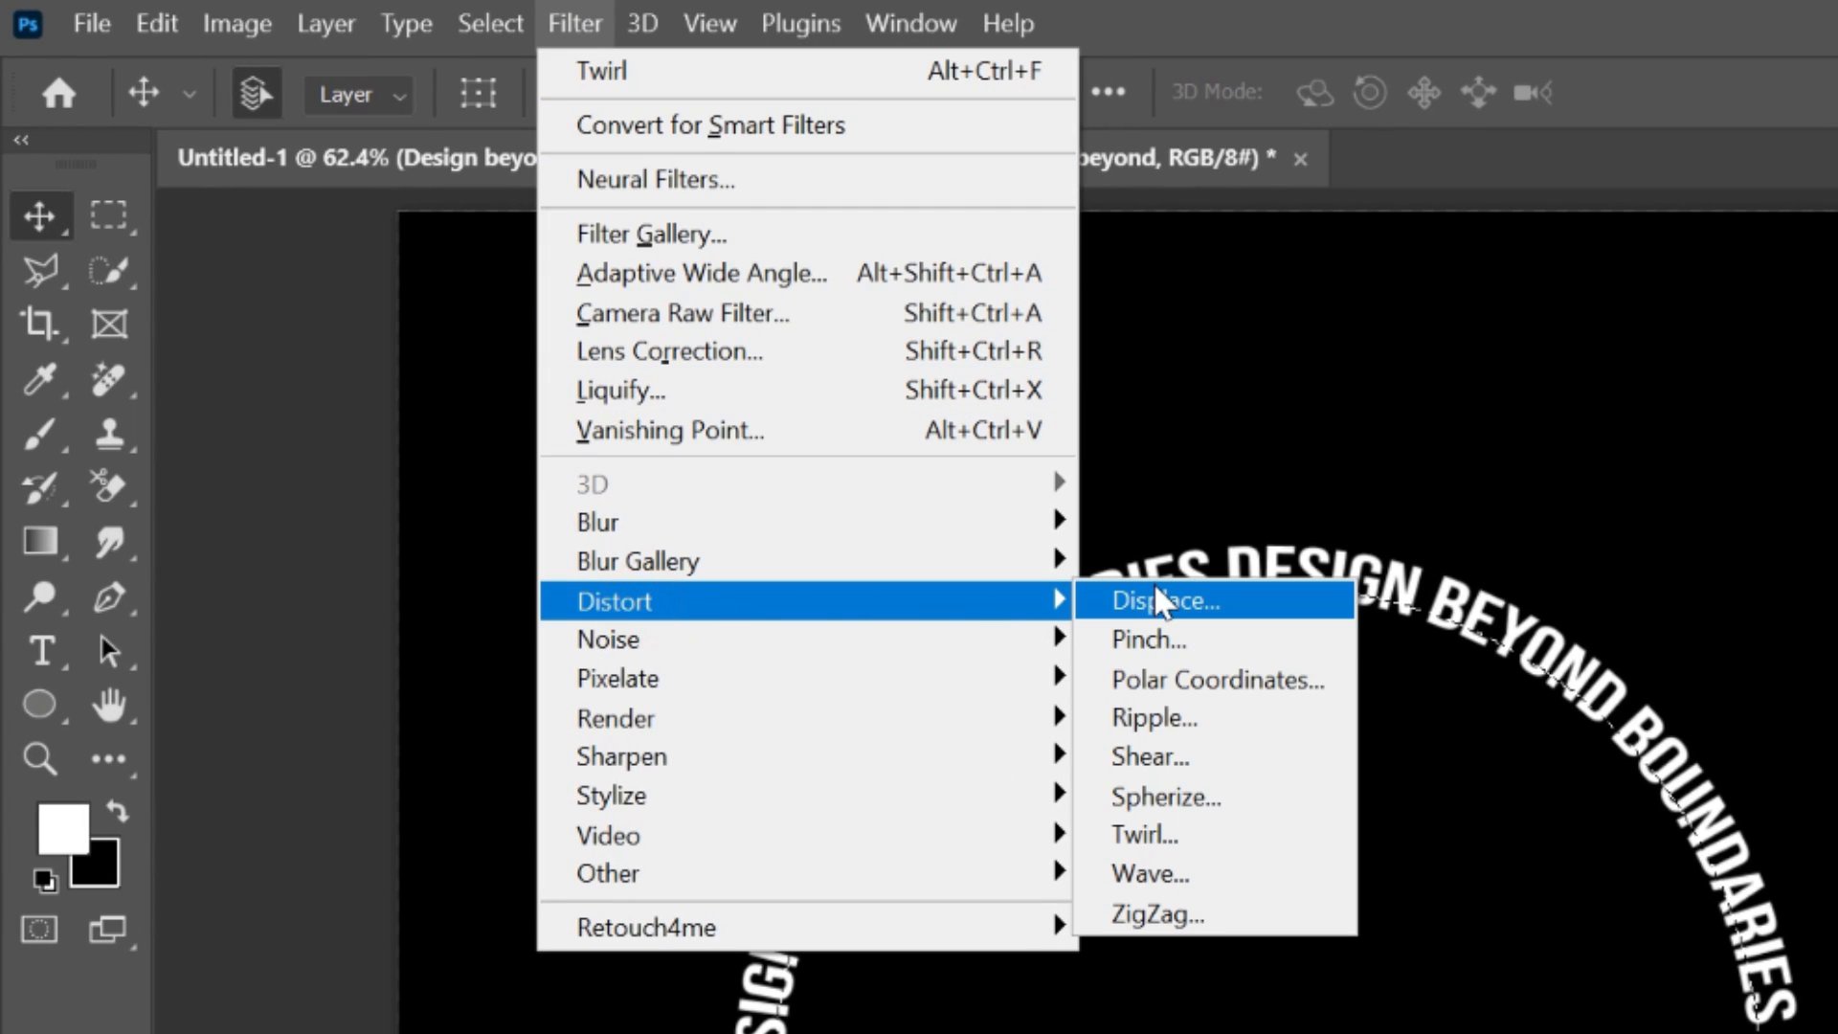
left_click(1147, 640)
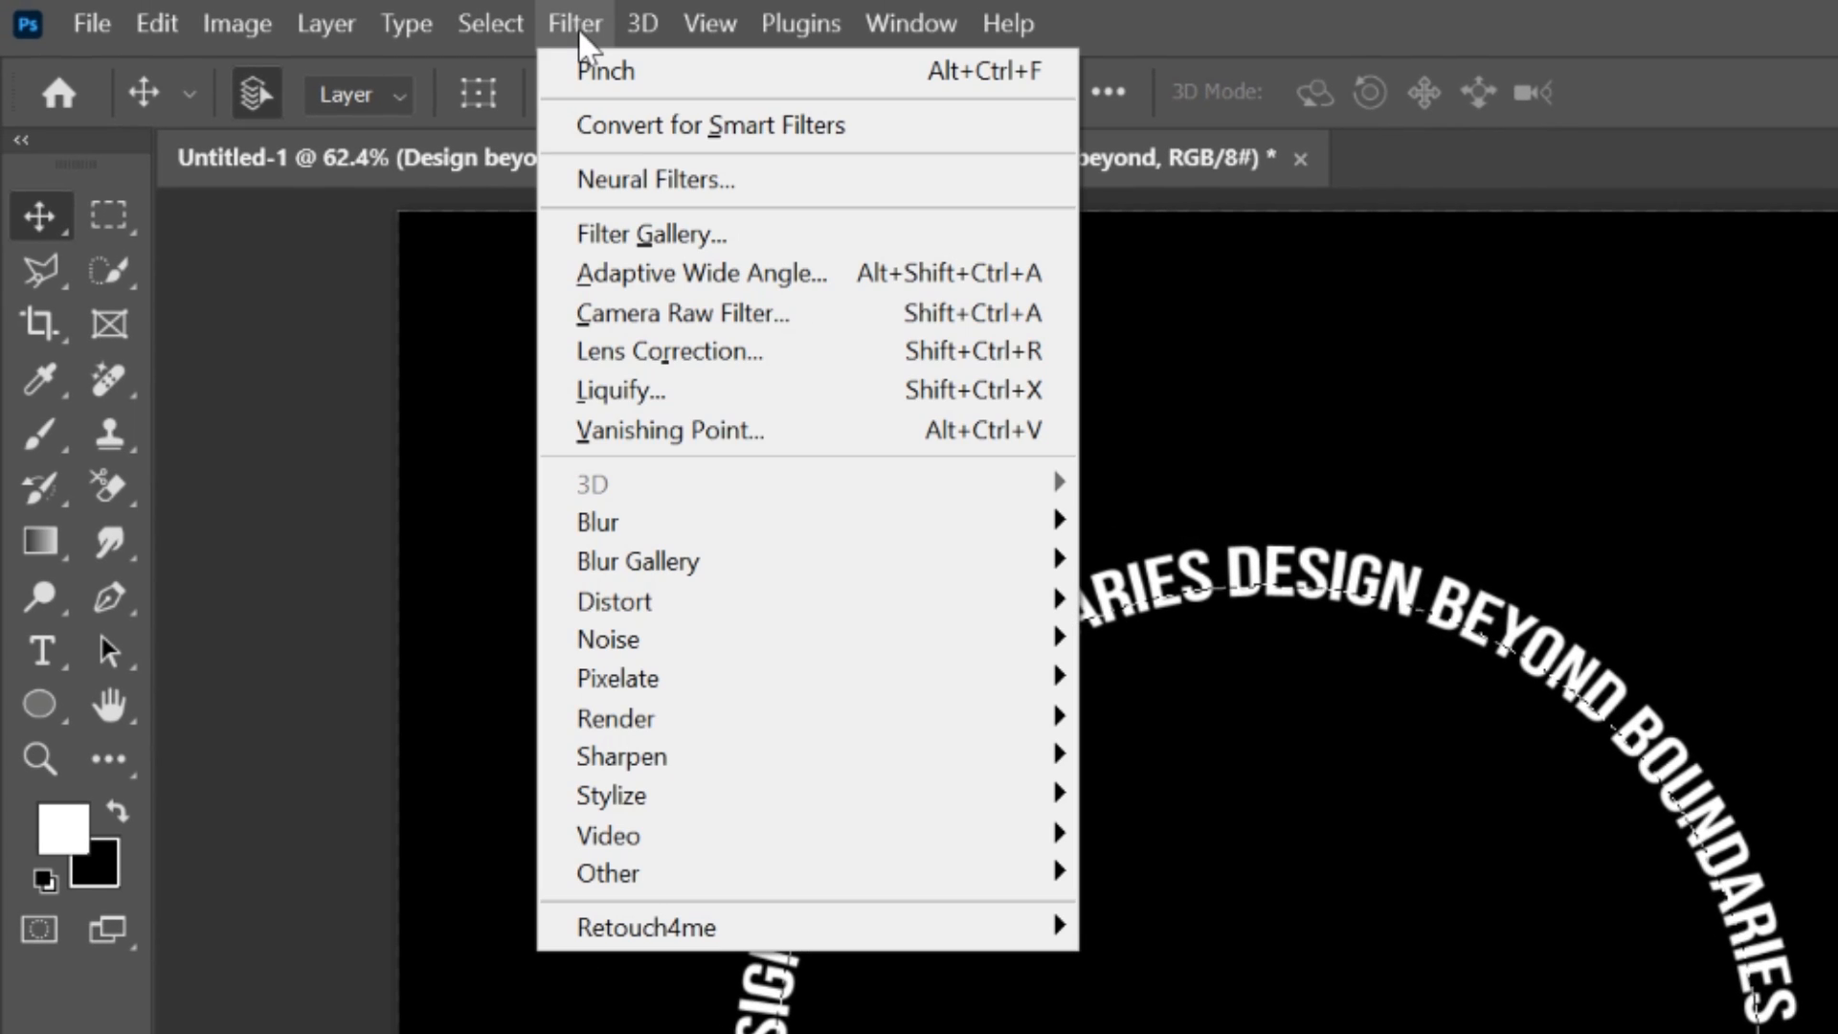
left_click(604, 70)
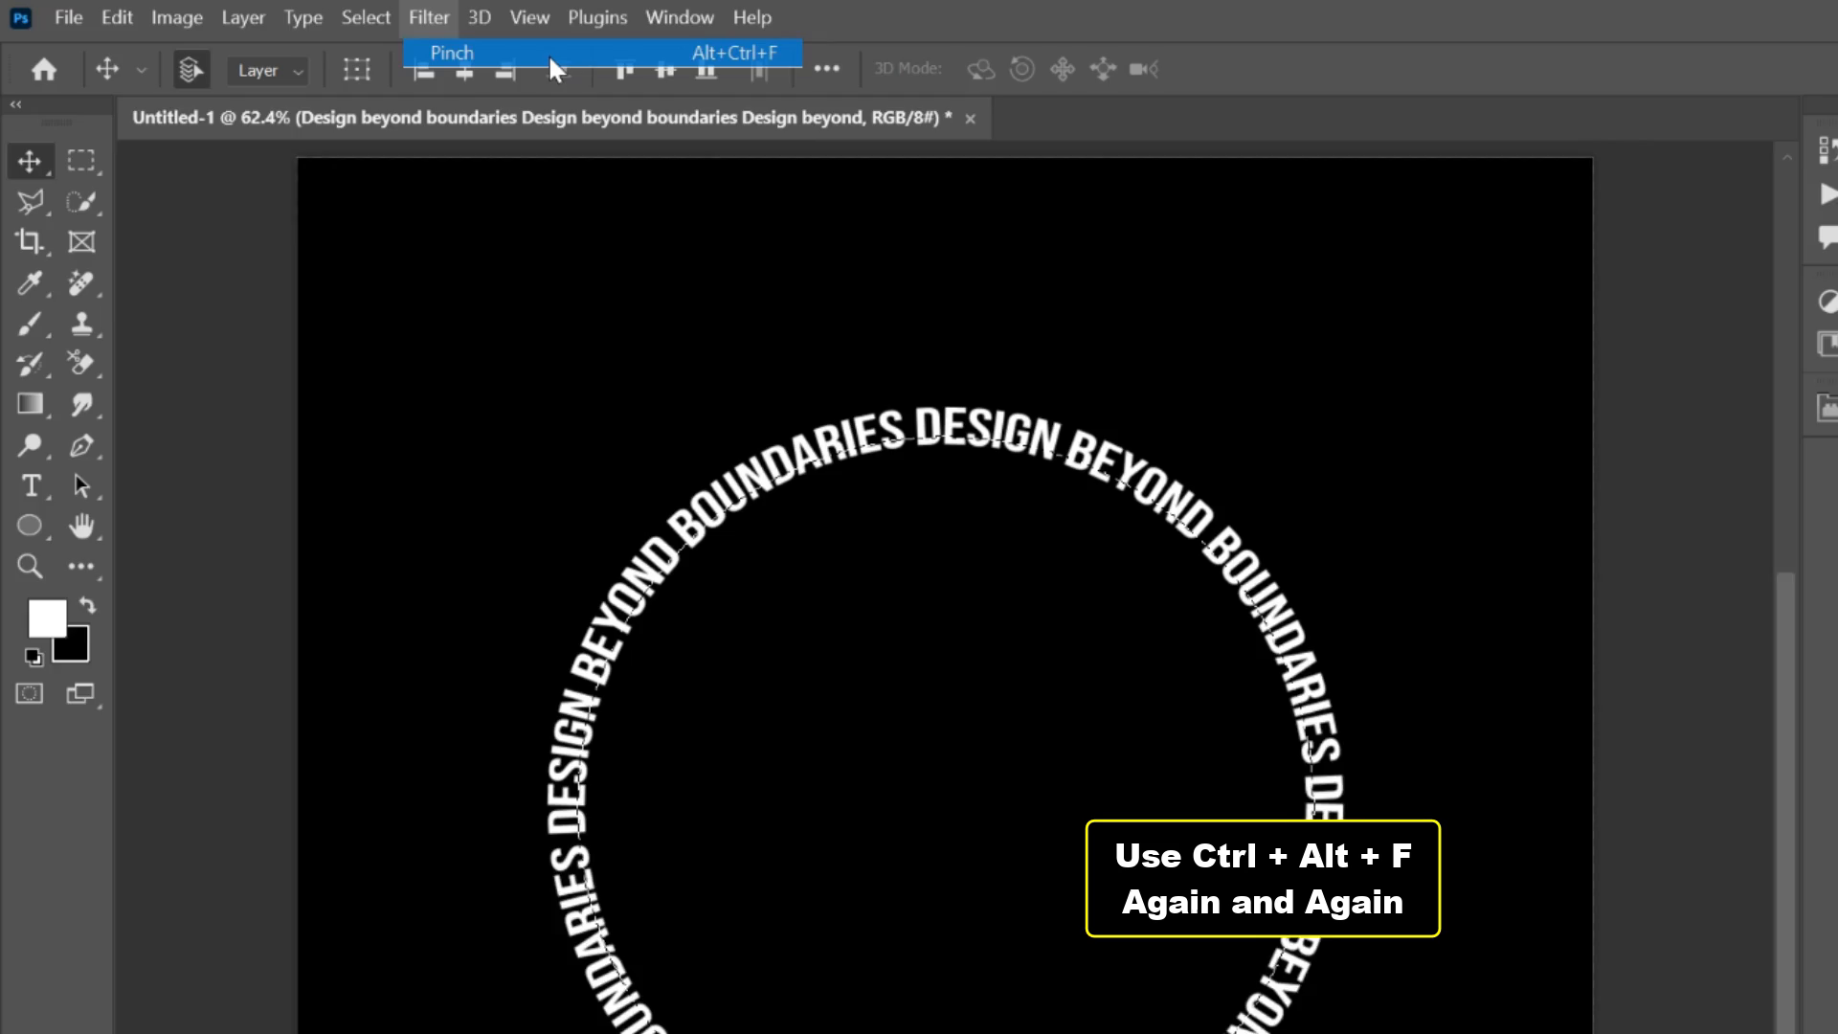
left_click(451, 52)
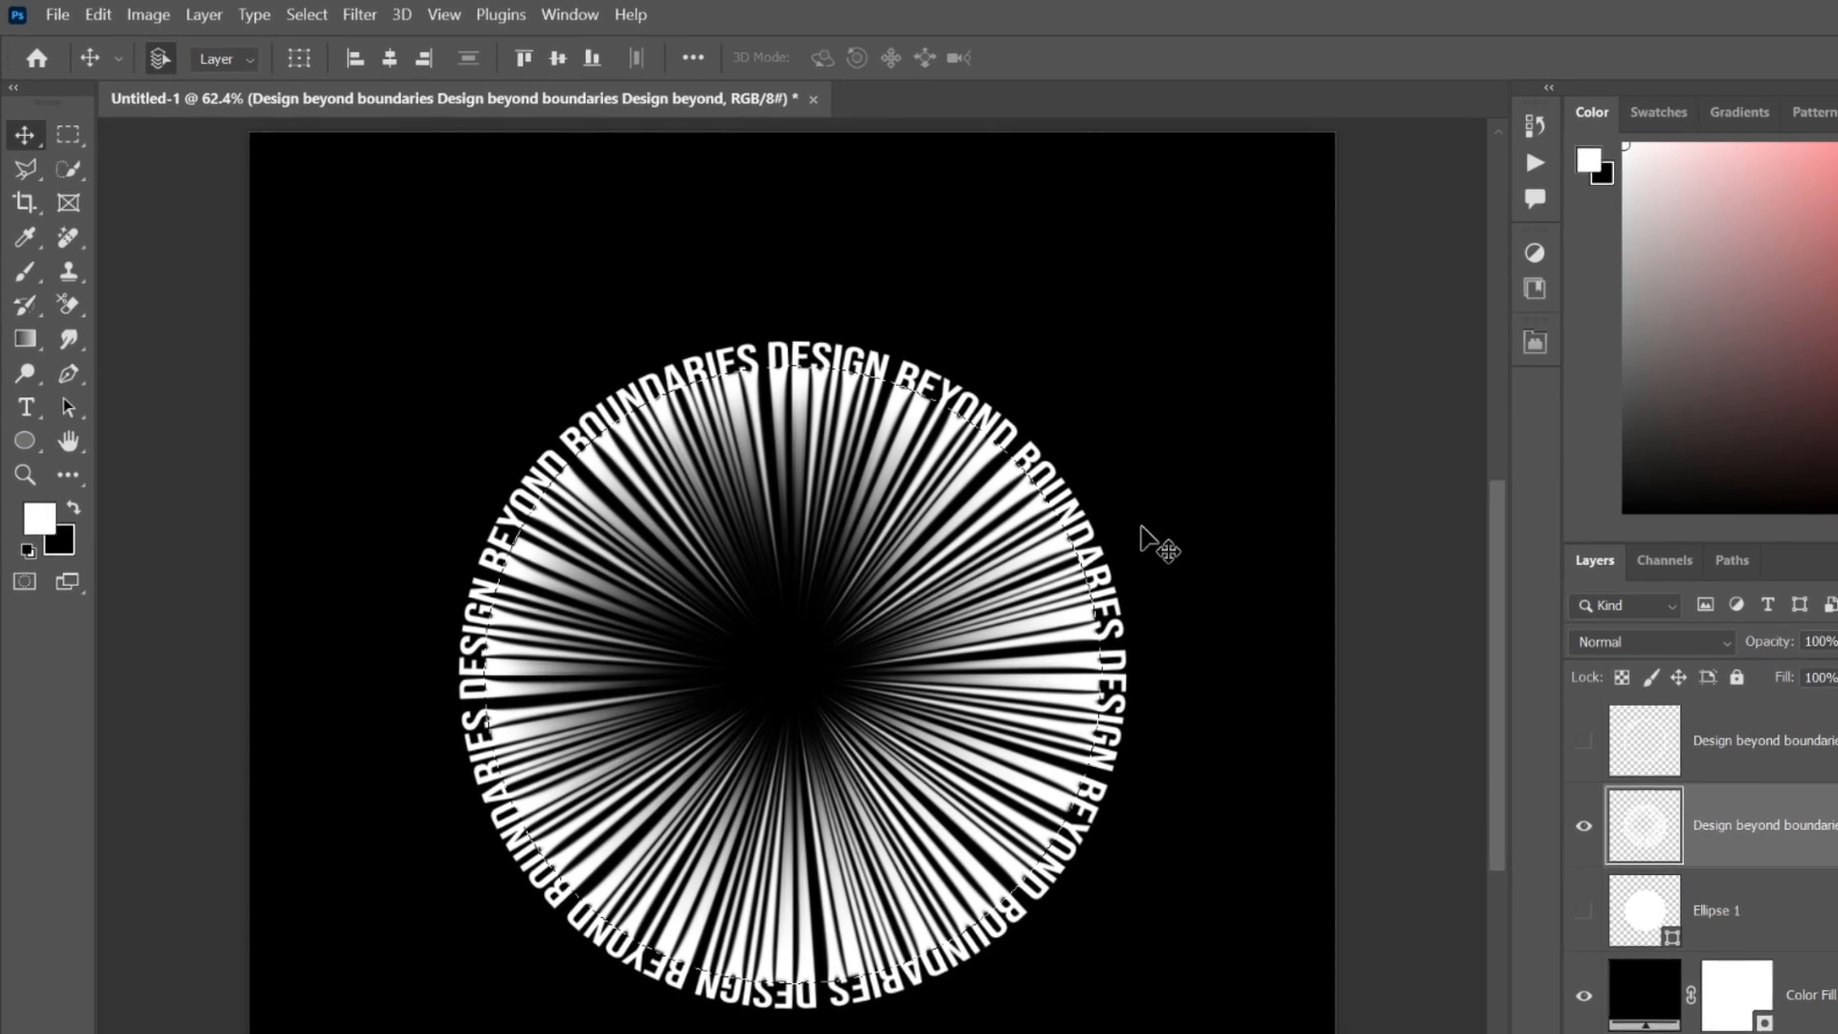
- Apply a Twirl distortion to swirl the white rays into a spiral
left_click(359, 14)
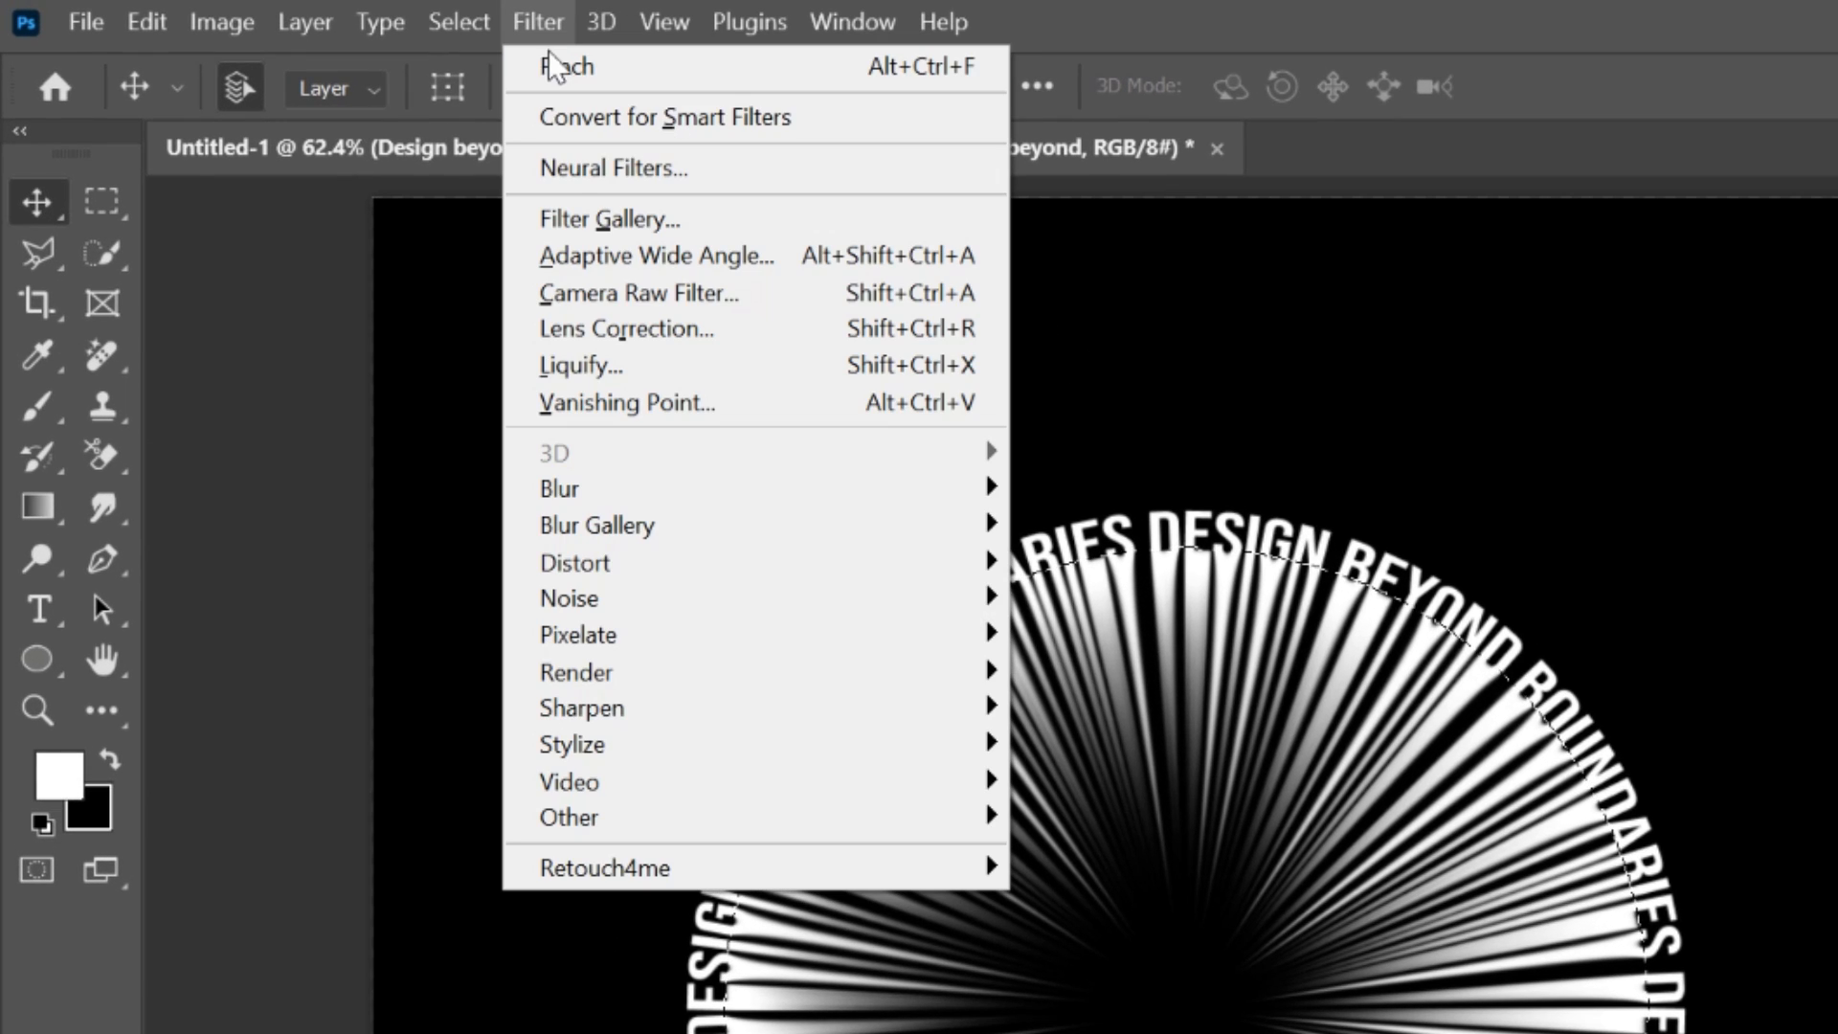
mouse_move(575, 562)
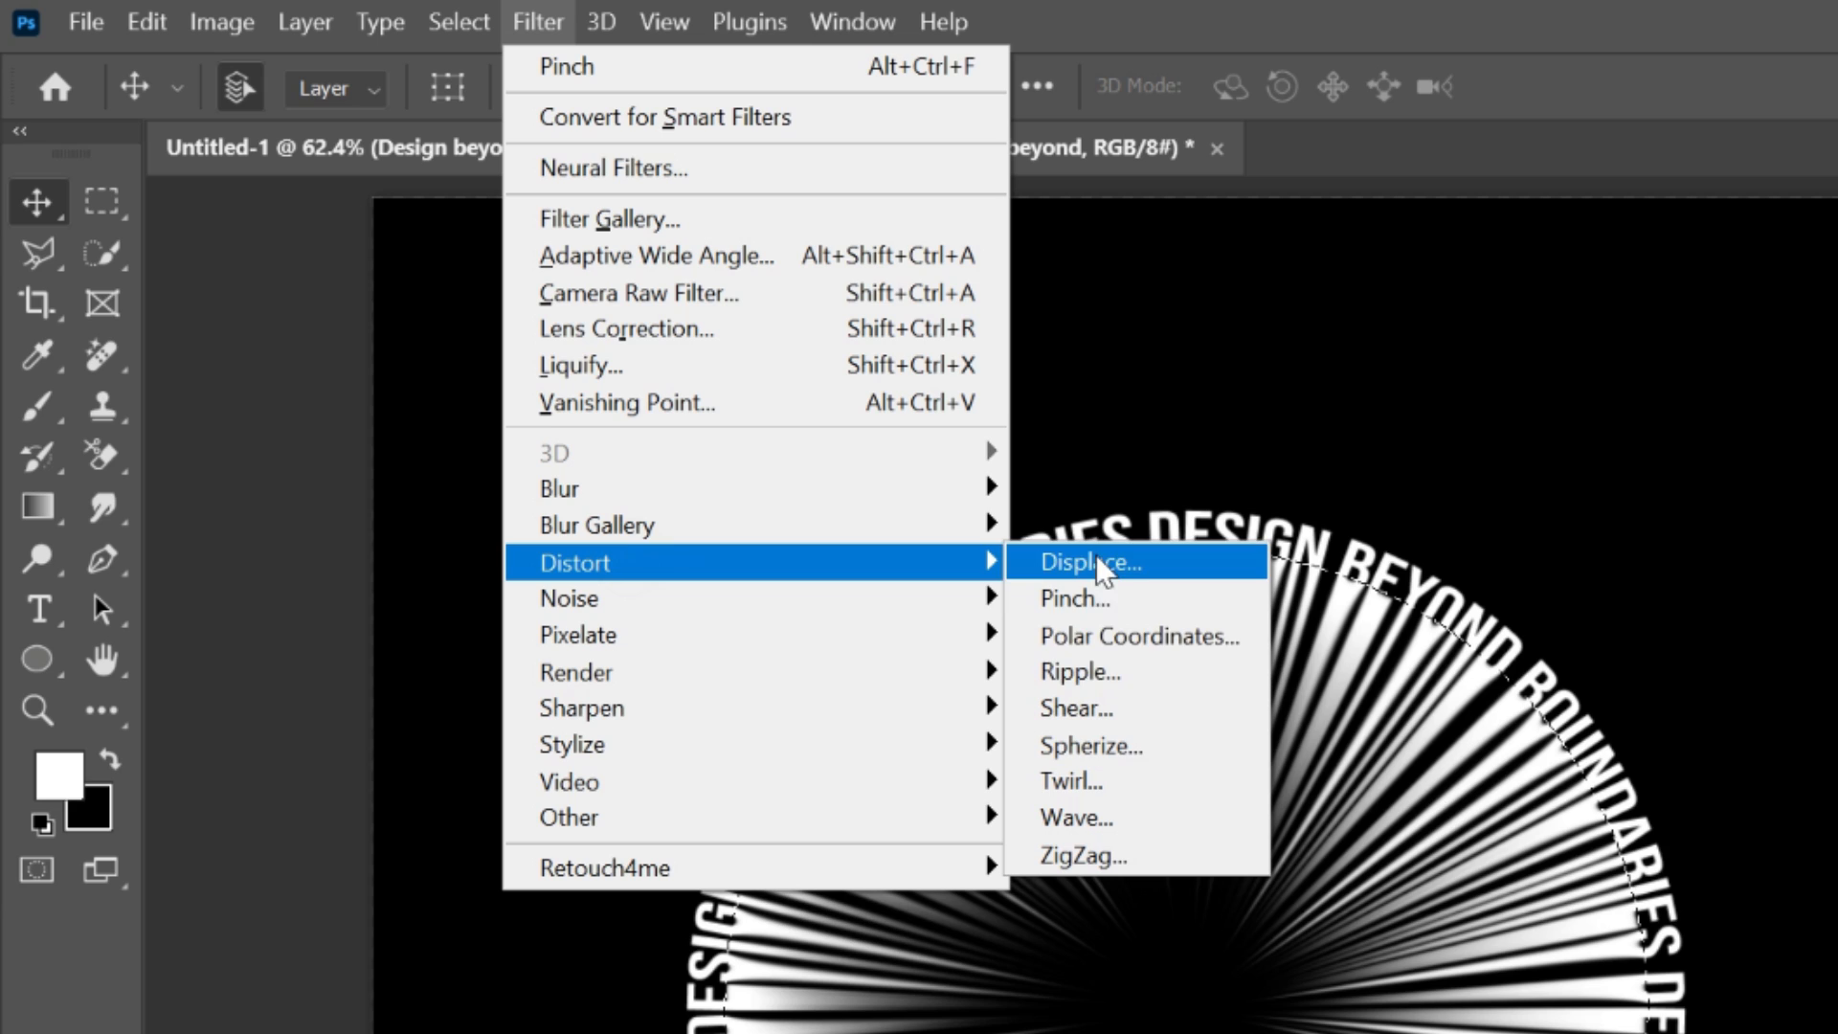
left_click(1069, 781)
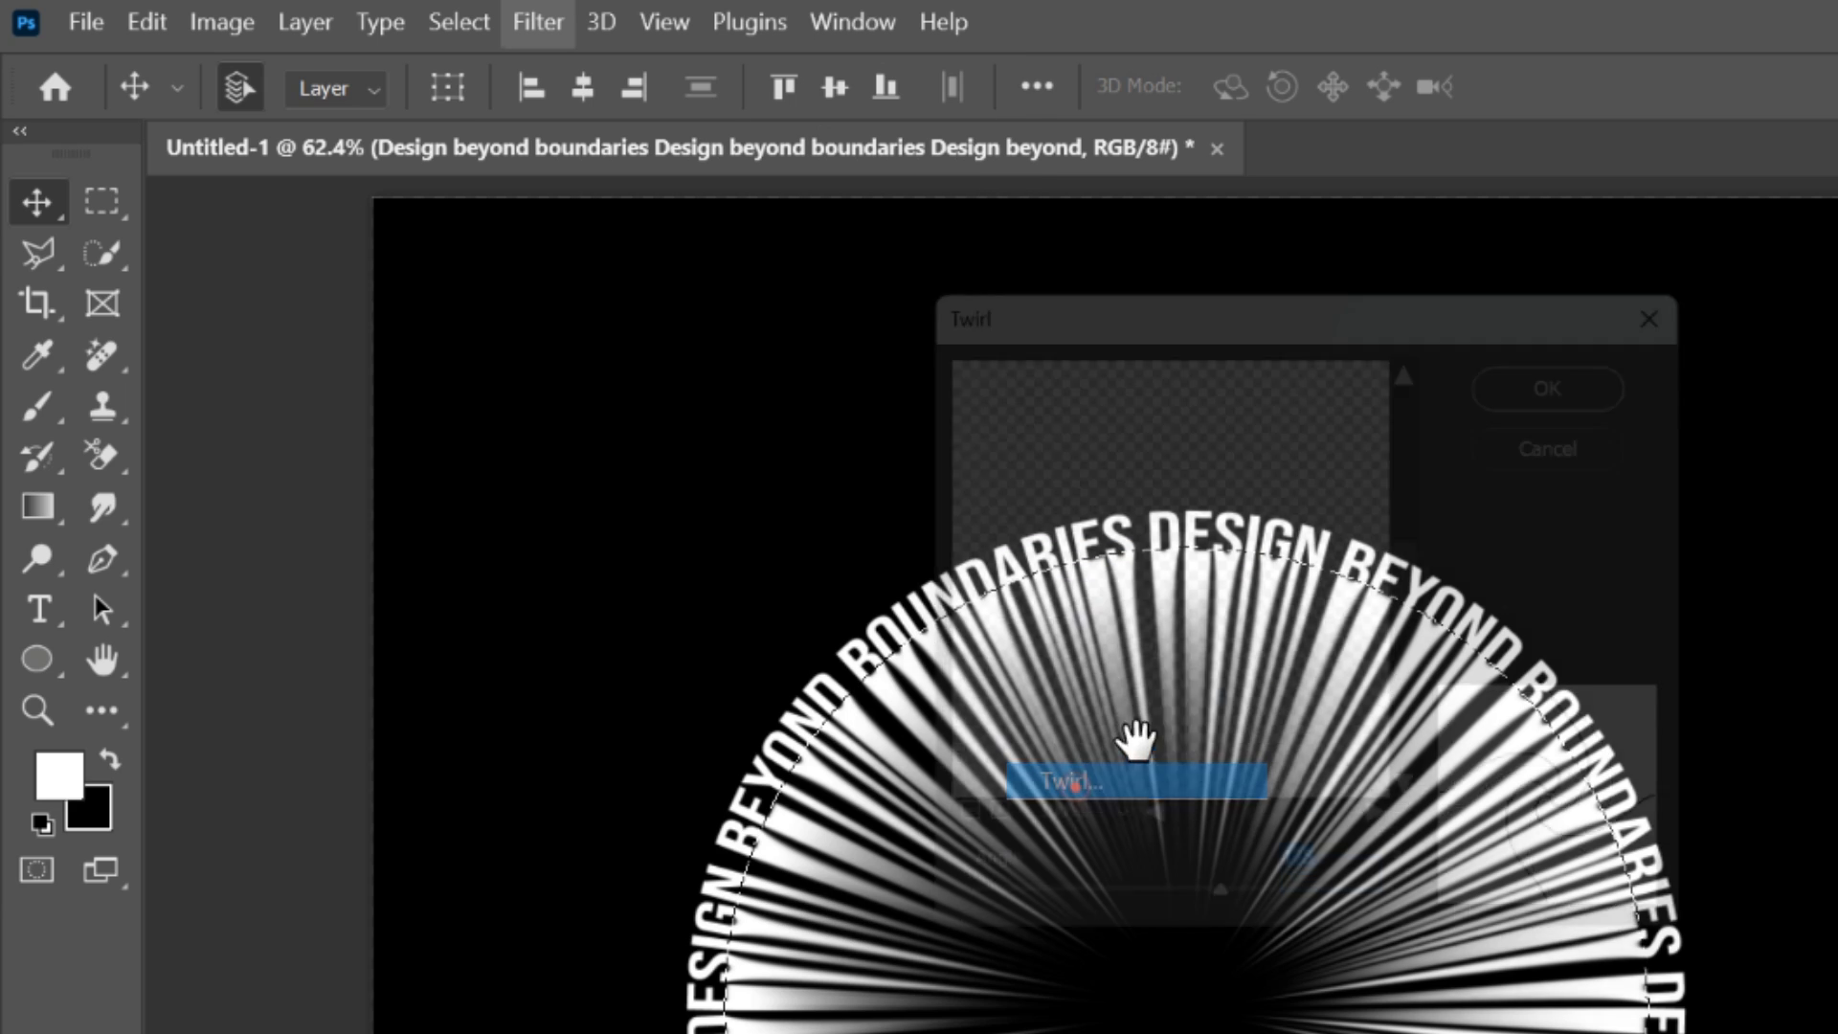
left_click(1546, 388)
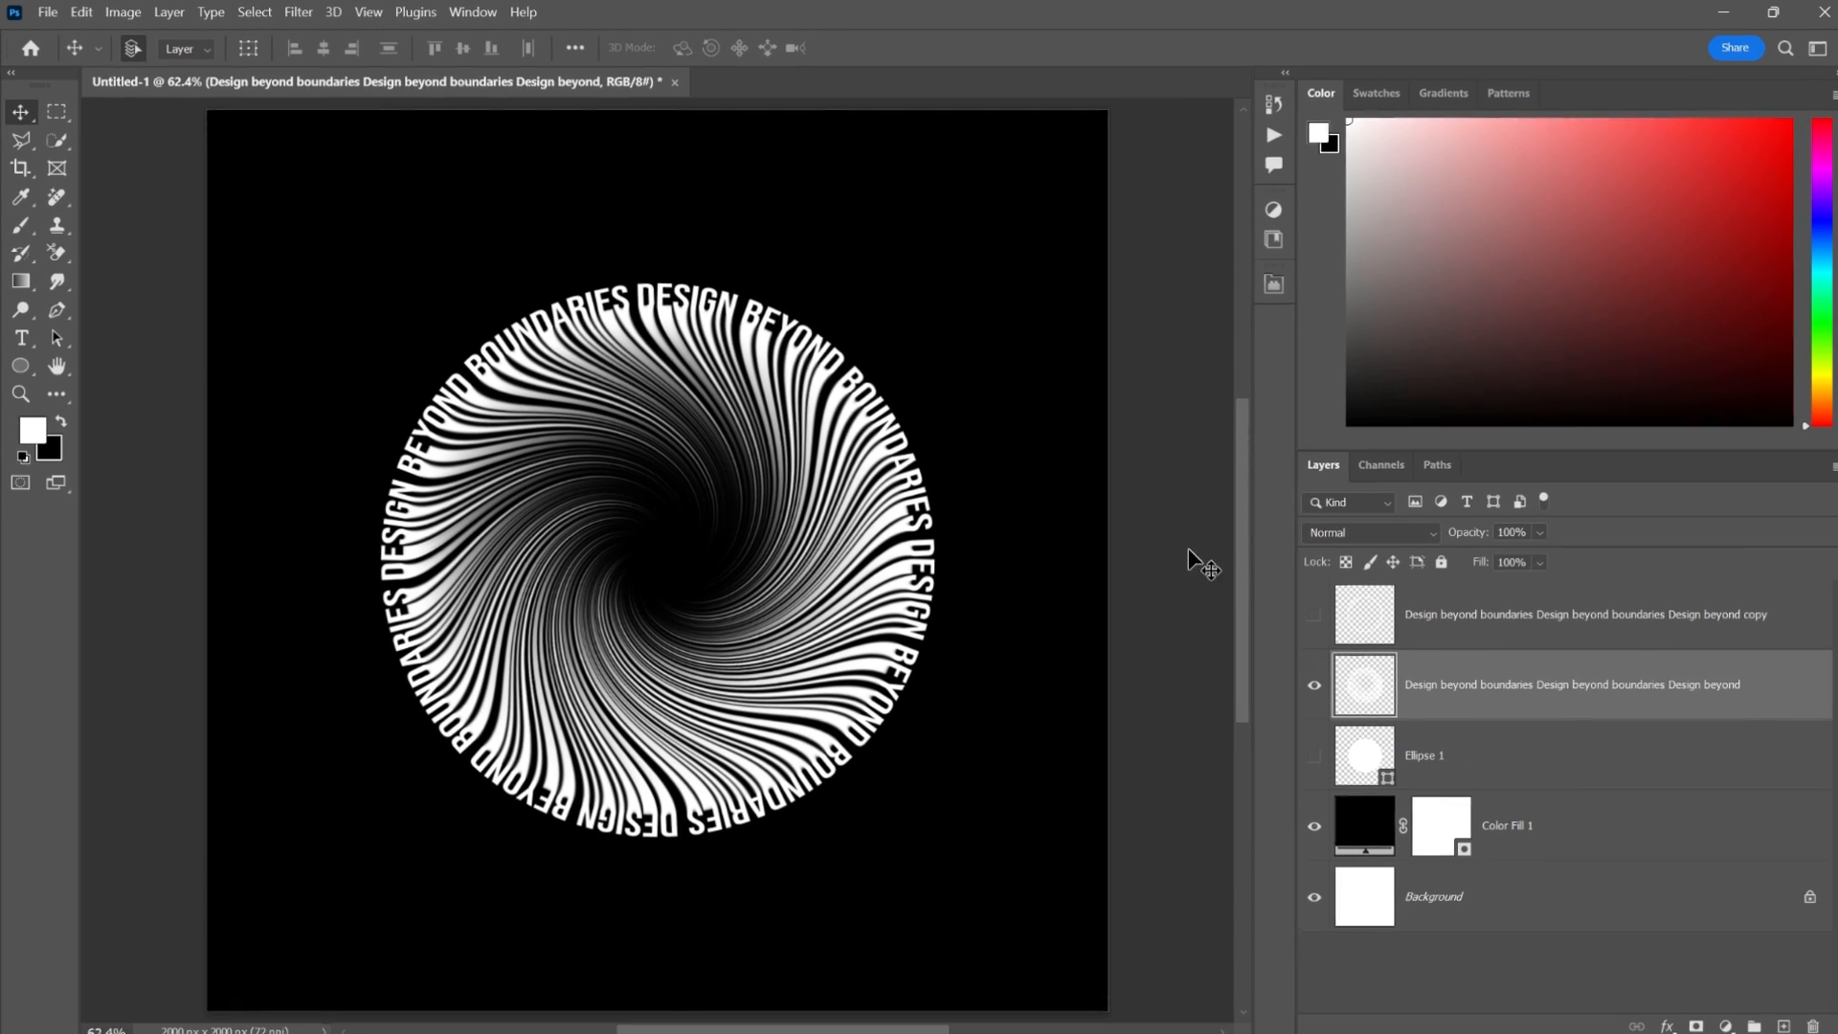
- Show the ring copy, scale it up into an outer ring, and select the revealed Ellipse 1
left_click(1315, 613)
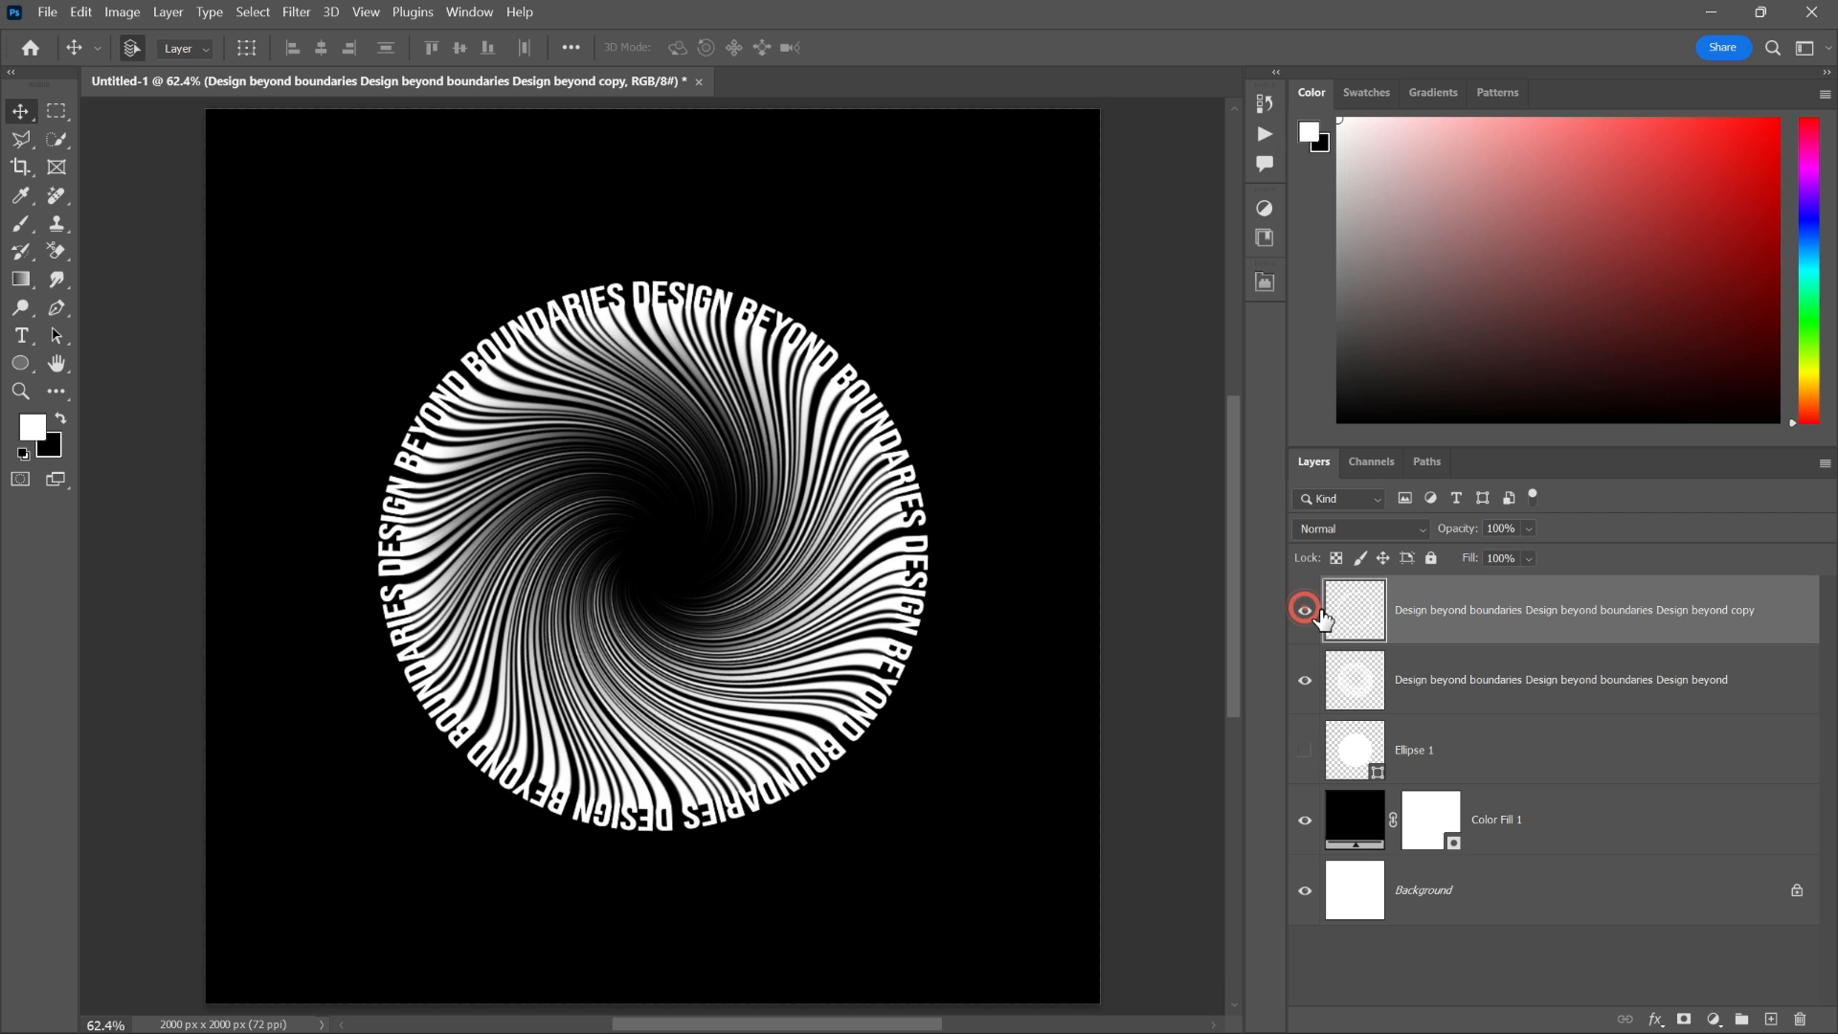
key("ctrl+t")
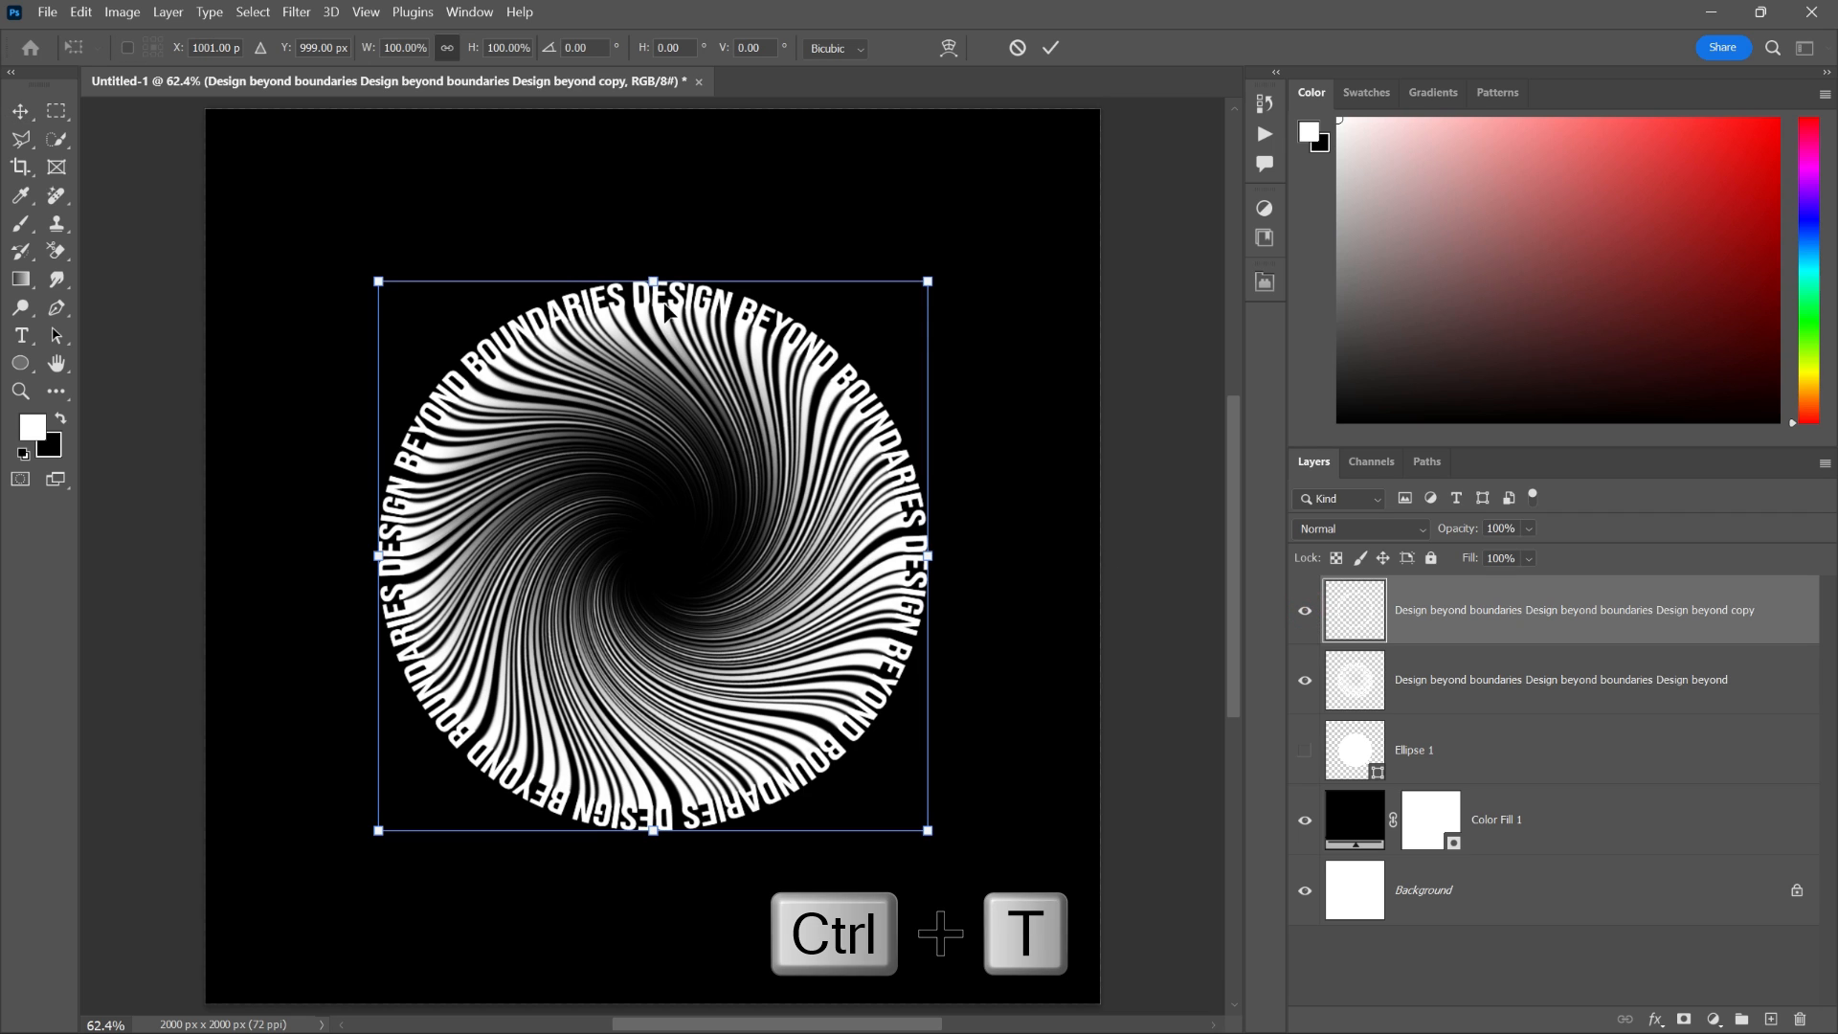
left_click_drag(653, 282, 653, 223)
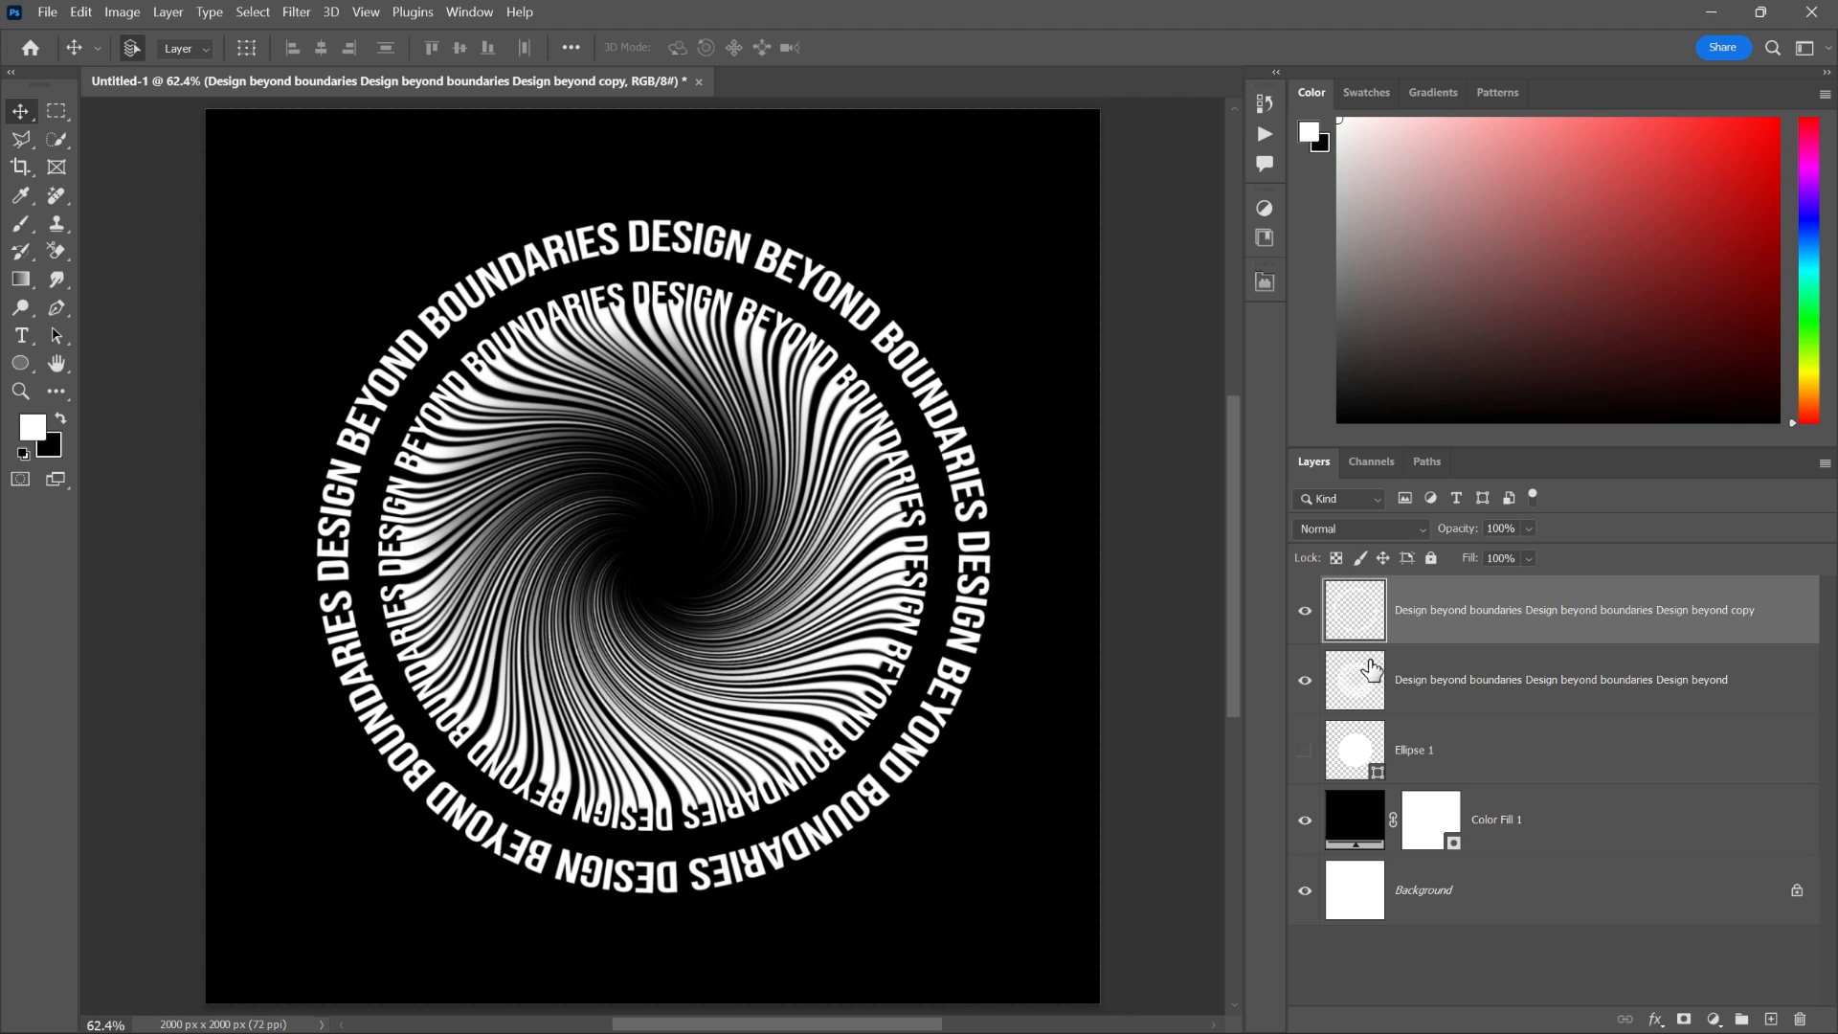
left_click(1304, 749)
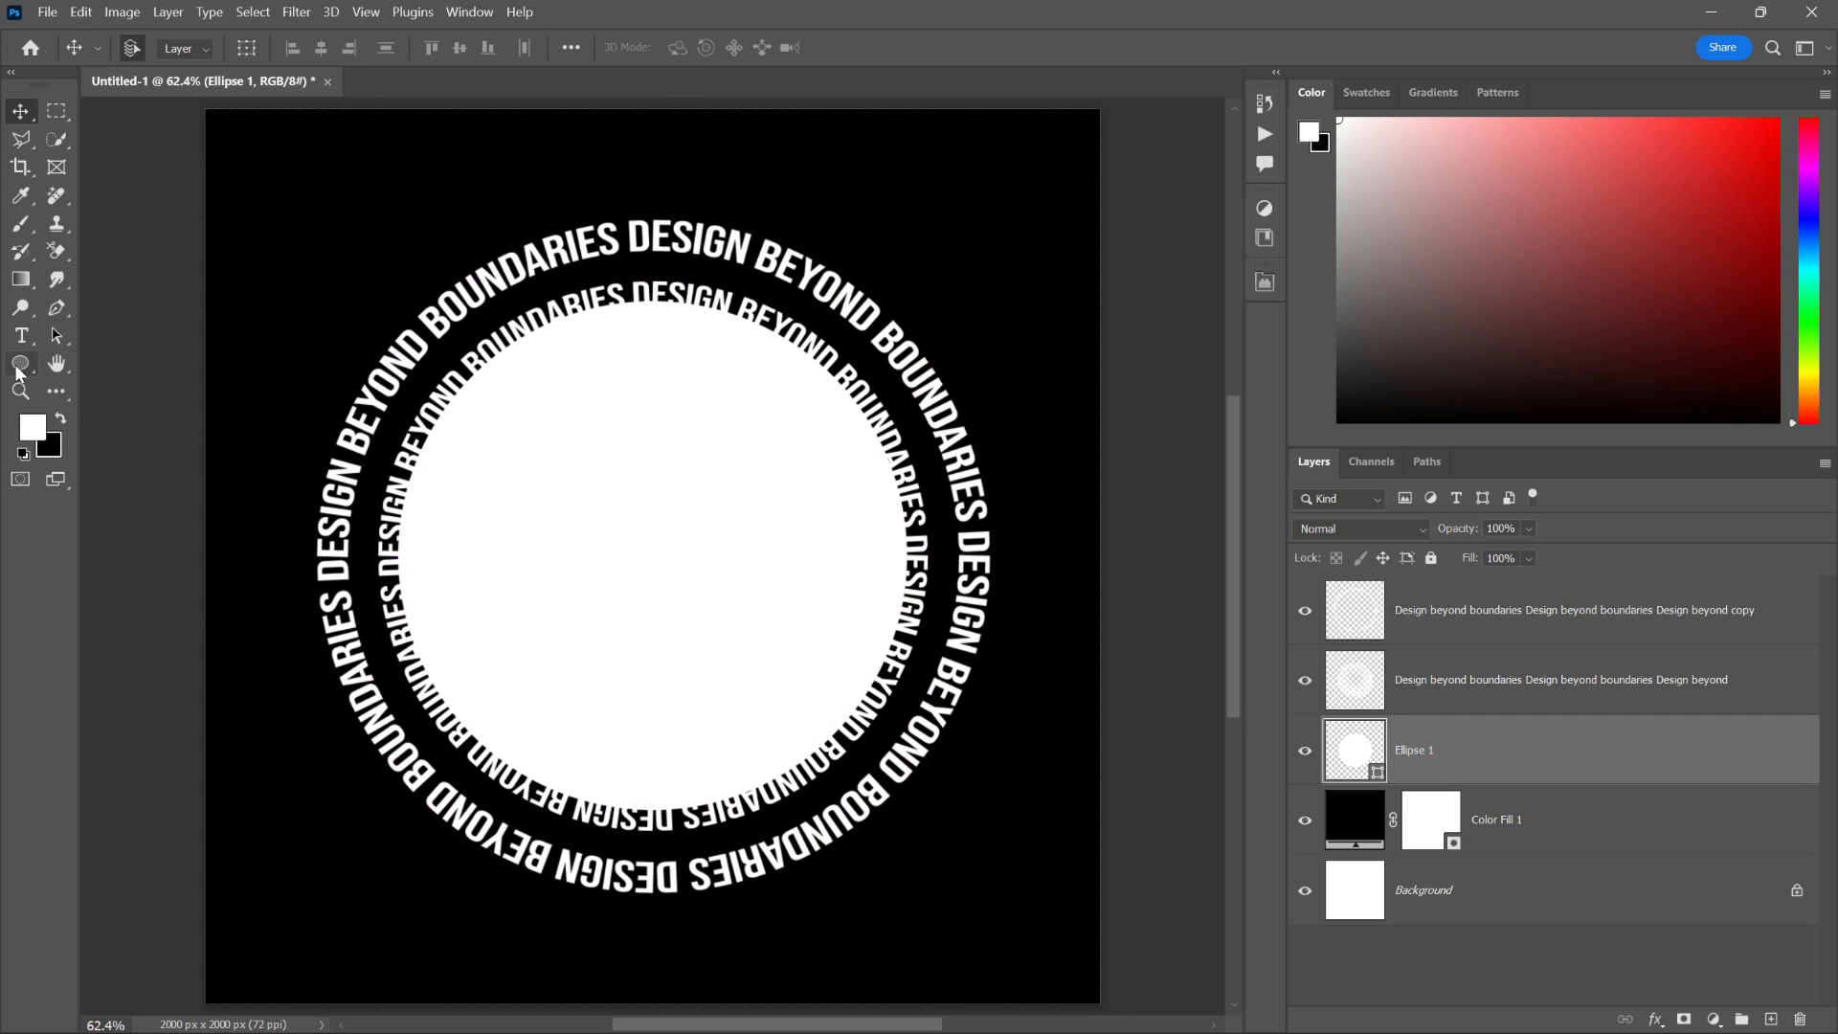
- Set the circle's fill to none and its white stroke to about 55 px
left_click(20, 363)
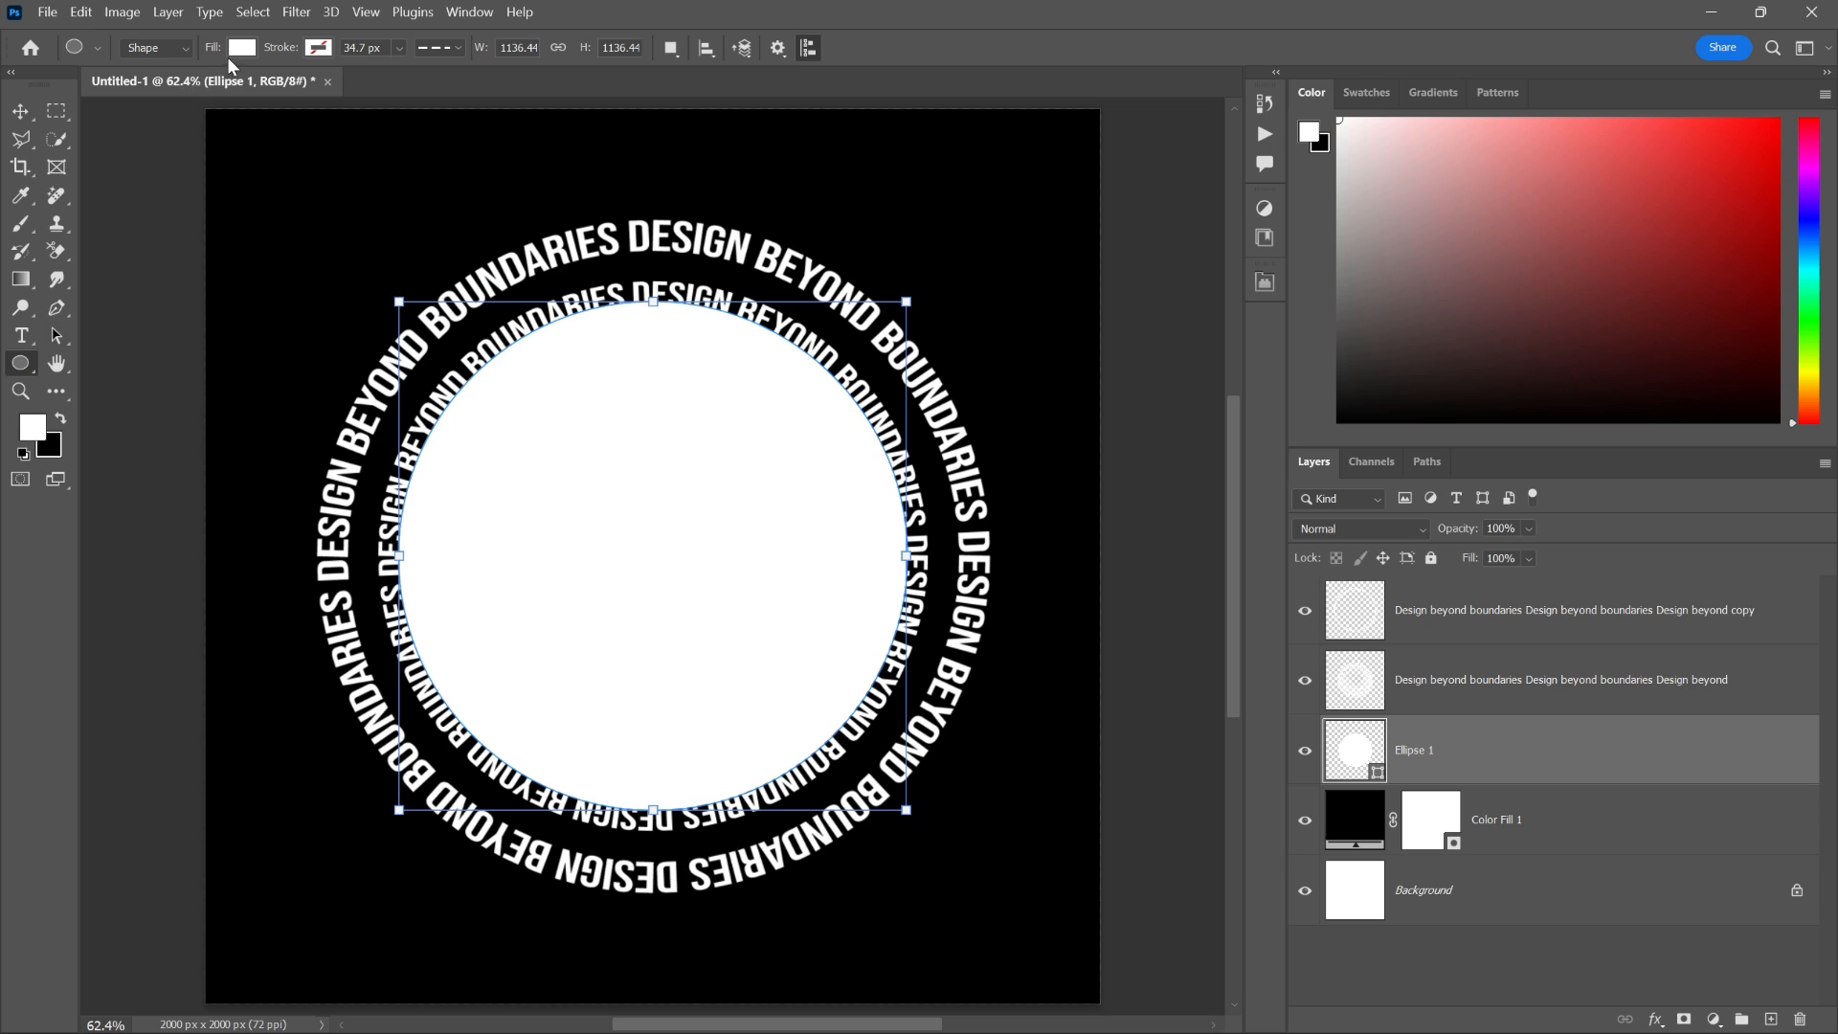
left_click(242, 48)
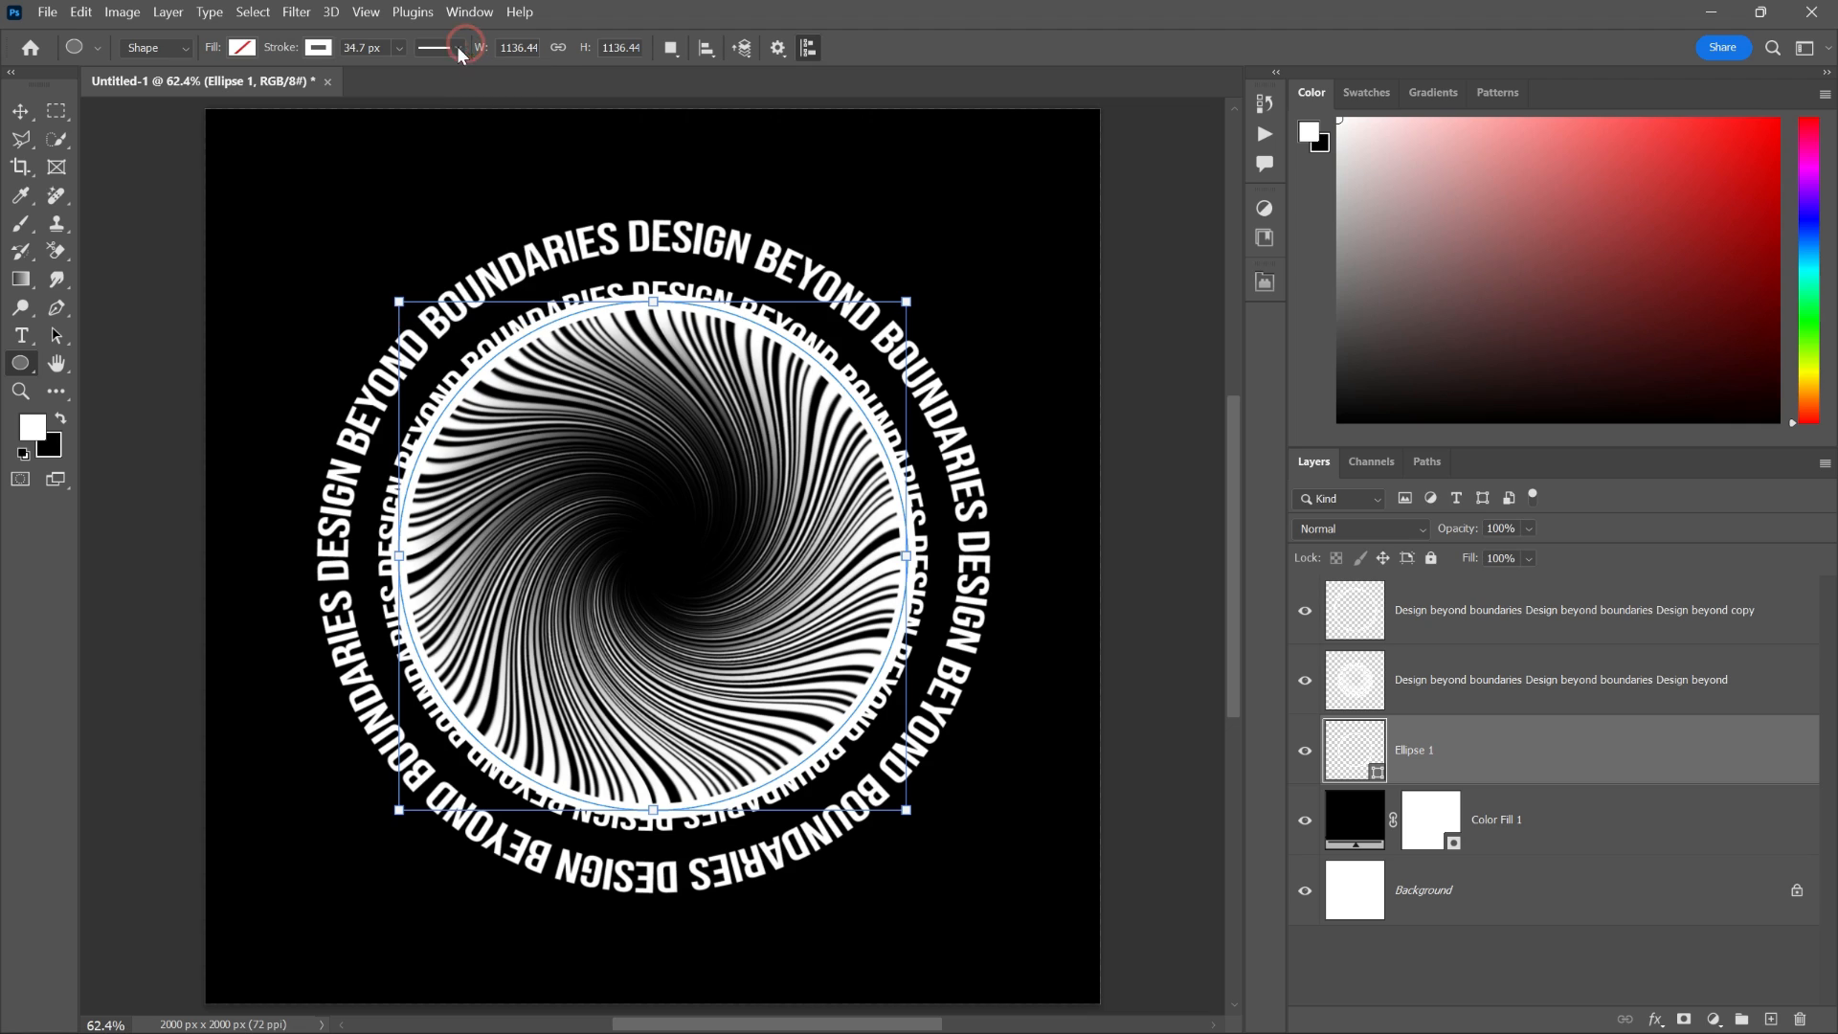
left_click_drag(459, 51, 429, 73)
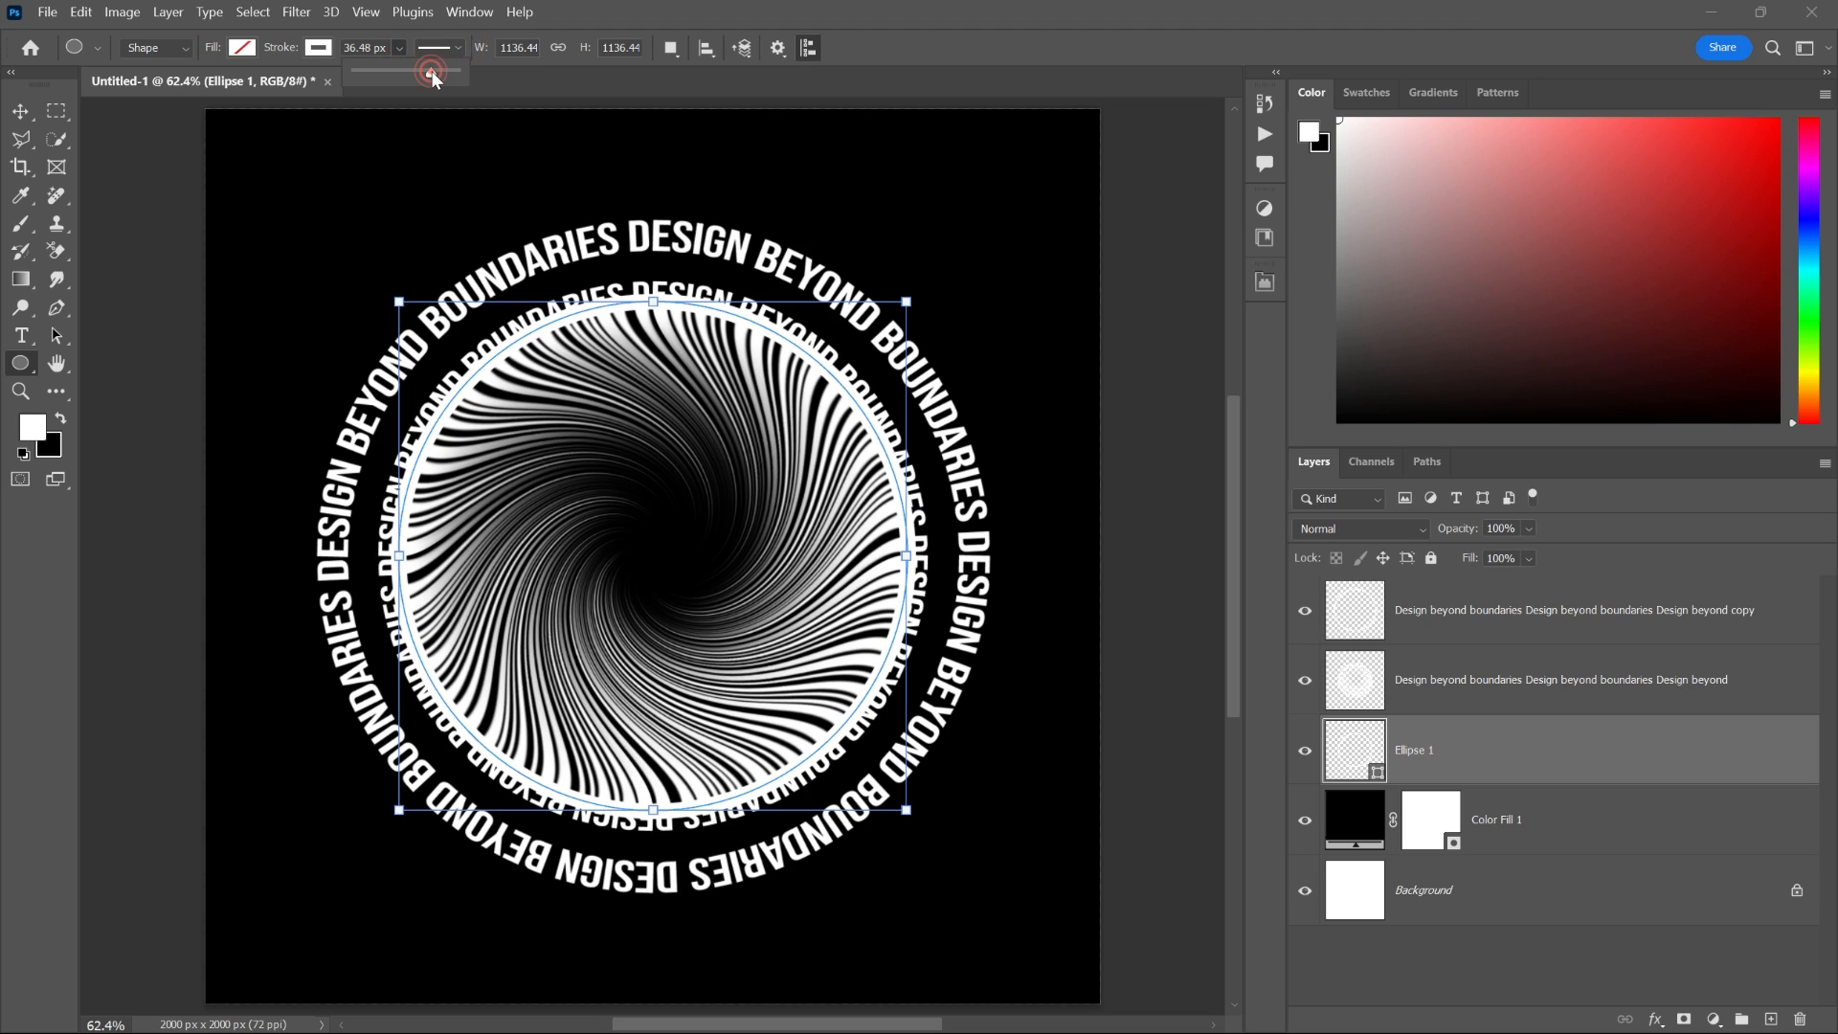
left_click_drag(406, 73, 434, 73)
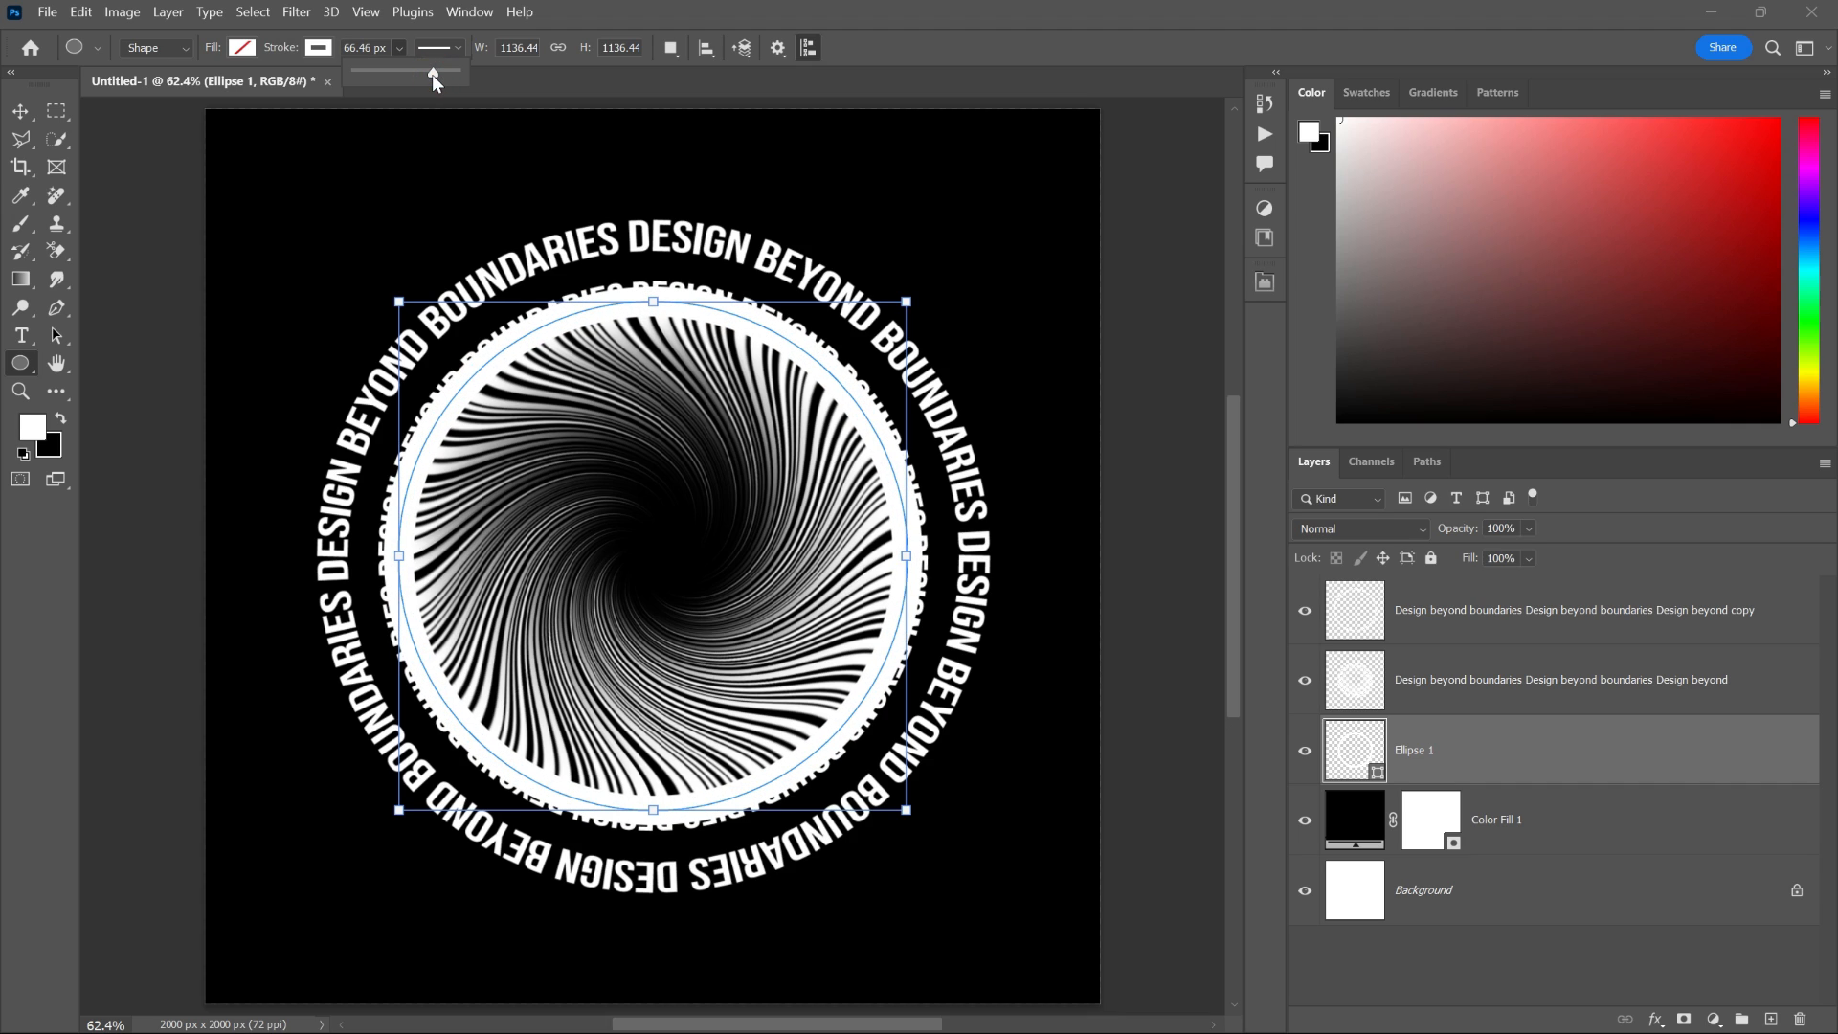
left_click_drag(432, 72, 404, 73)
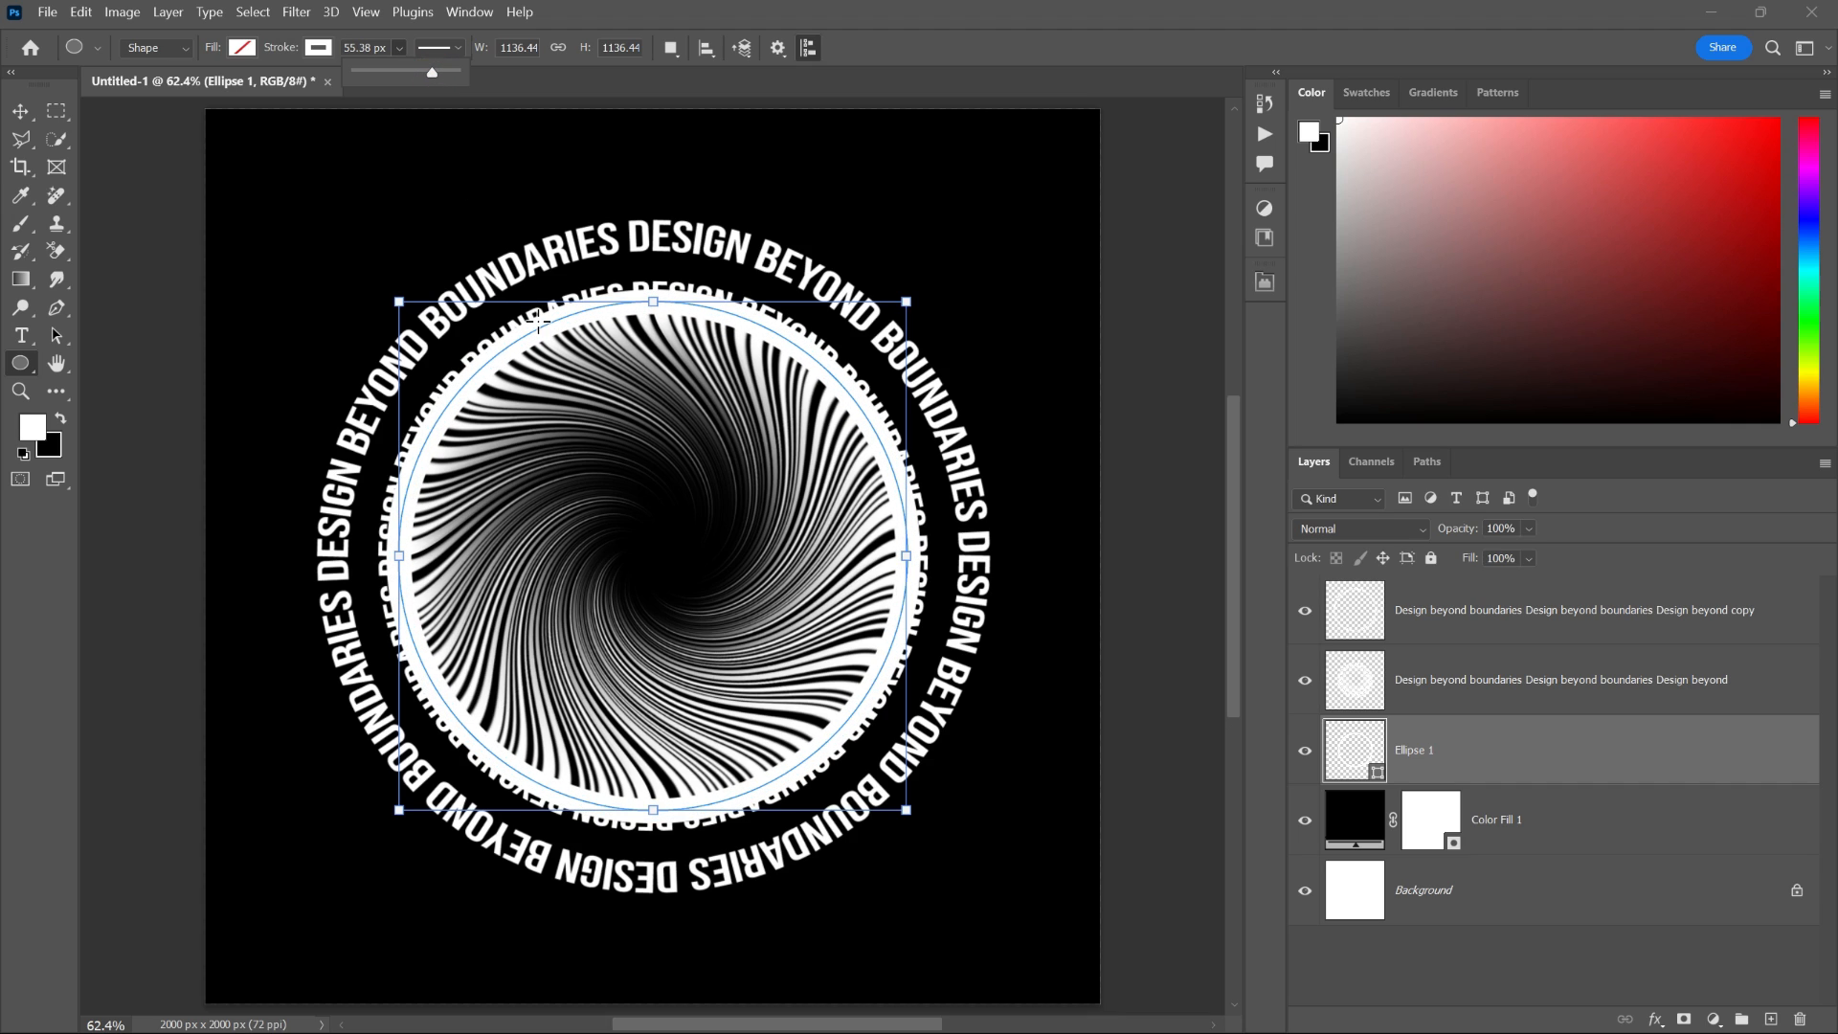
key("ctrl+t")
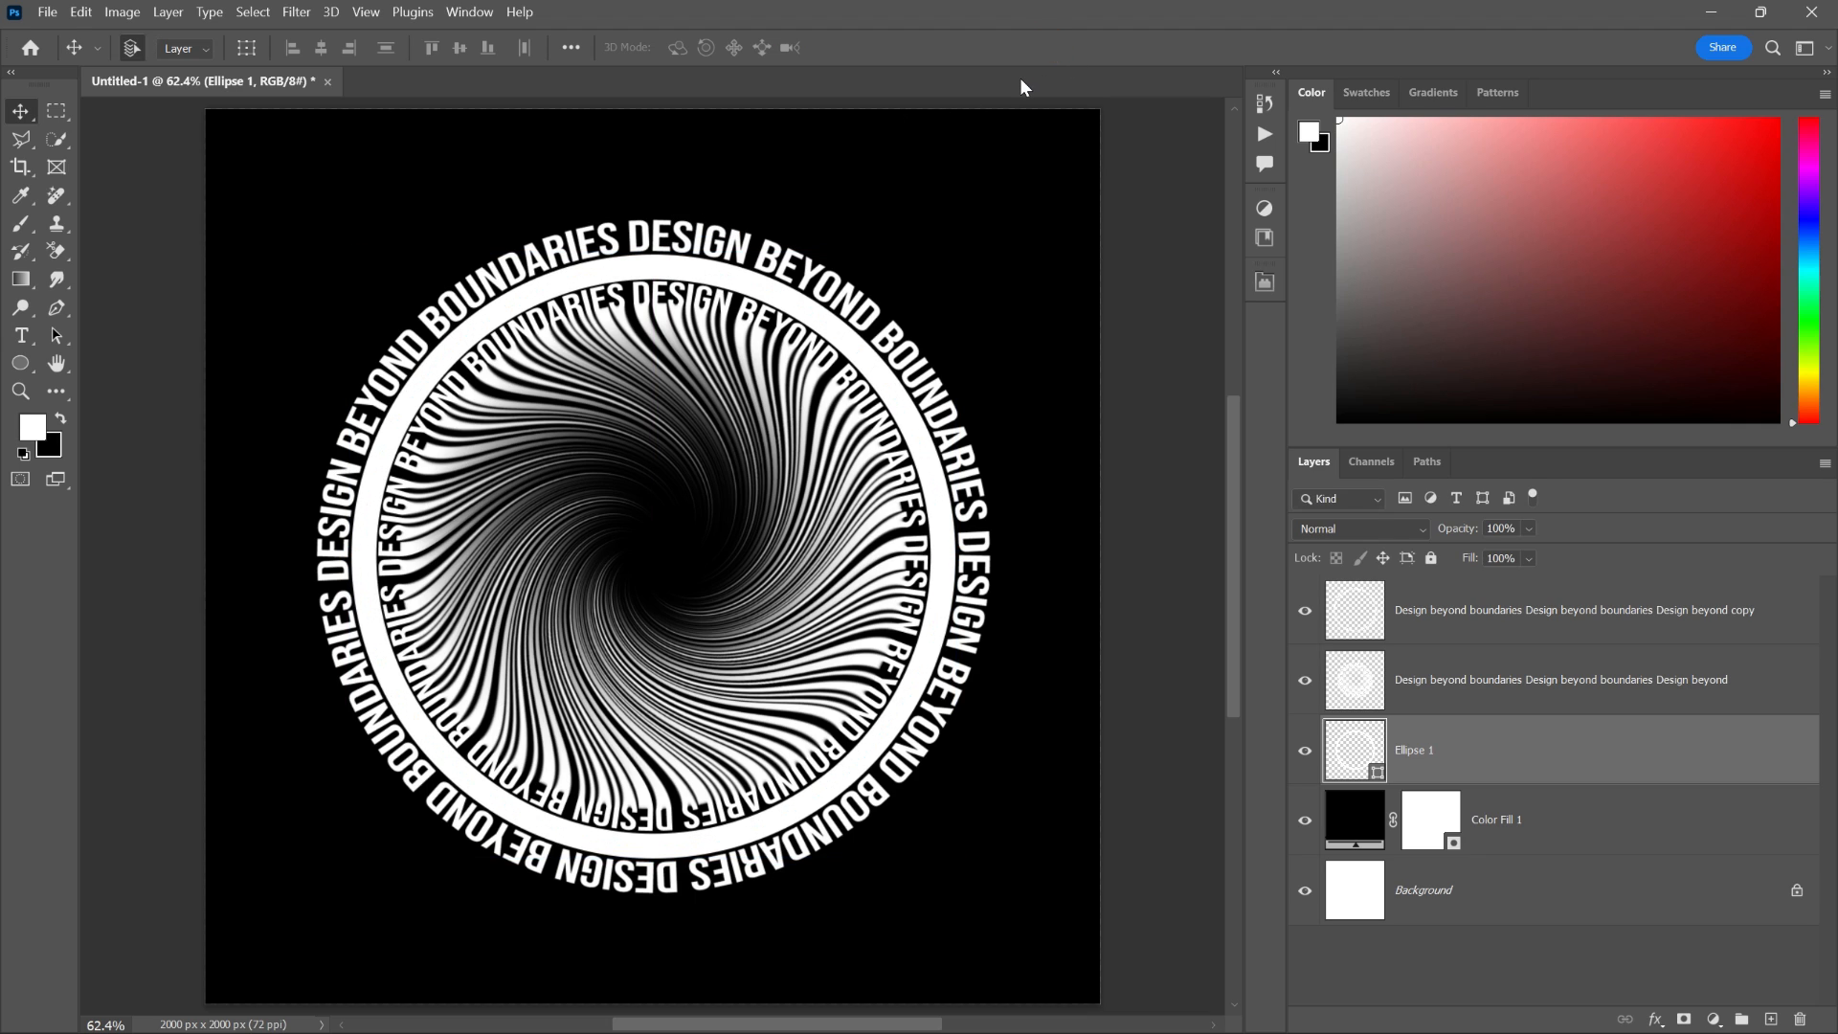
mouse_move(1019, 193)
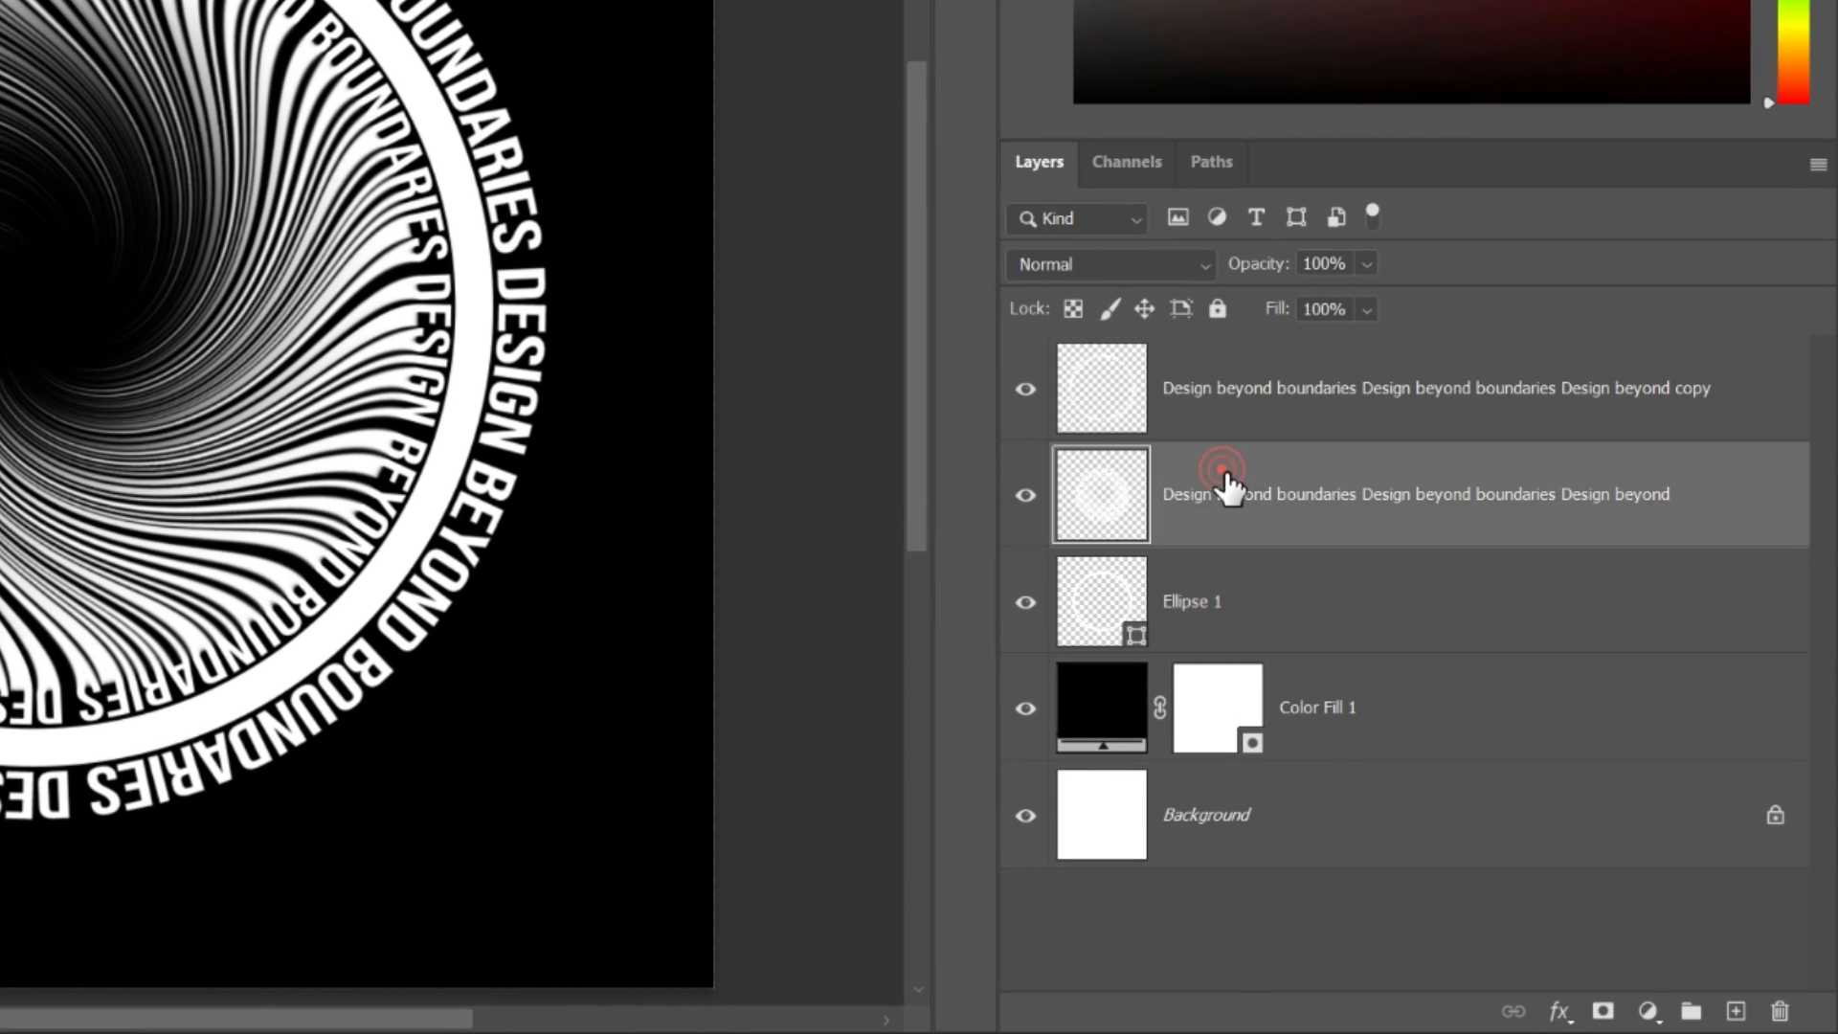
- Select both text ring layers and Ellipse 1 and convert them to smart objects
left_click(1218, 481)
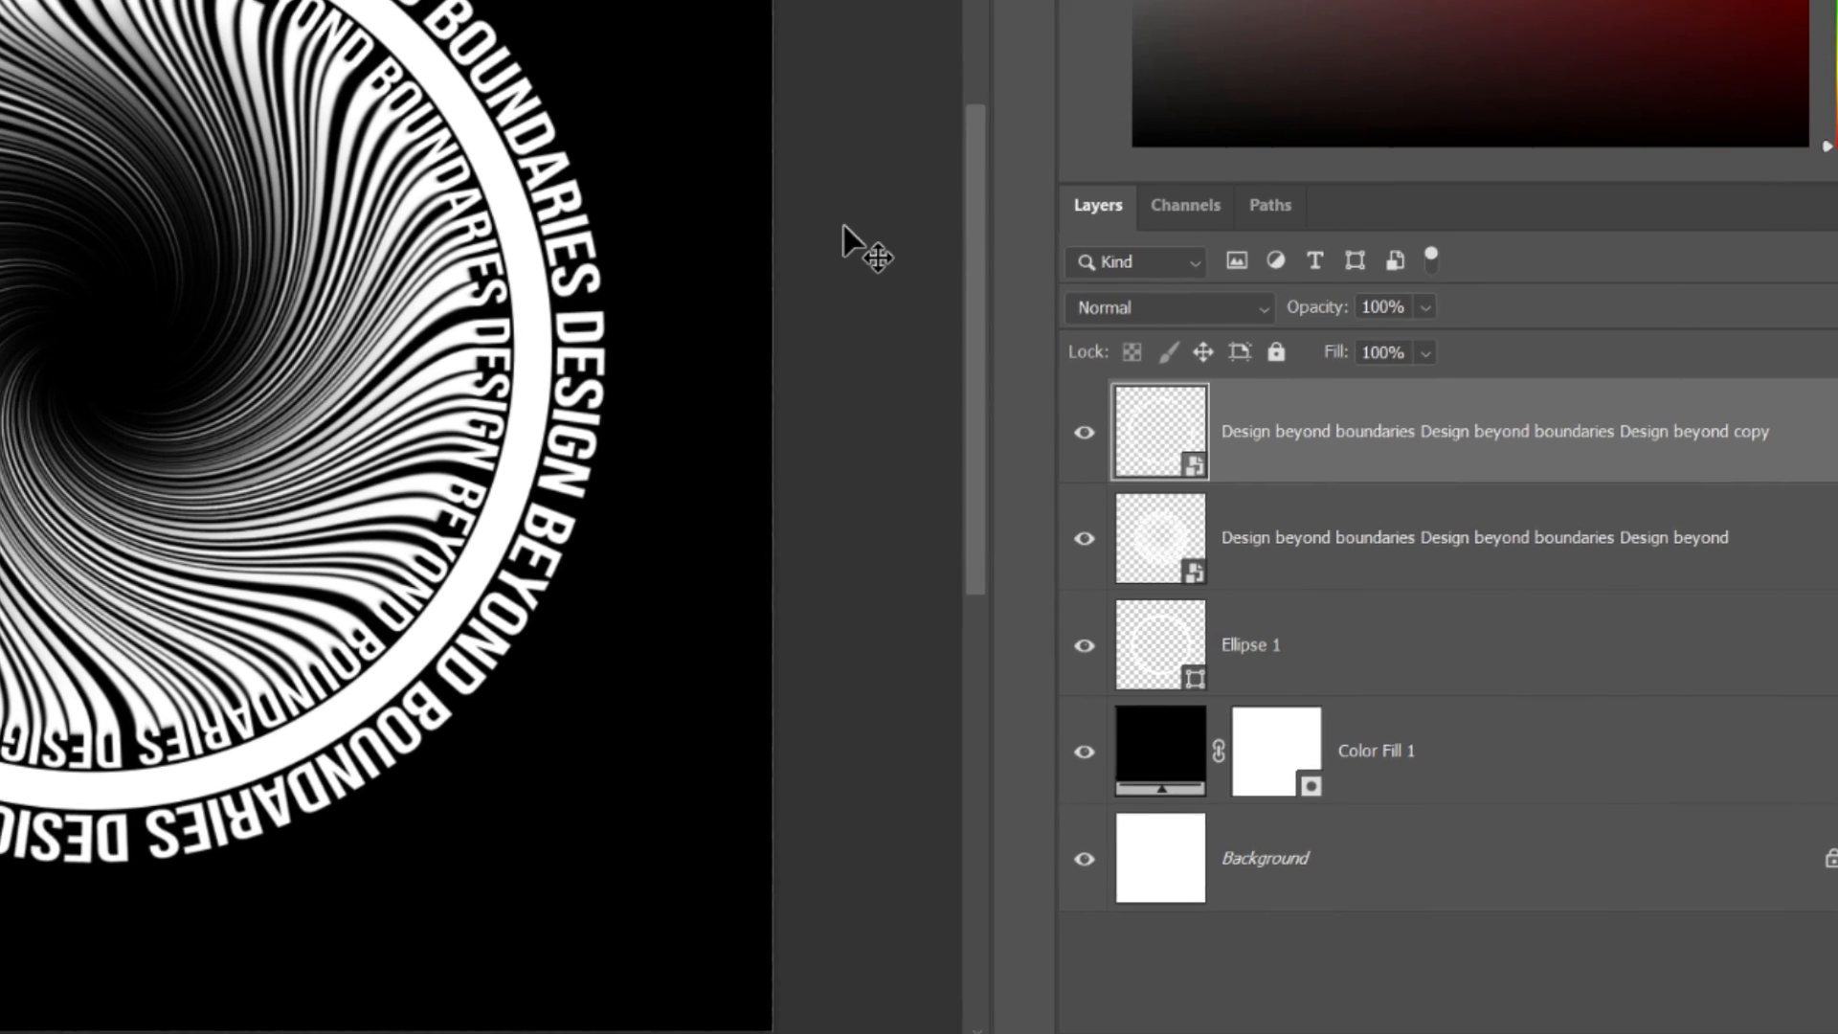
left_click(485, 17)
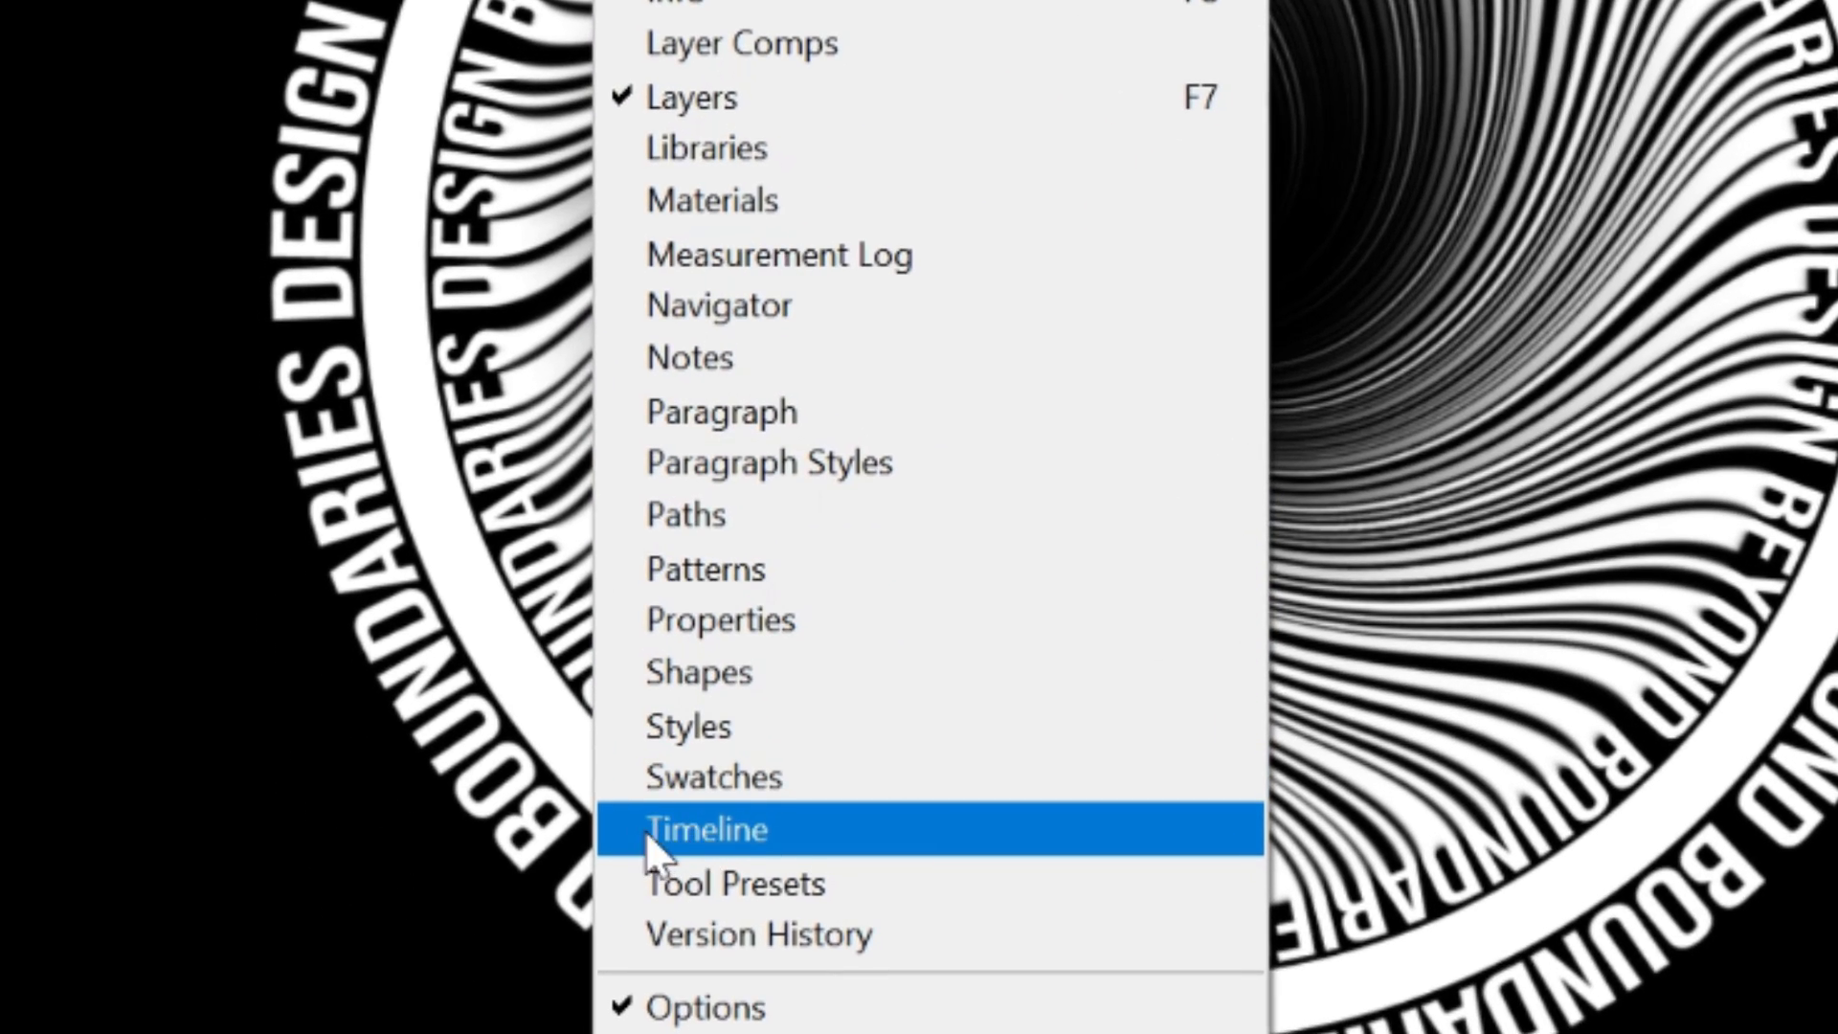
- Open the Timeline panel and create a video timeline with tracks for every layer
left_click(705, 827)
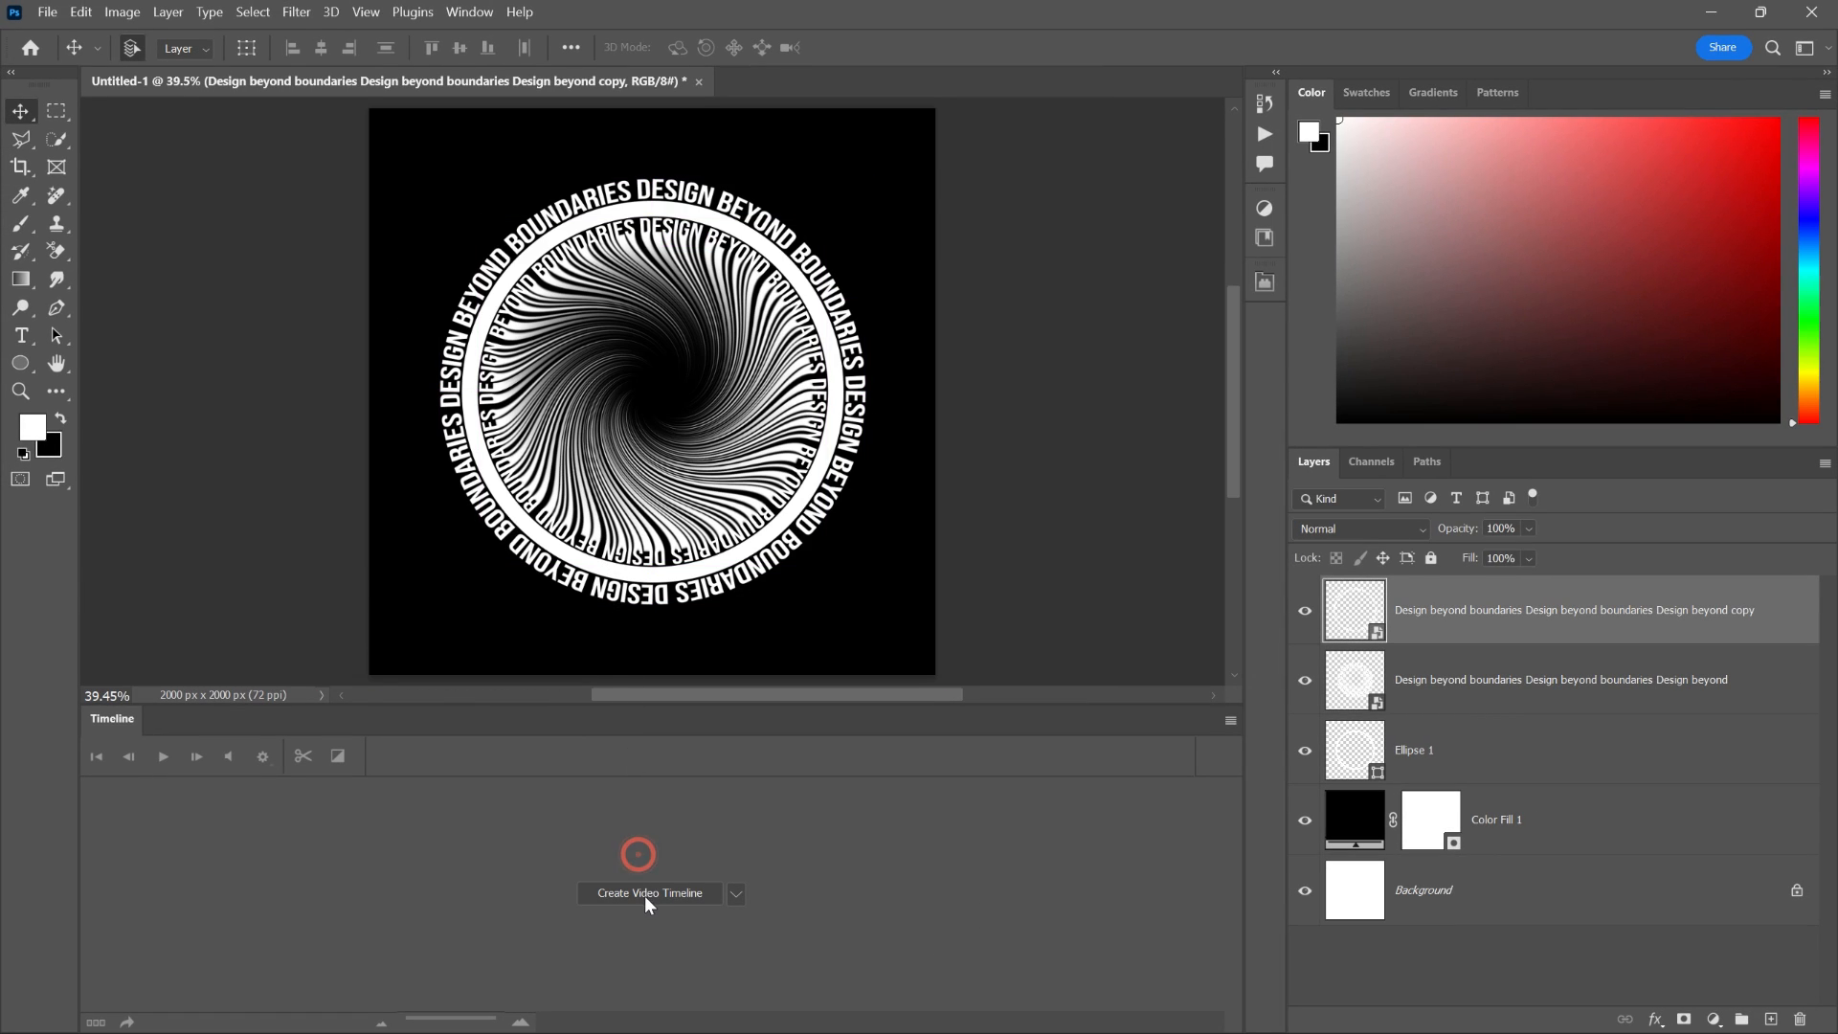
left_click(648, 893)
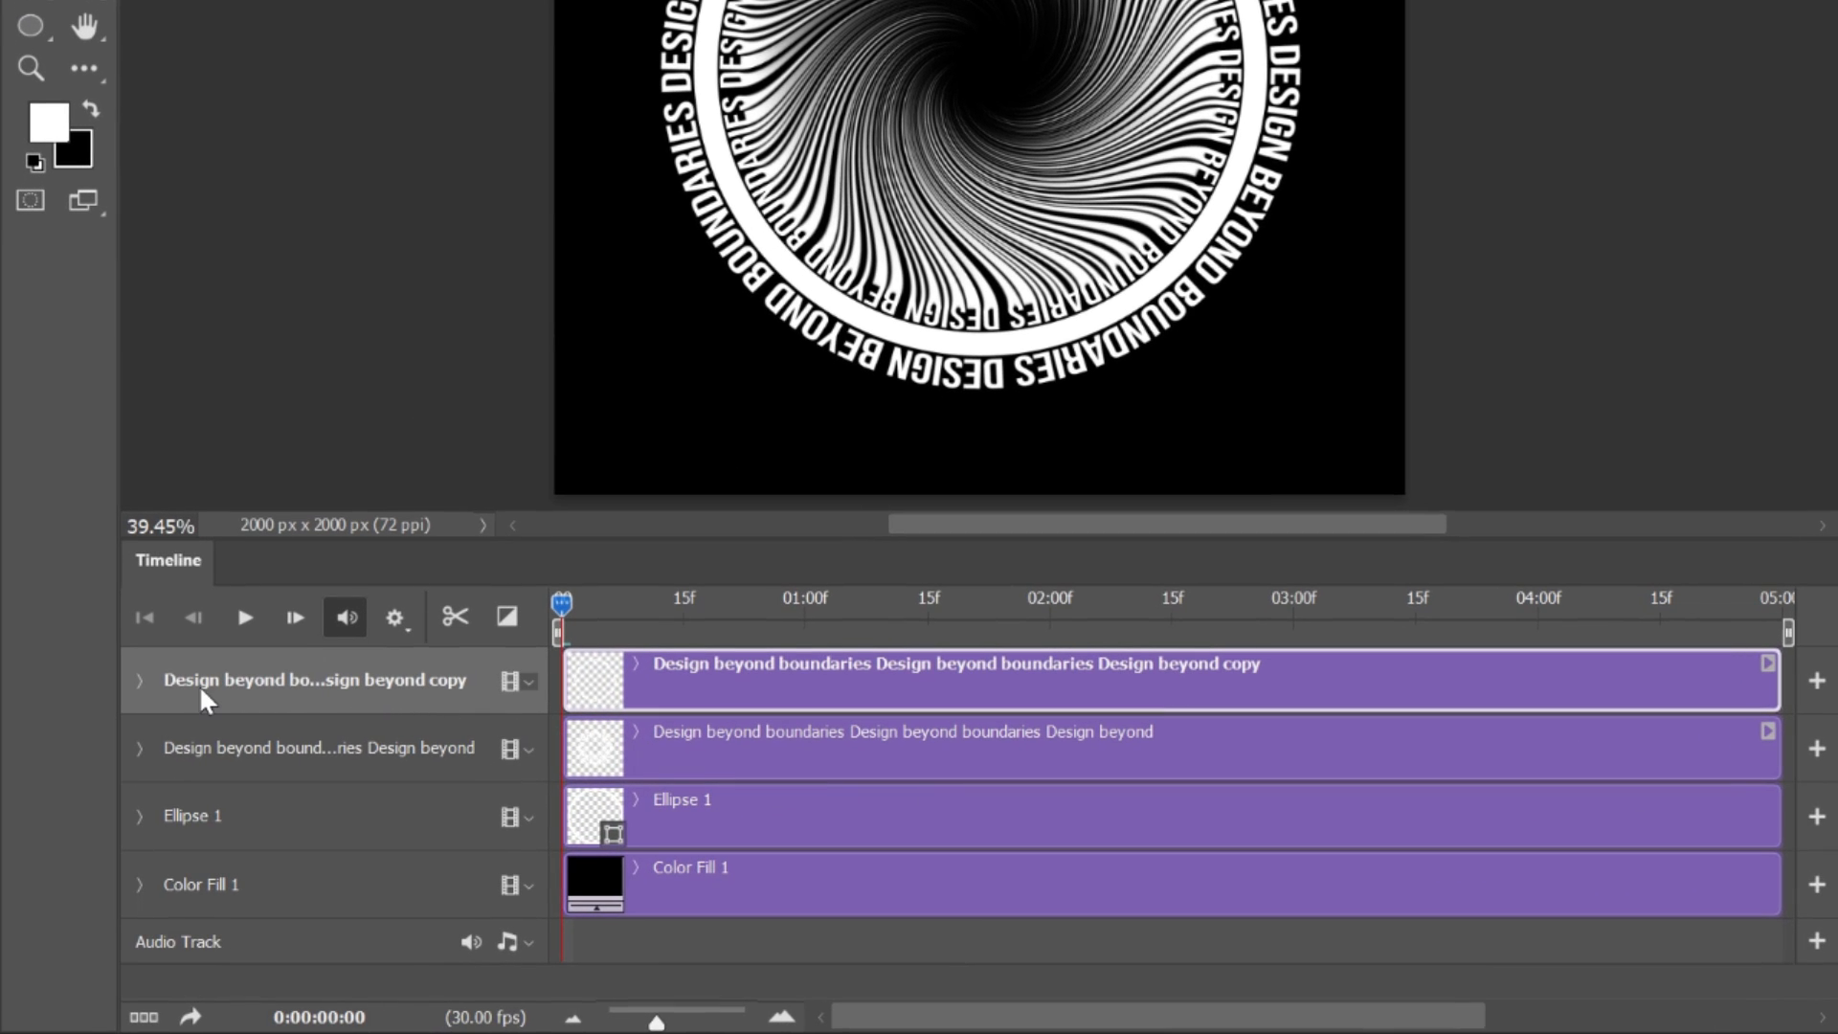
- Keyframe the outer text ring's Transform at the start, then rotate it at the last frame
left_click(140, 679)
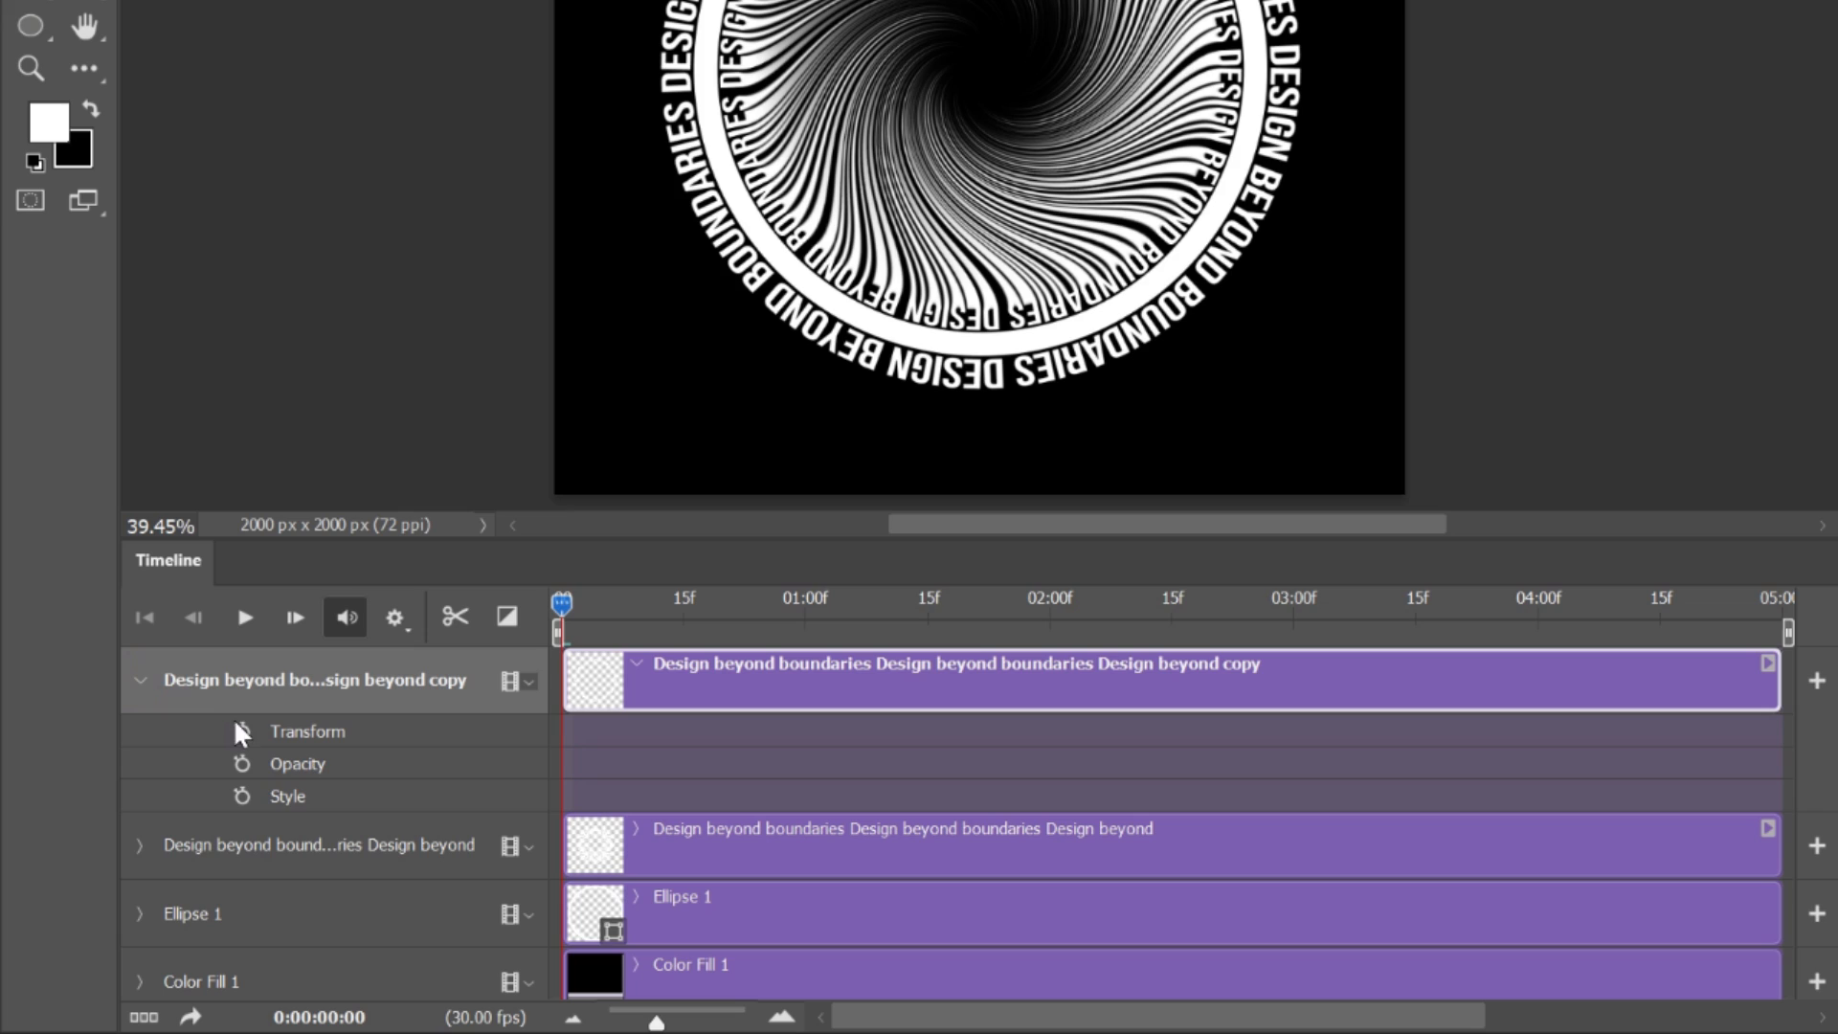
left_click(241, 730)
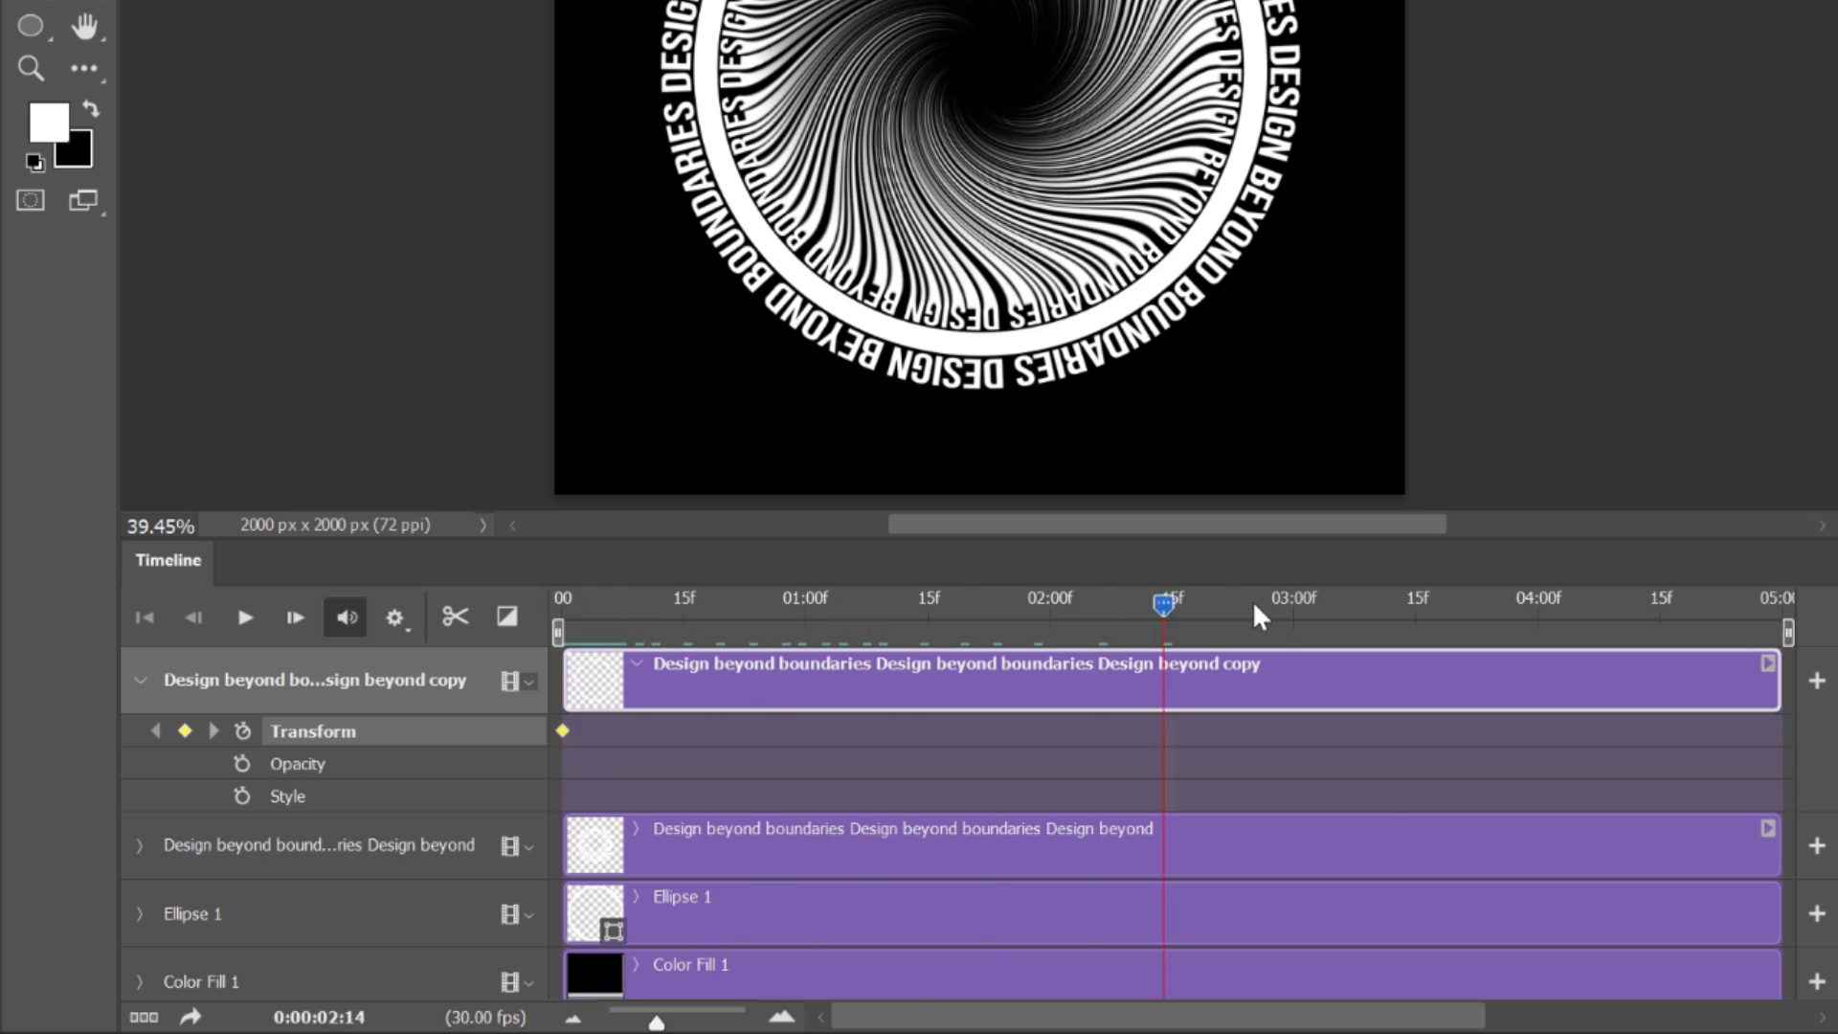
key("ctrl+t")
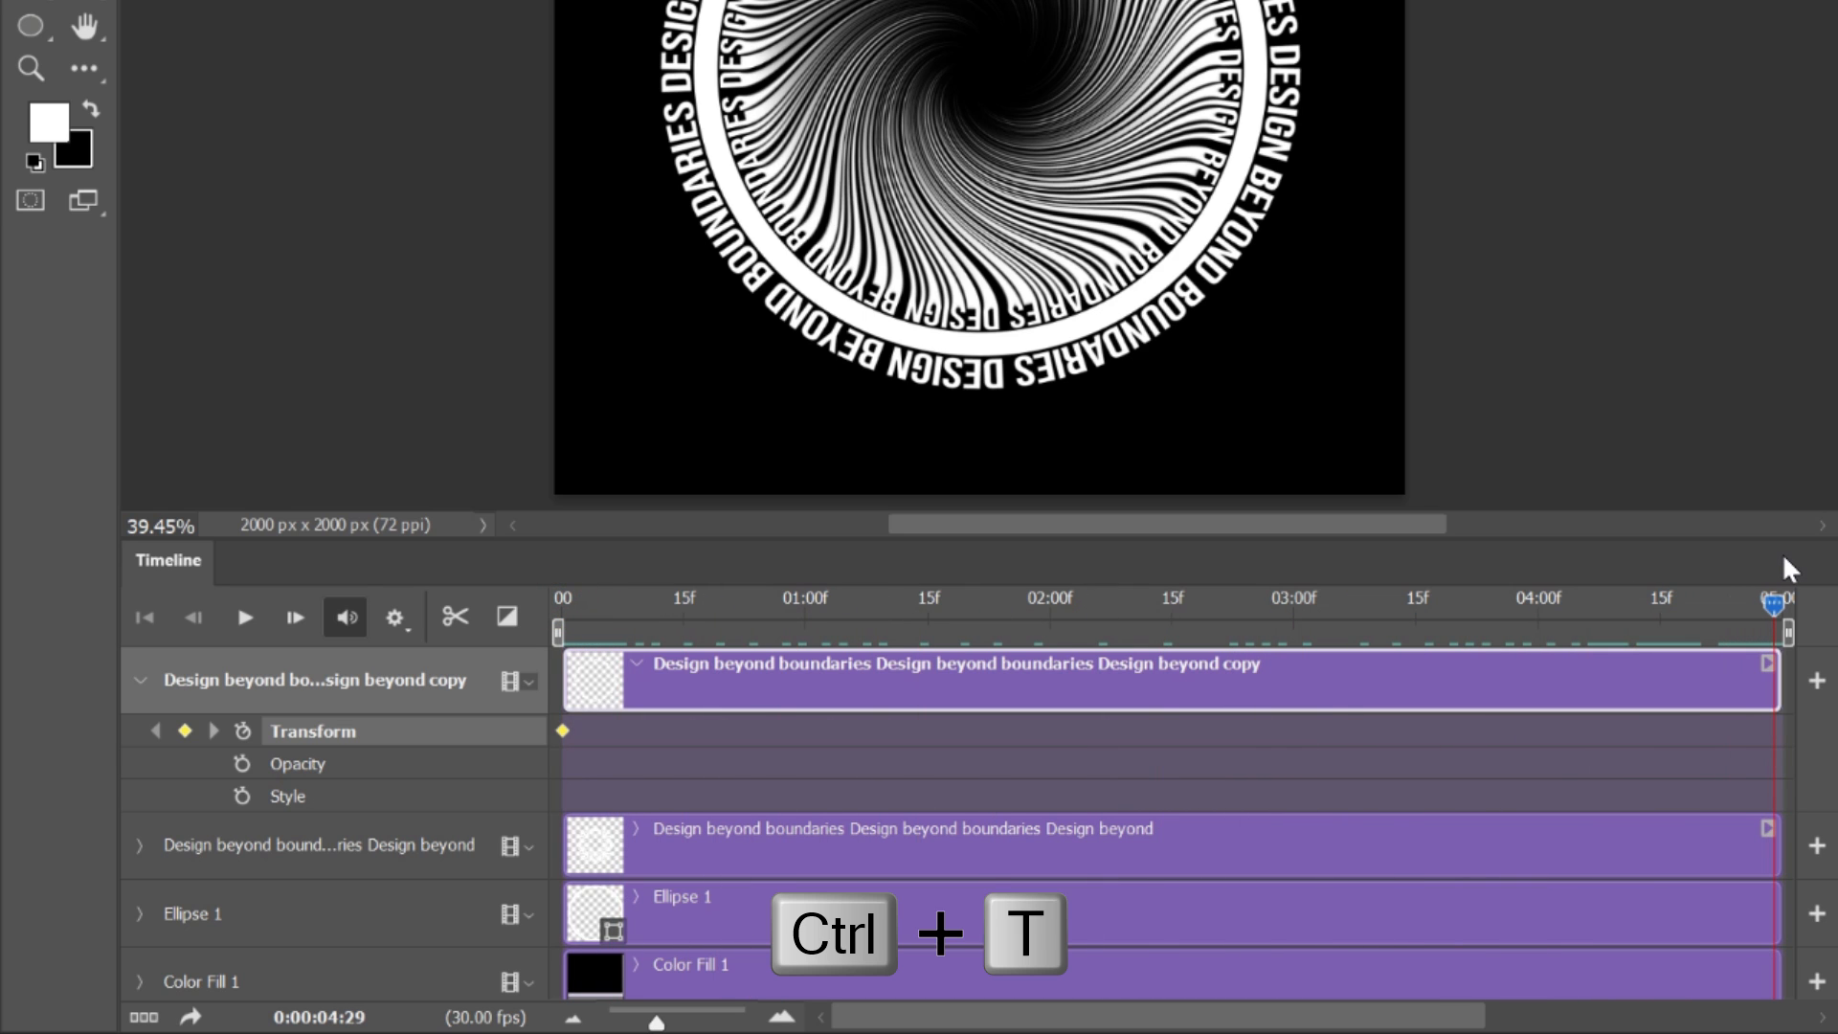
key("ctrl+t")
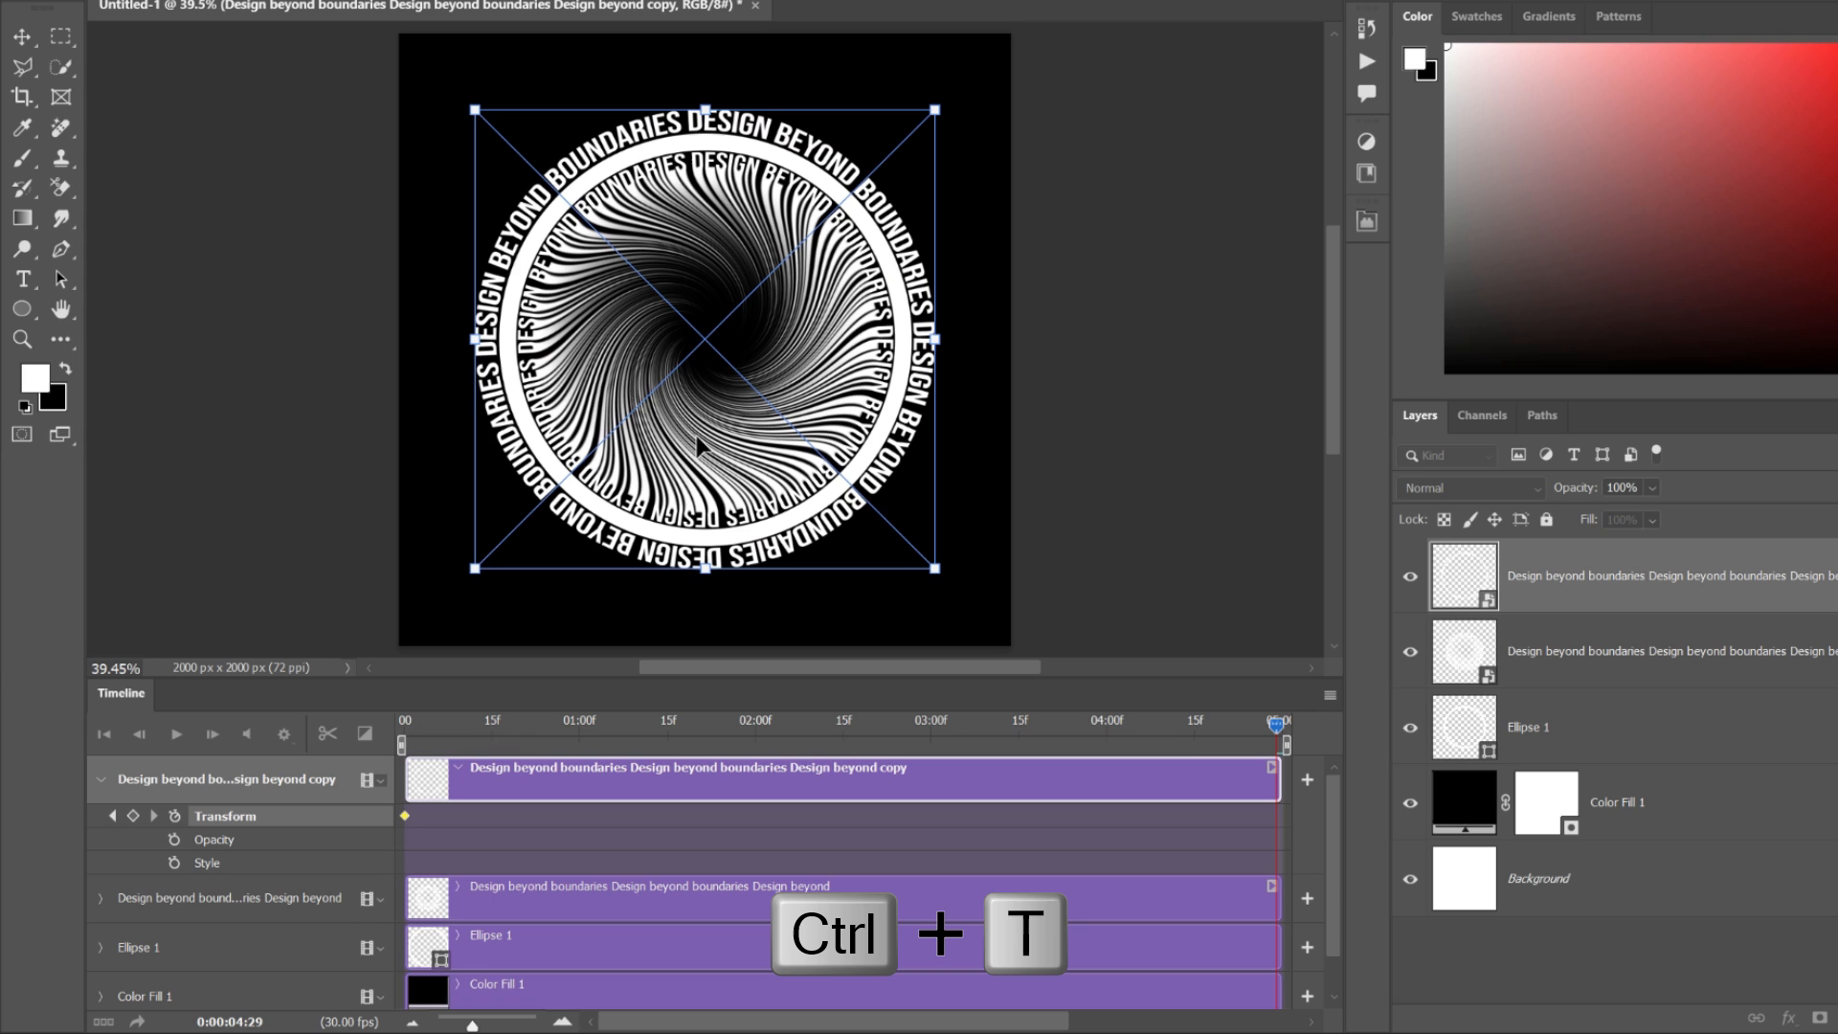
key("ctrl+t")
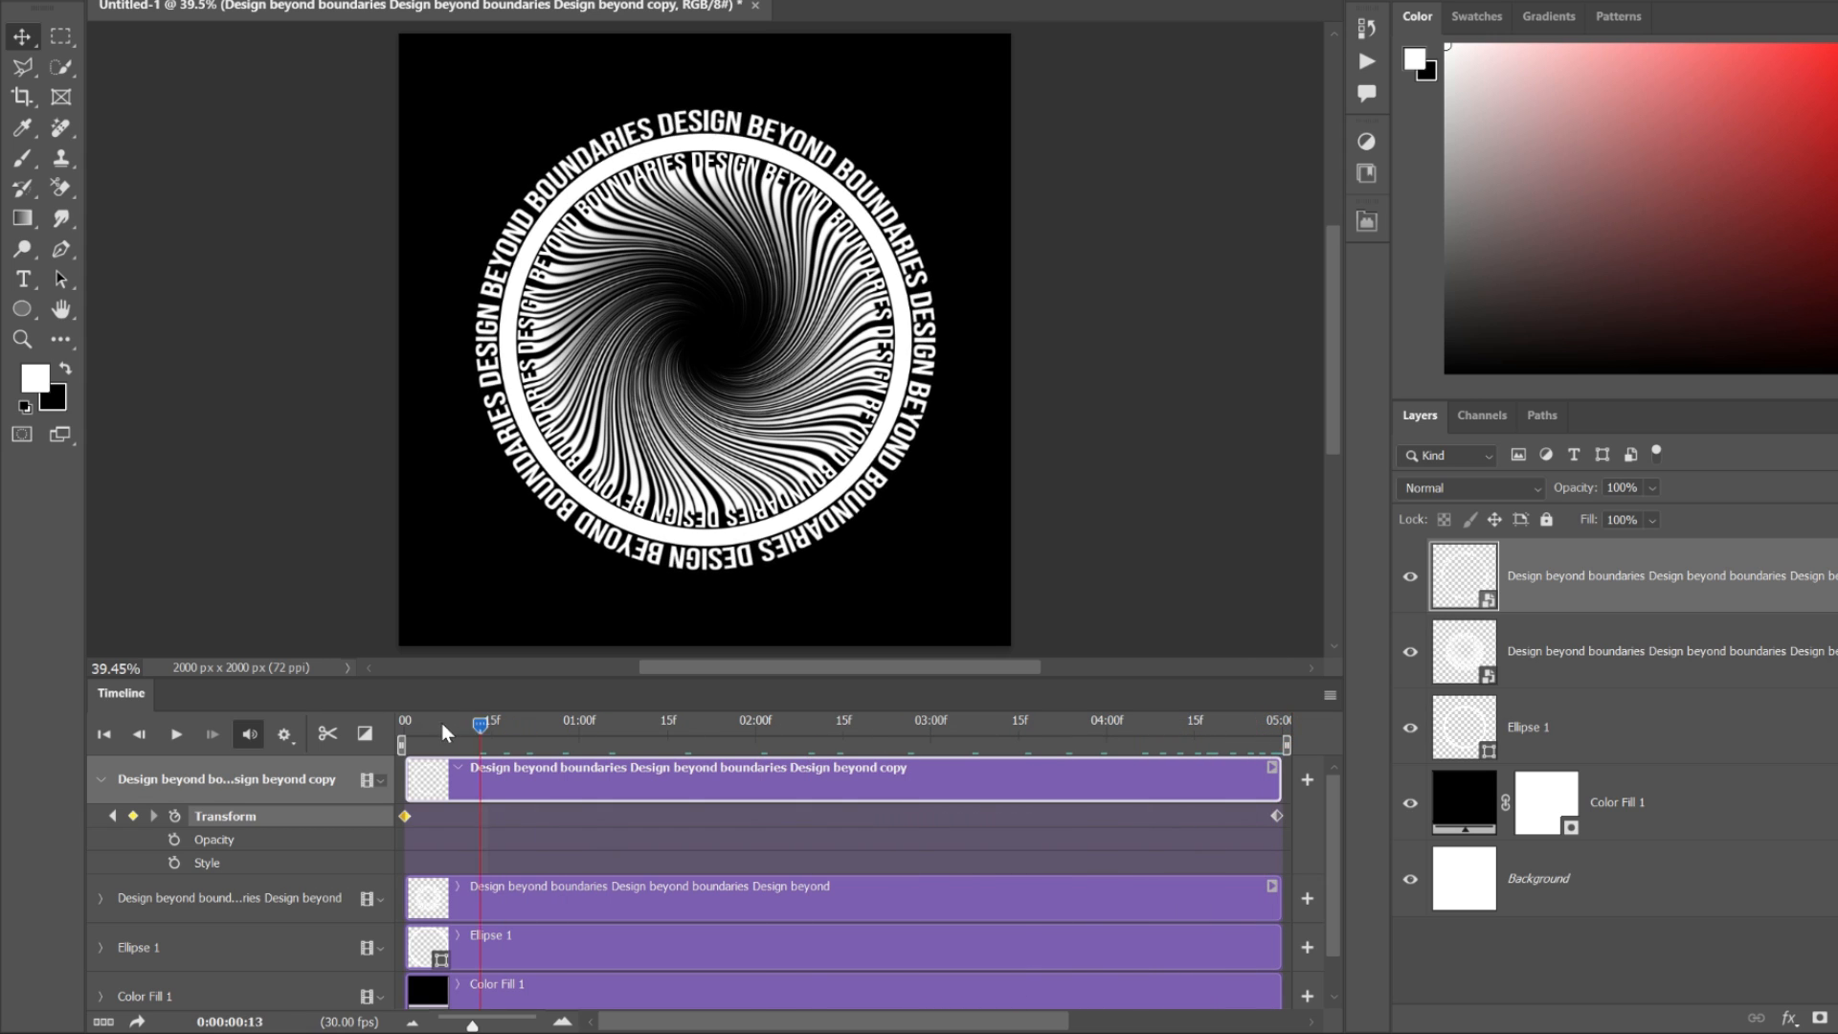
left_click(174, 735)
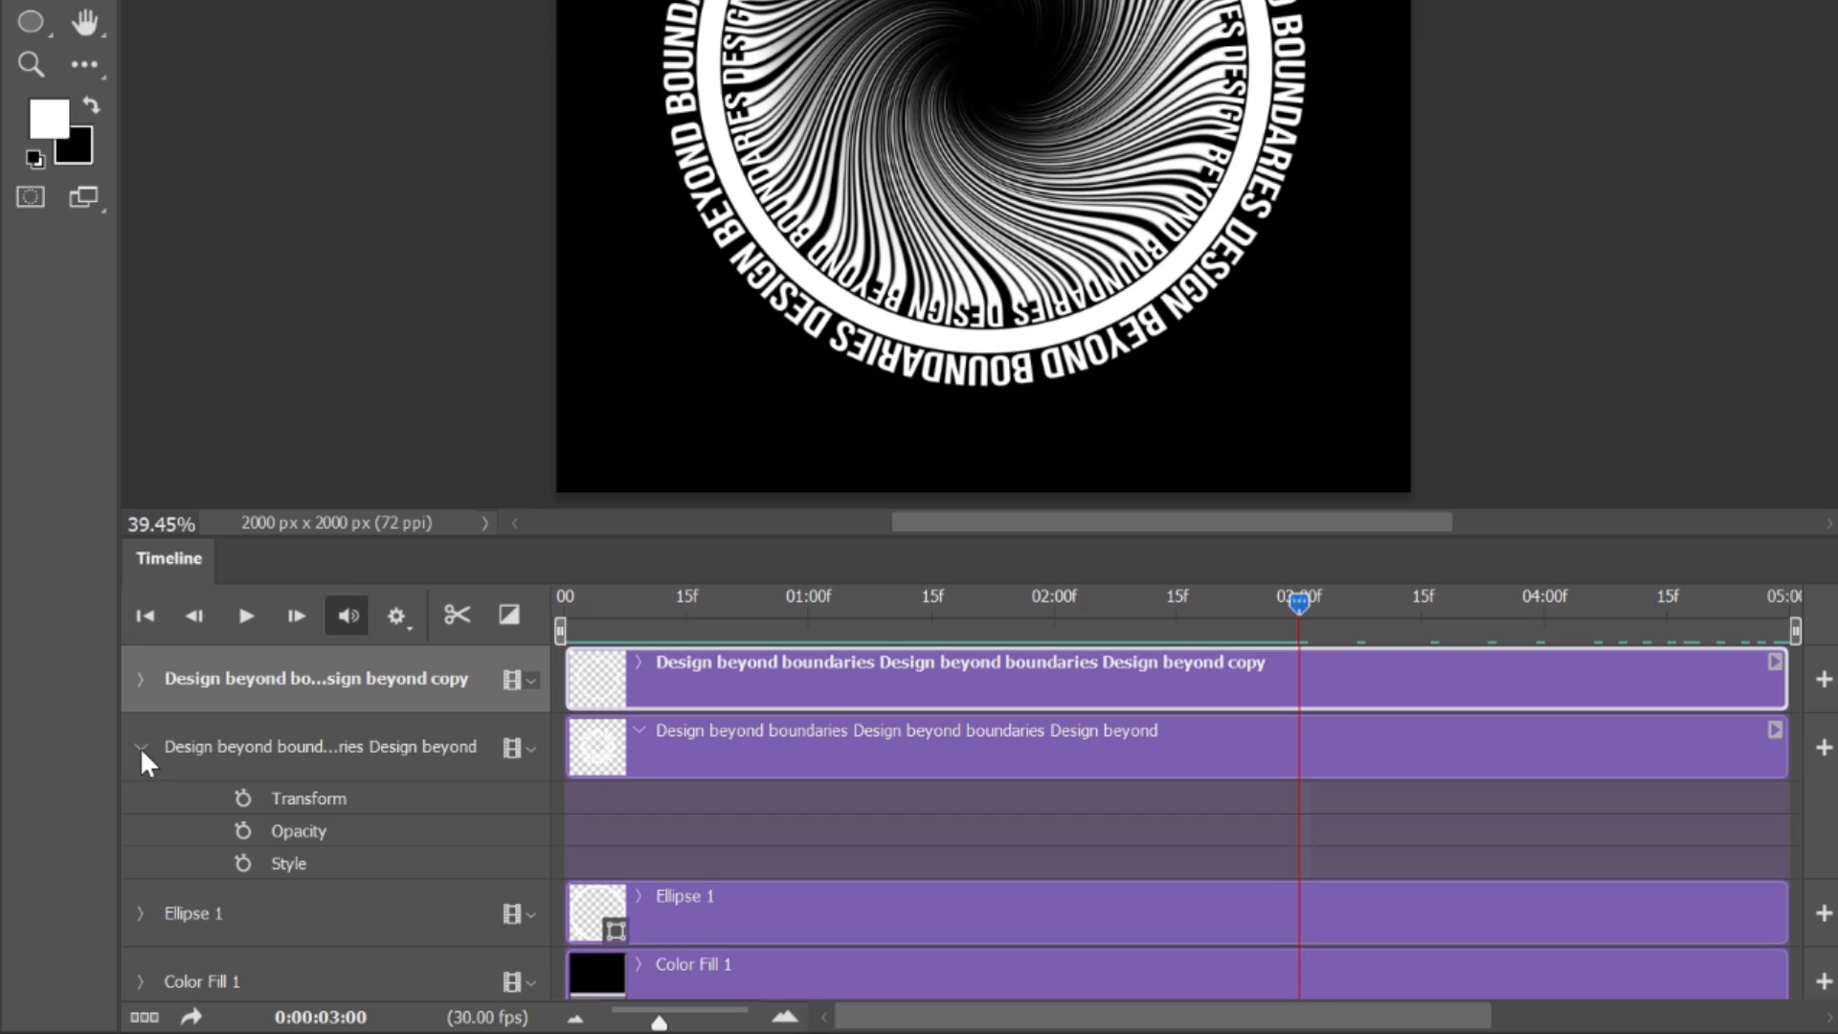
mouse_move(411, 756)
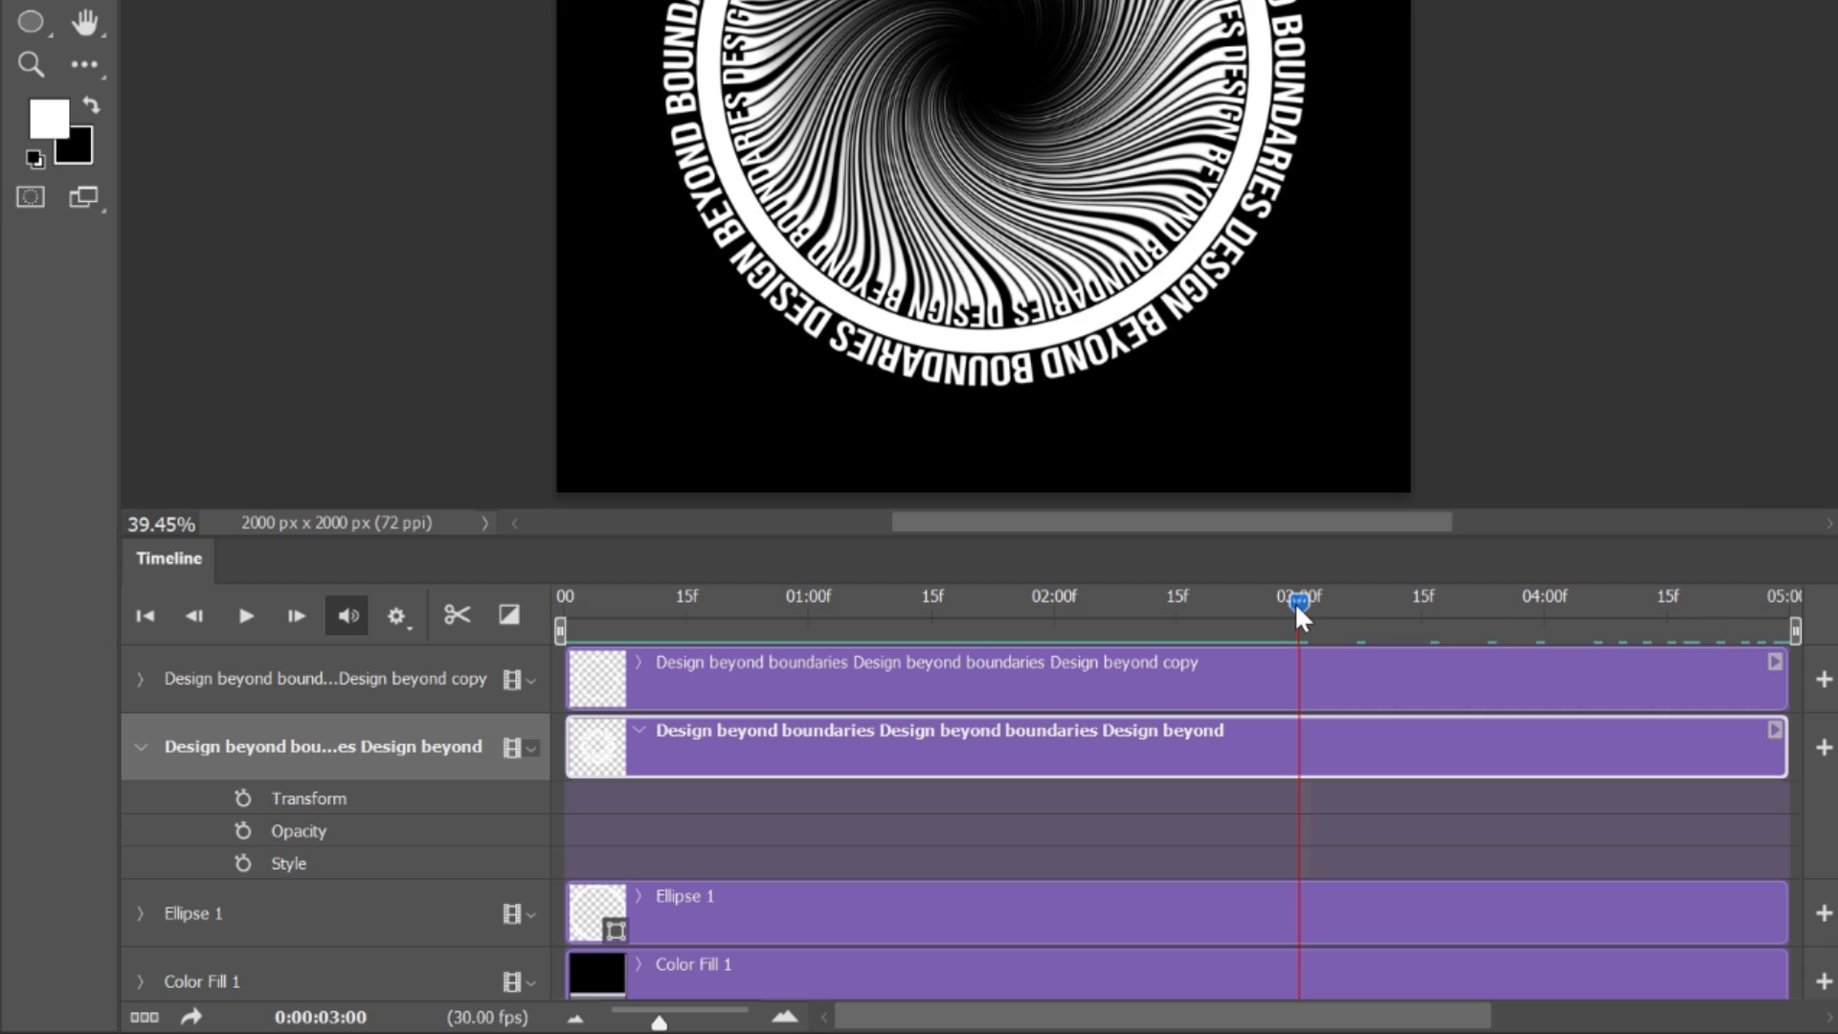
- Set Transform keyframes on the inner text ring at the first and last frames
left_click(143, 616)
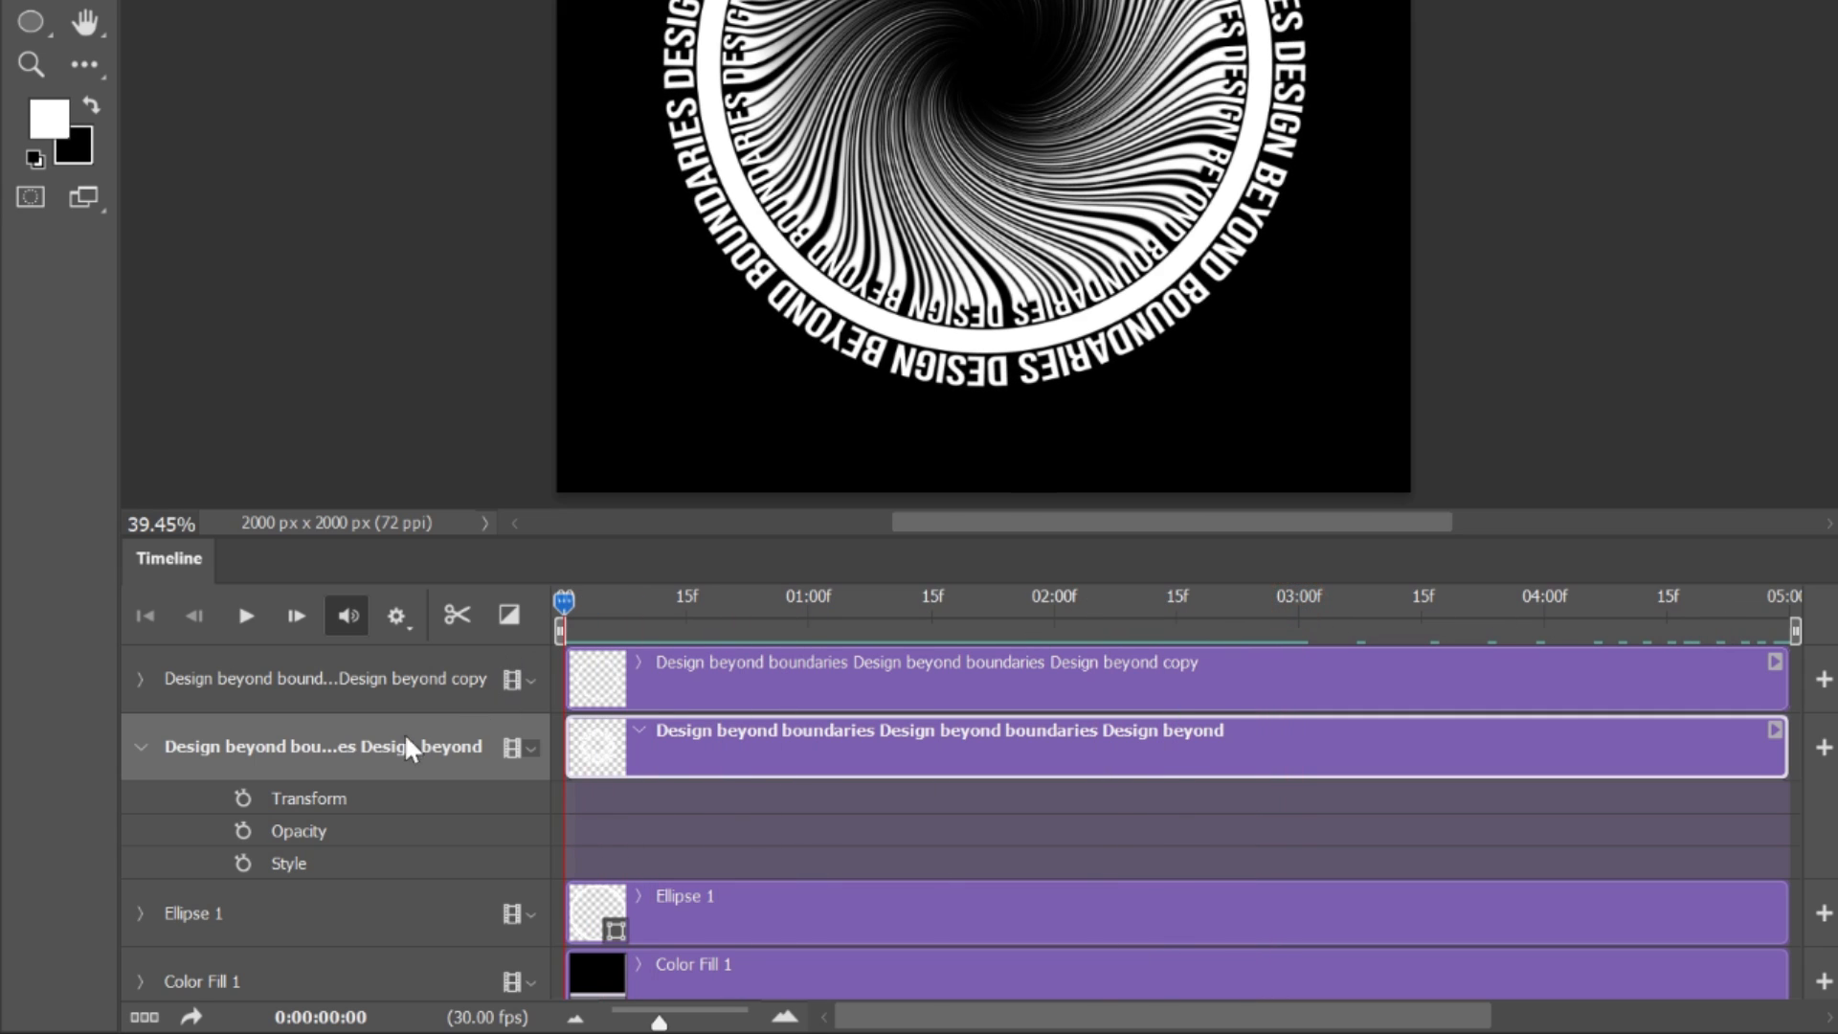
left_click(242, 798)
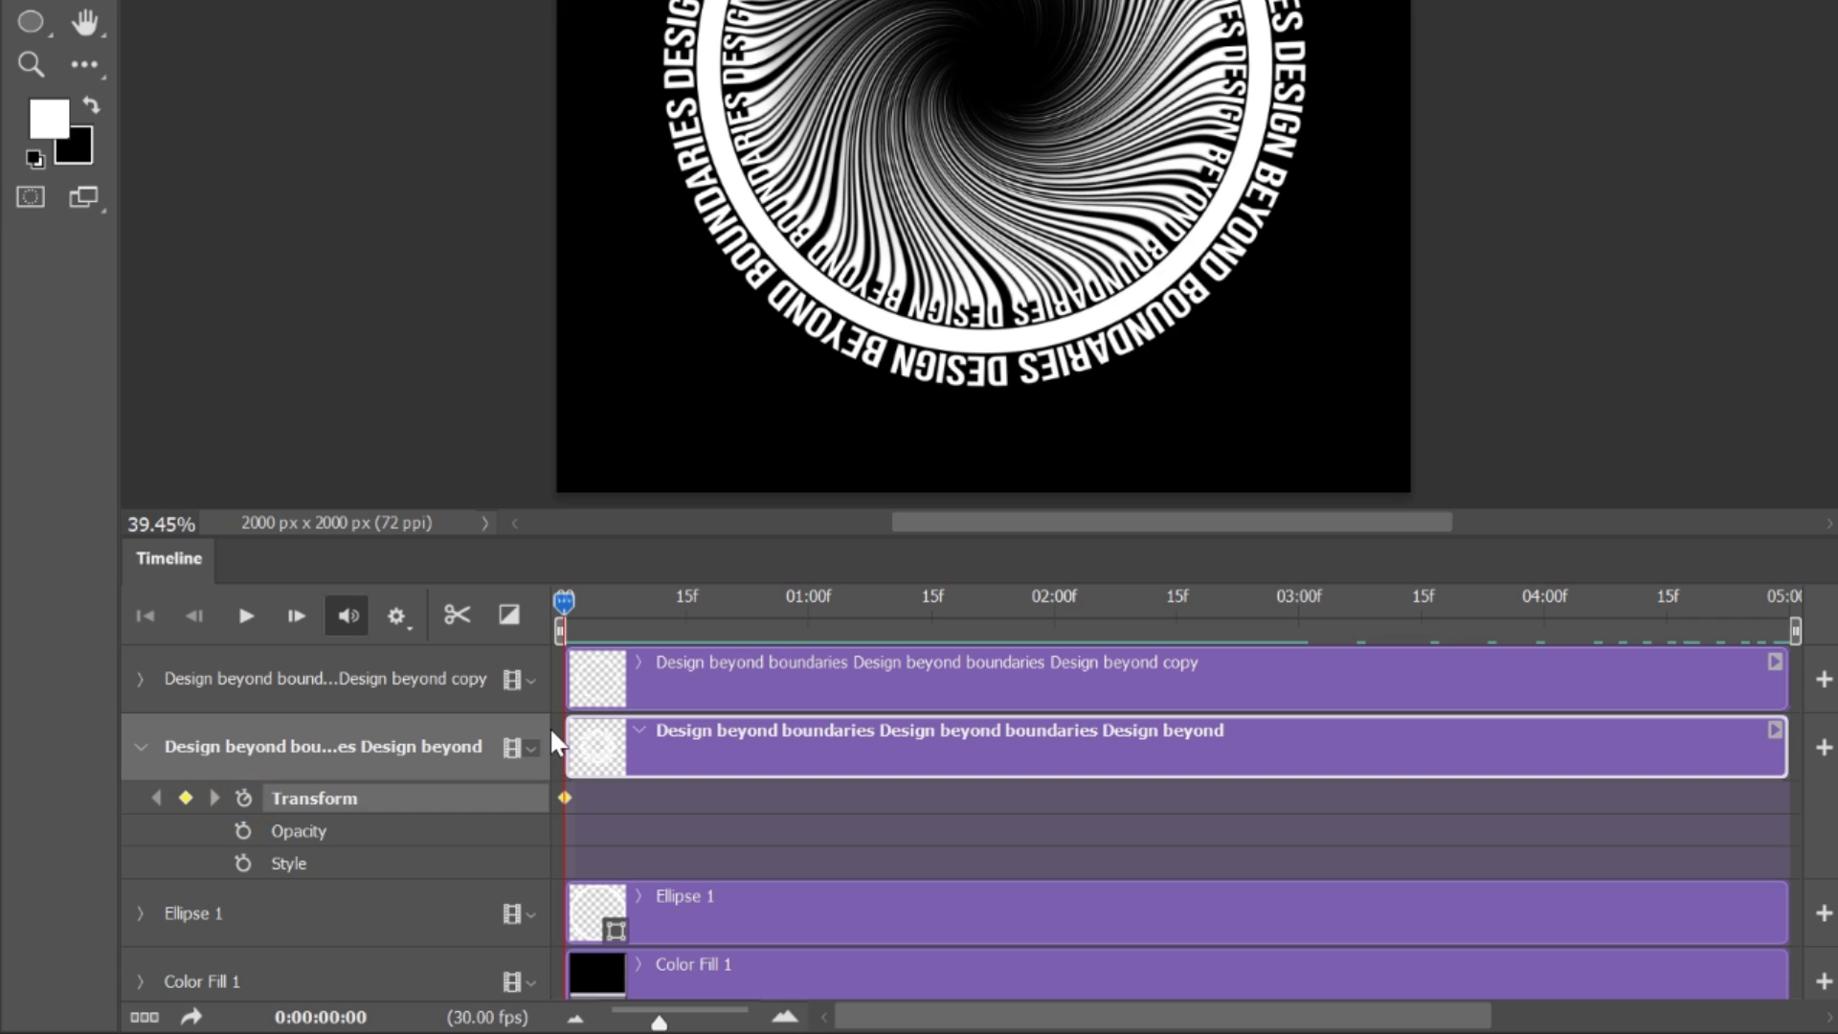
mouse_move(712, 395)
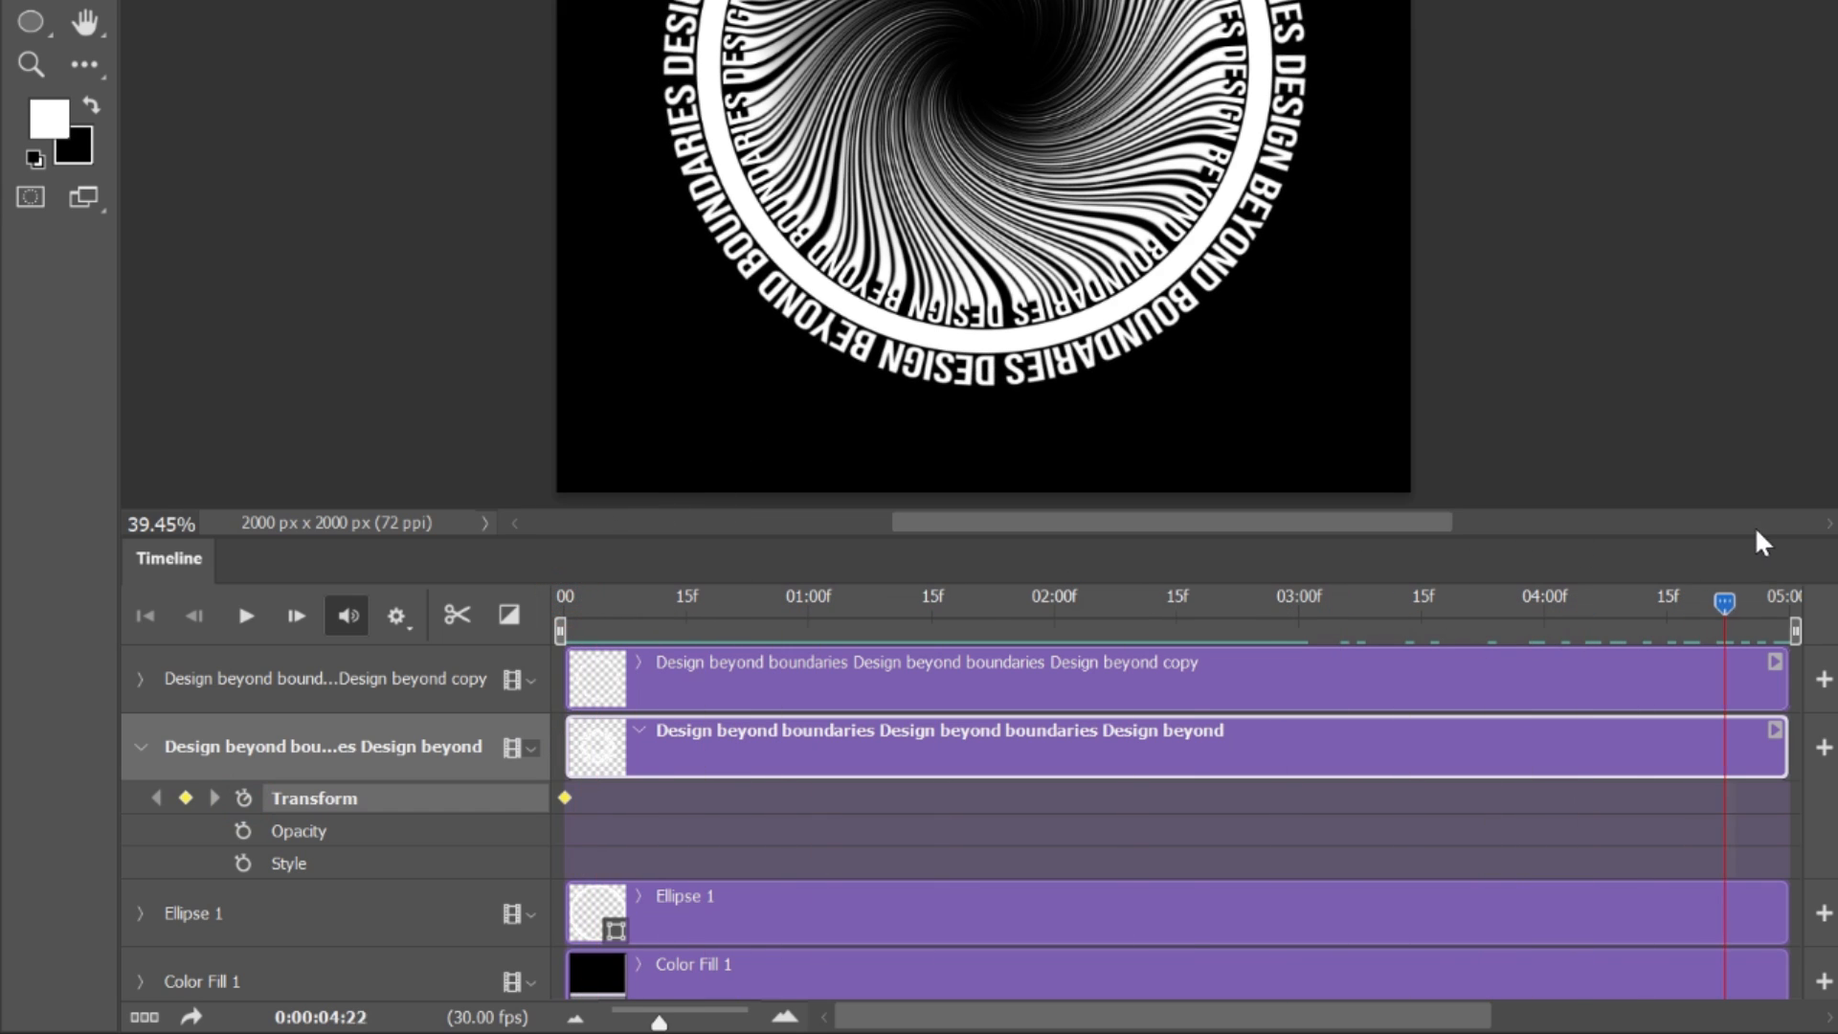
key("ctrl+t")
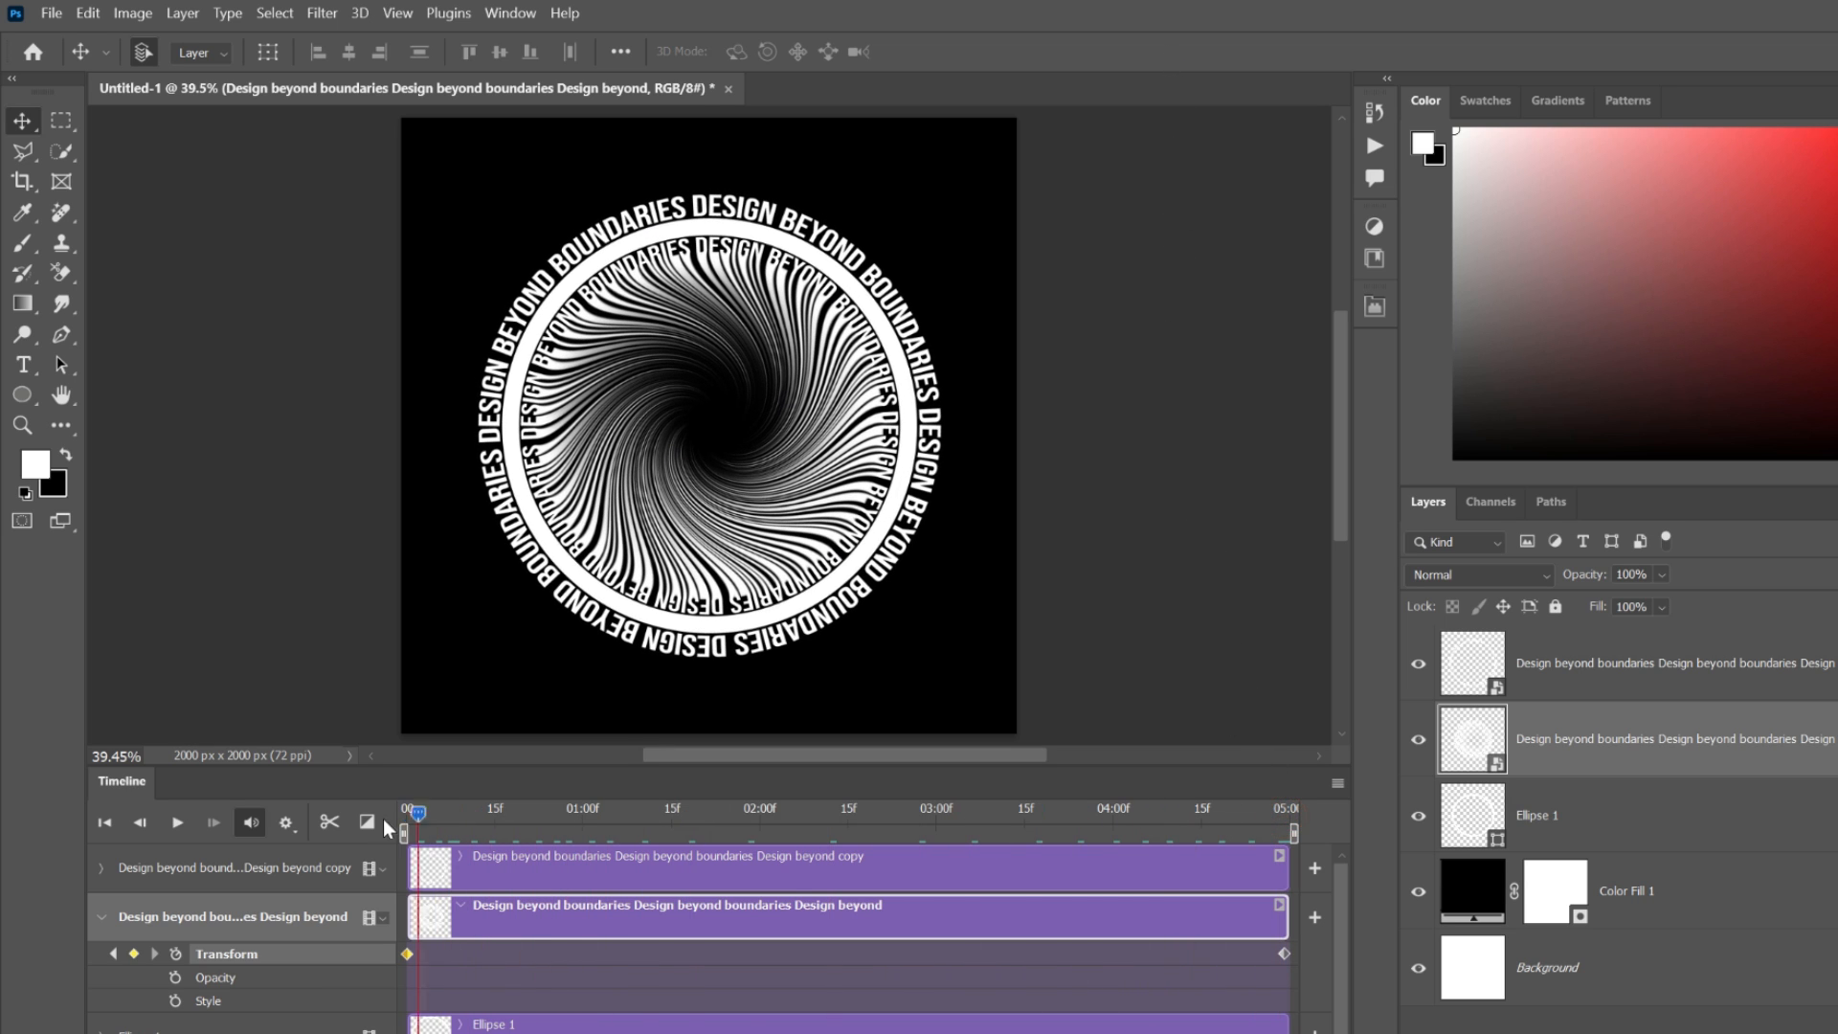
- Play and scrub the animation to preview both rings rotating, then stop playback
left_click(176, 821)
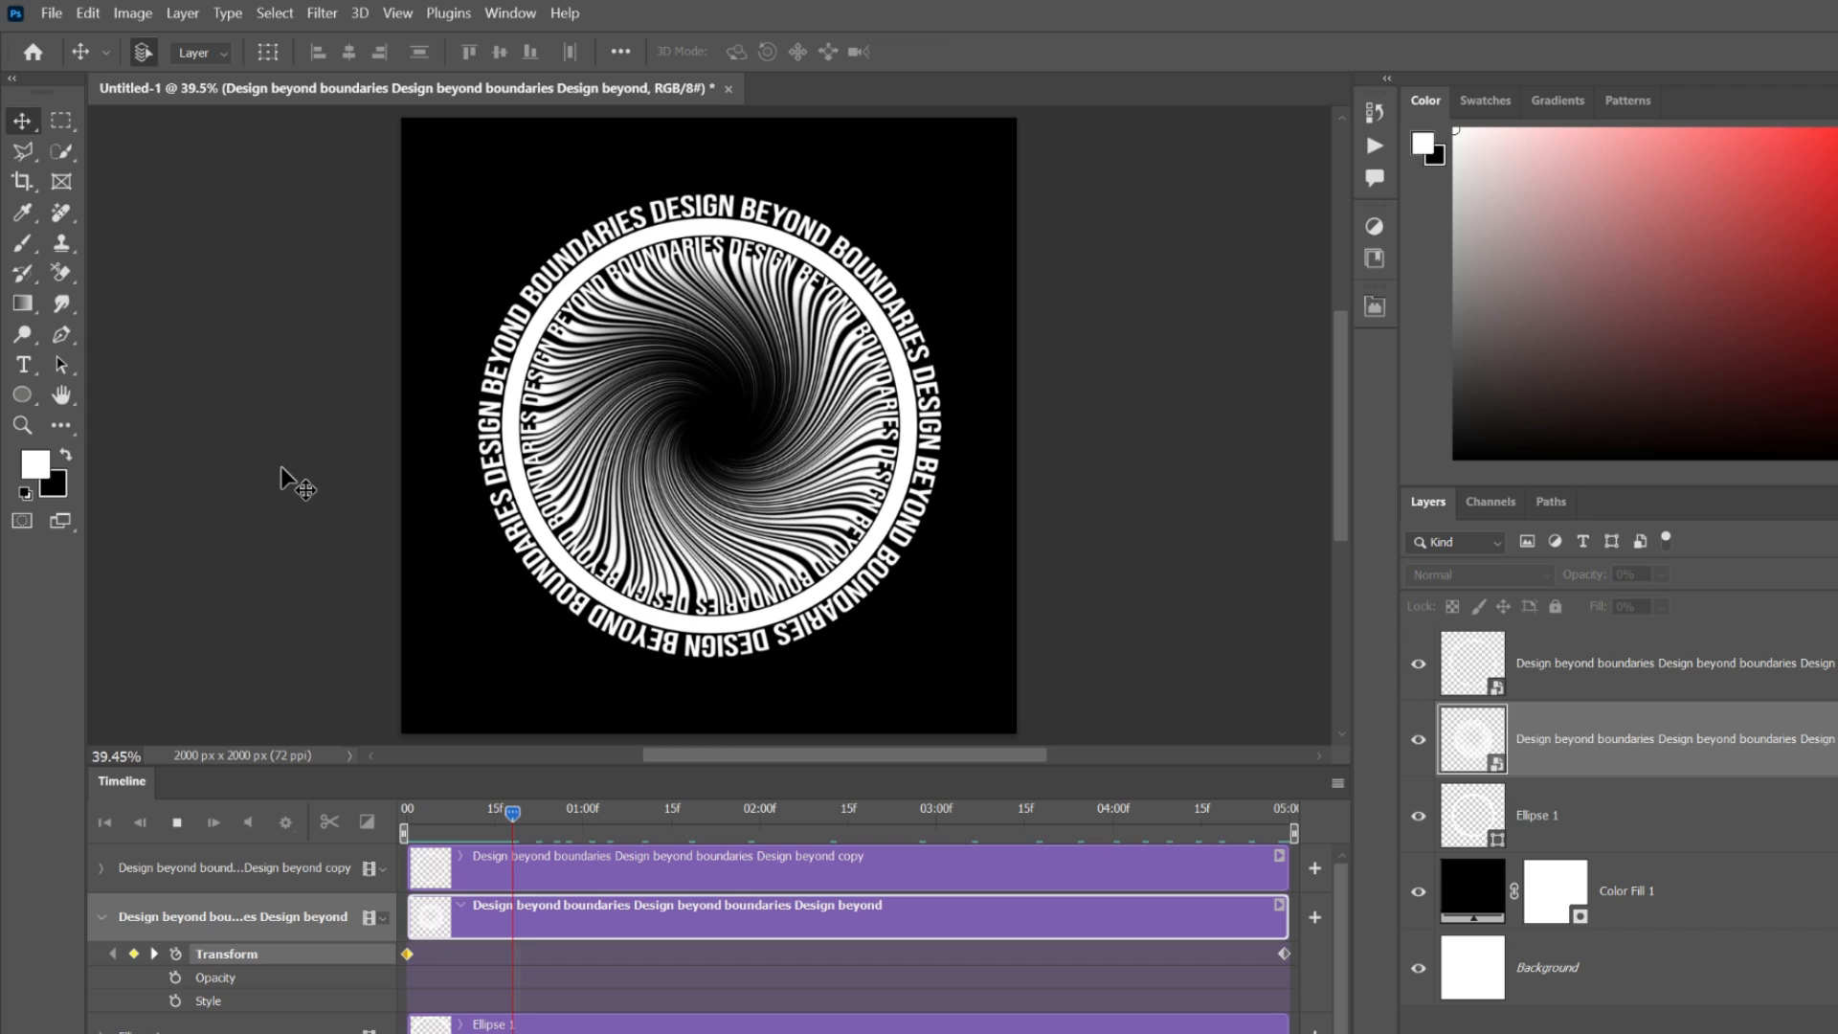
left_click_drag(512, 810, 782, 810)
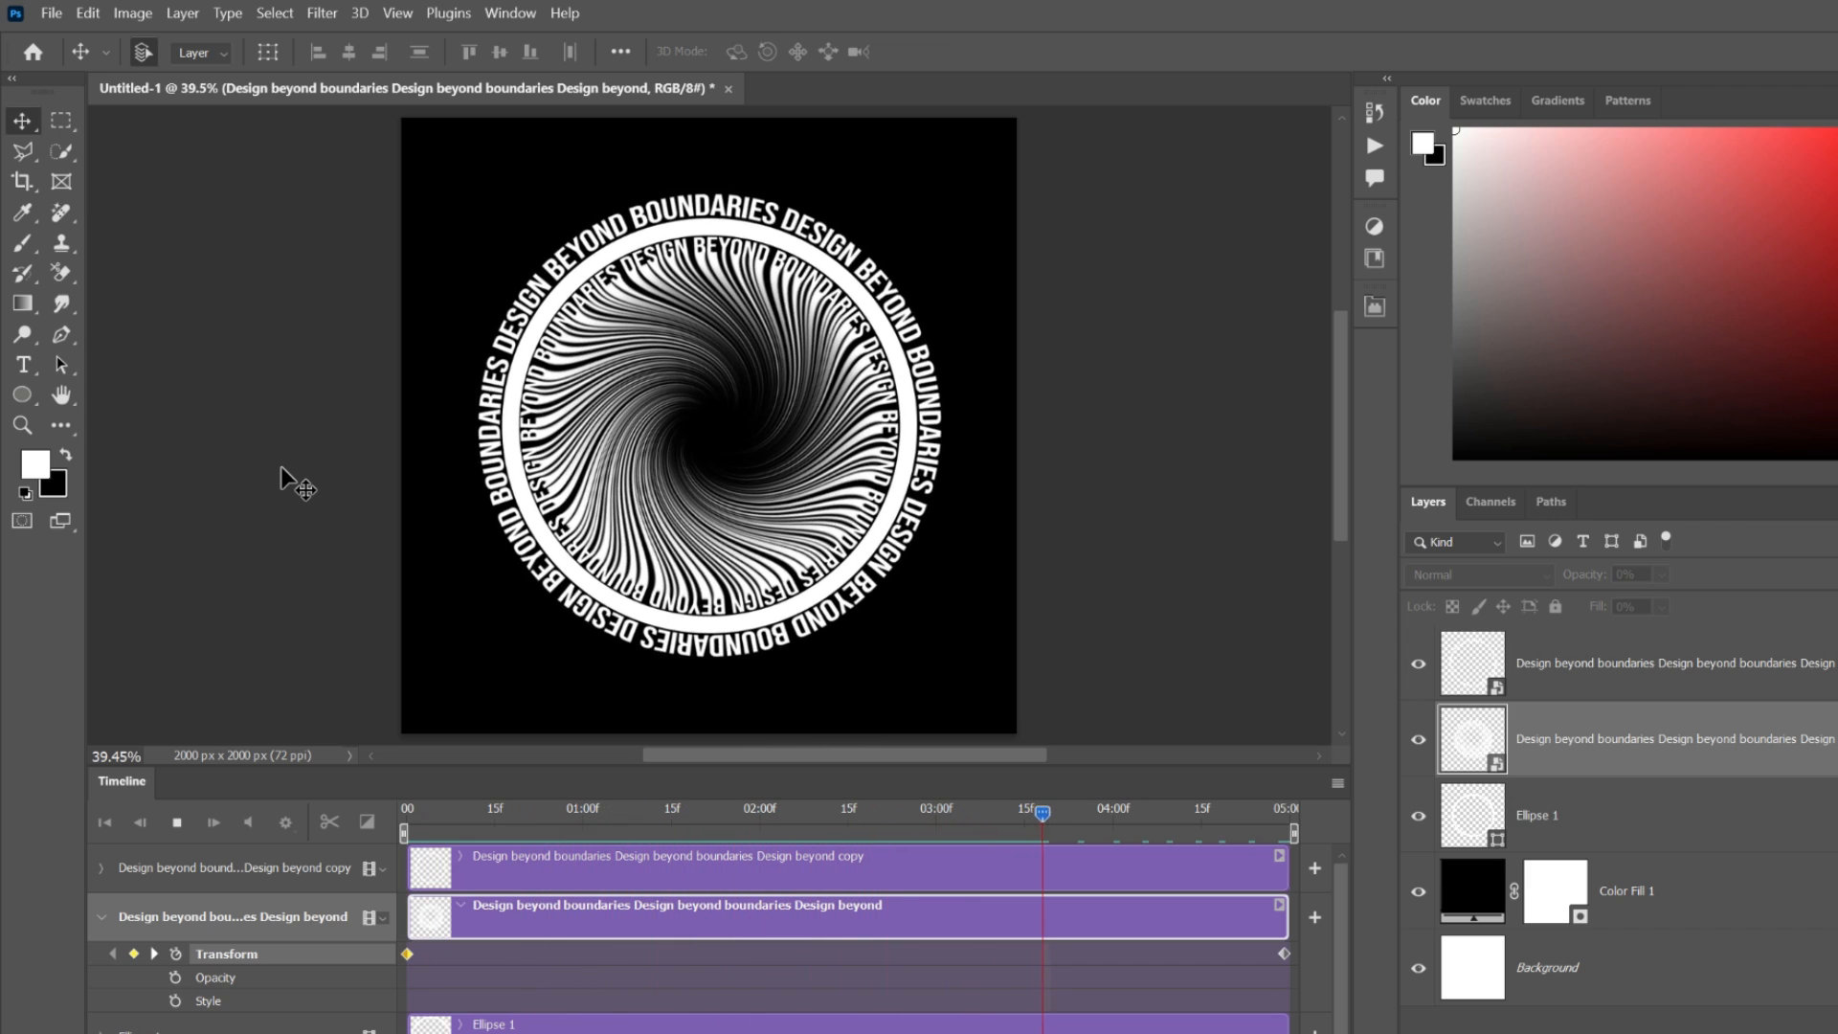
left_click(177, 822)
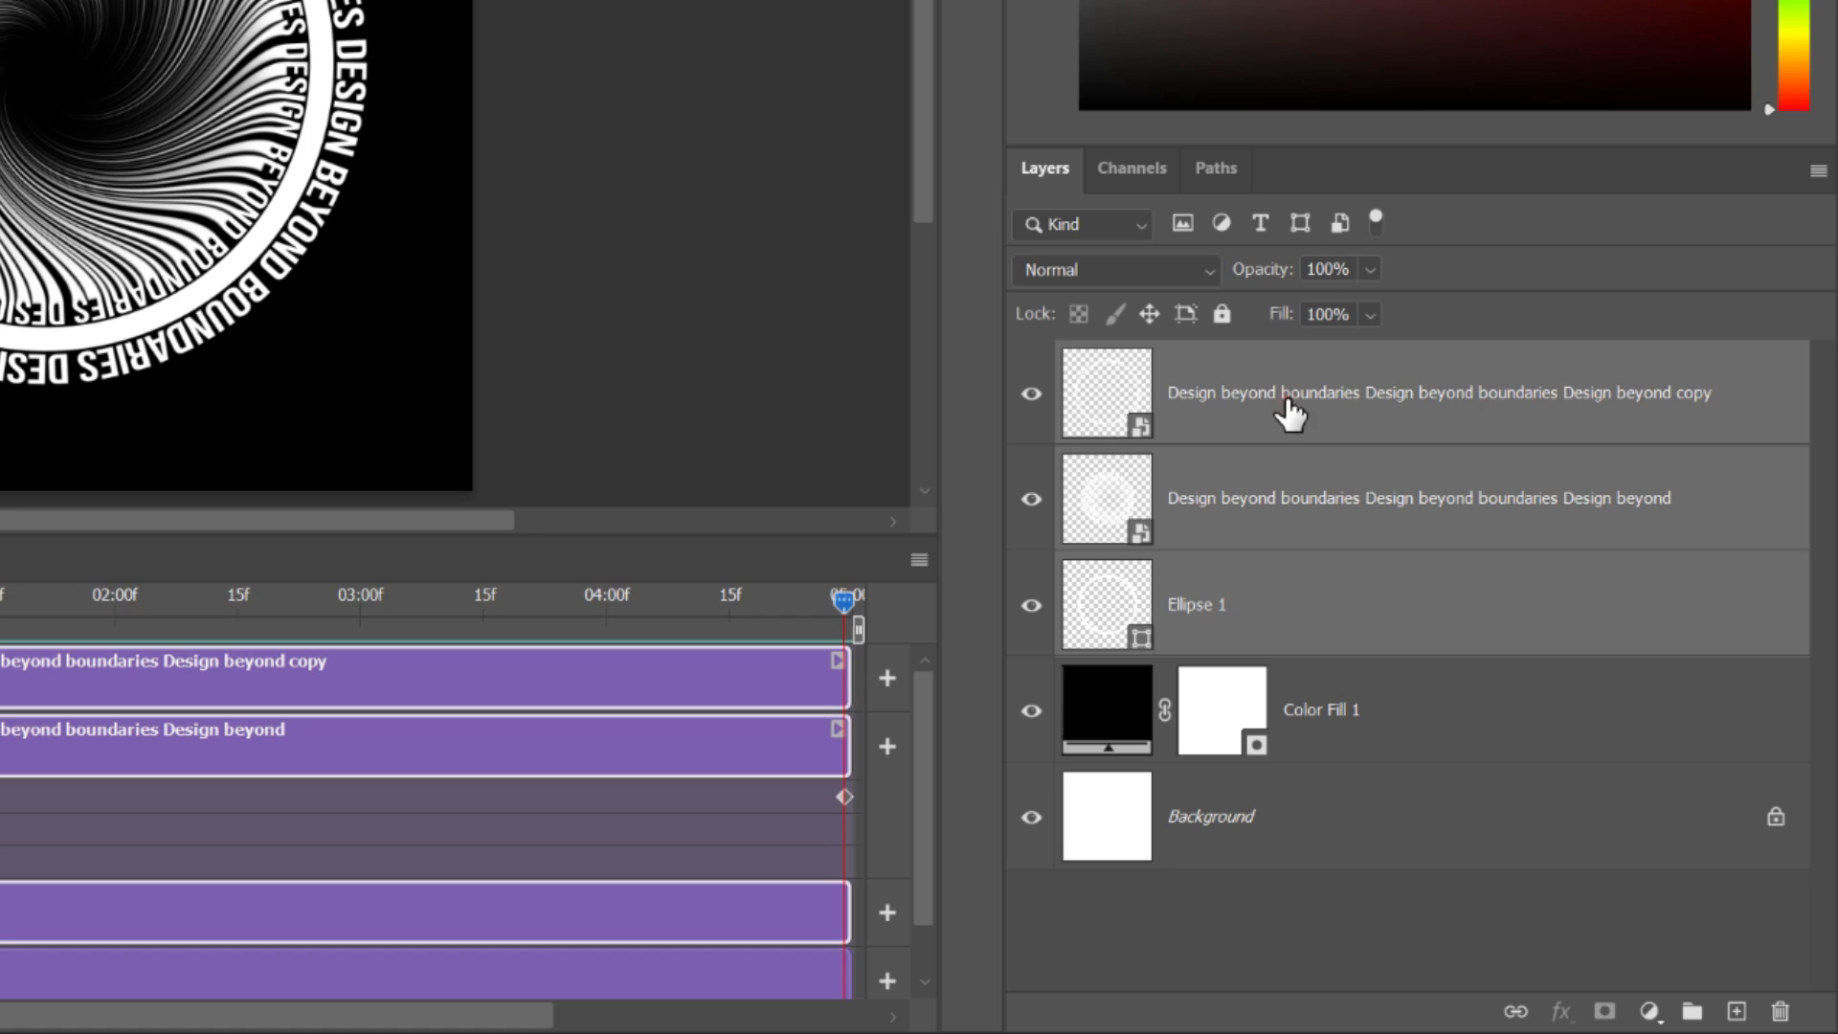
- Convert the two text ring layers and Ellipse 1 into a single smart object
right_click(1289, 392)
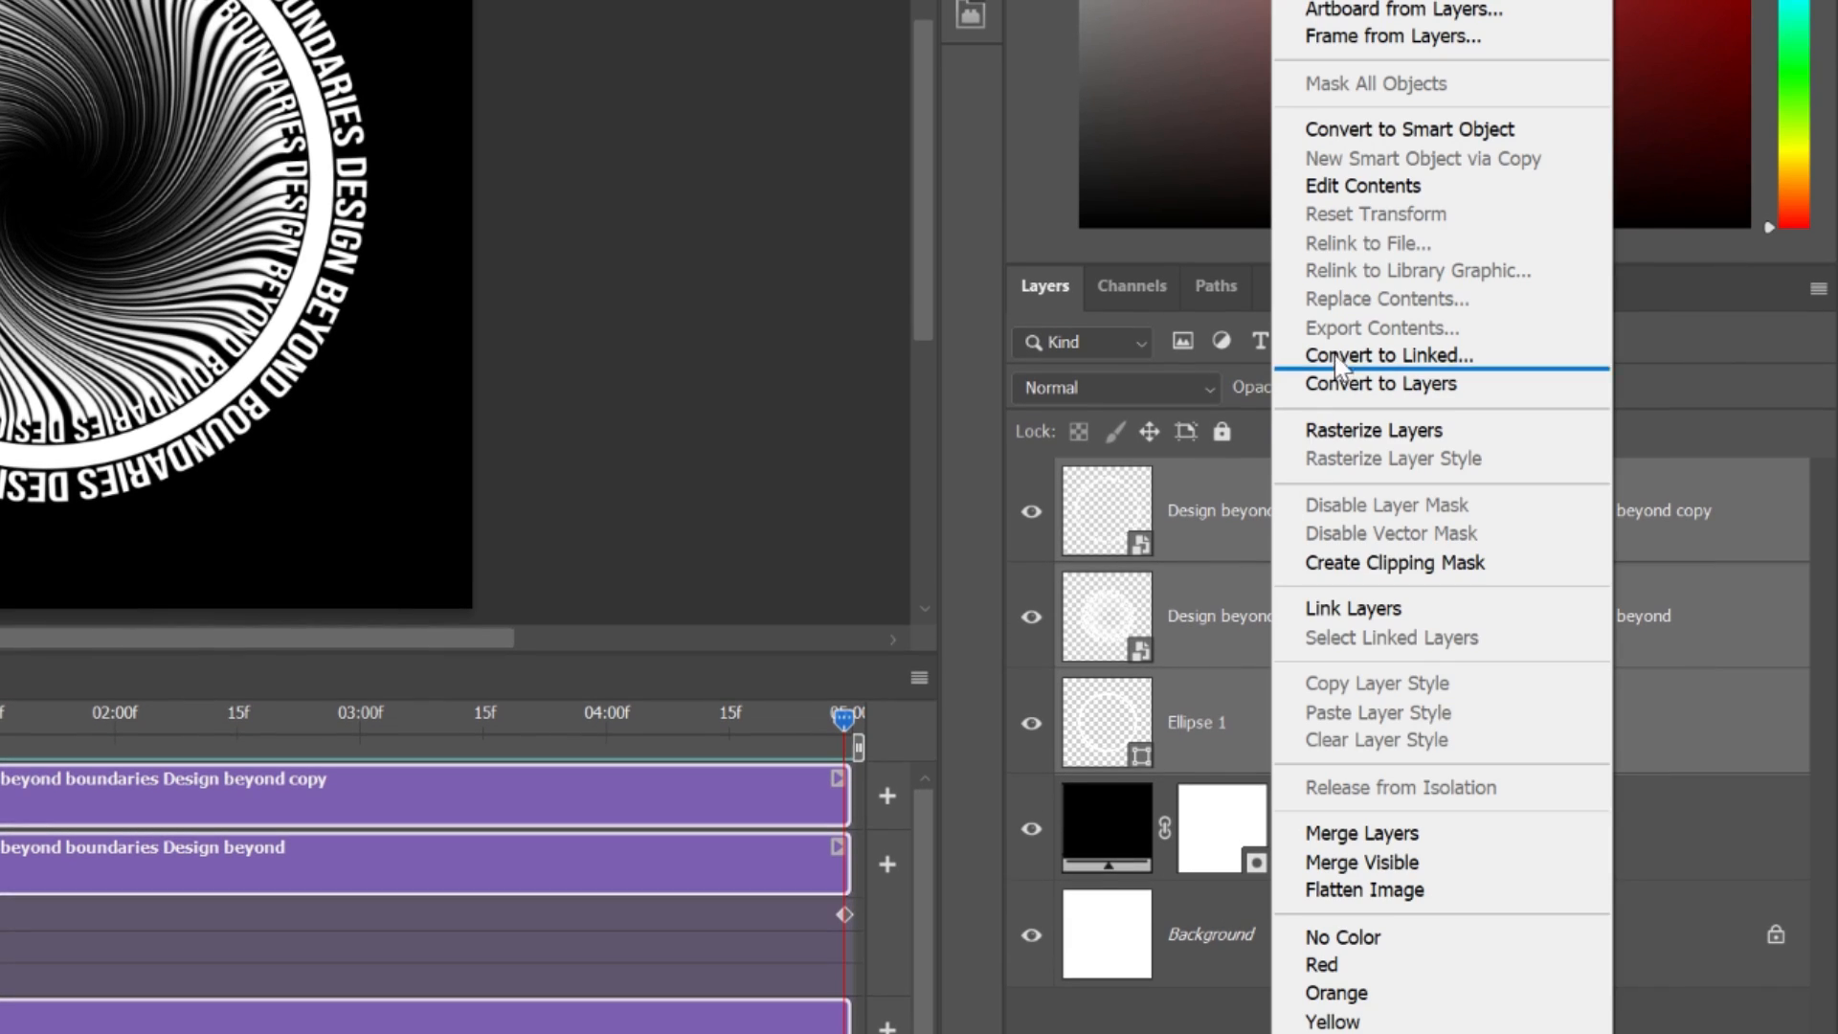
left_click(1361, 832)
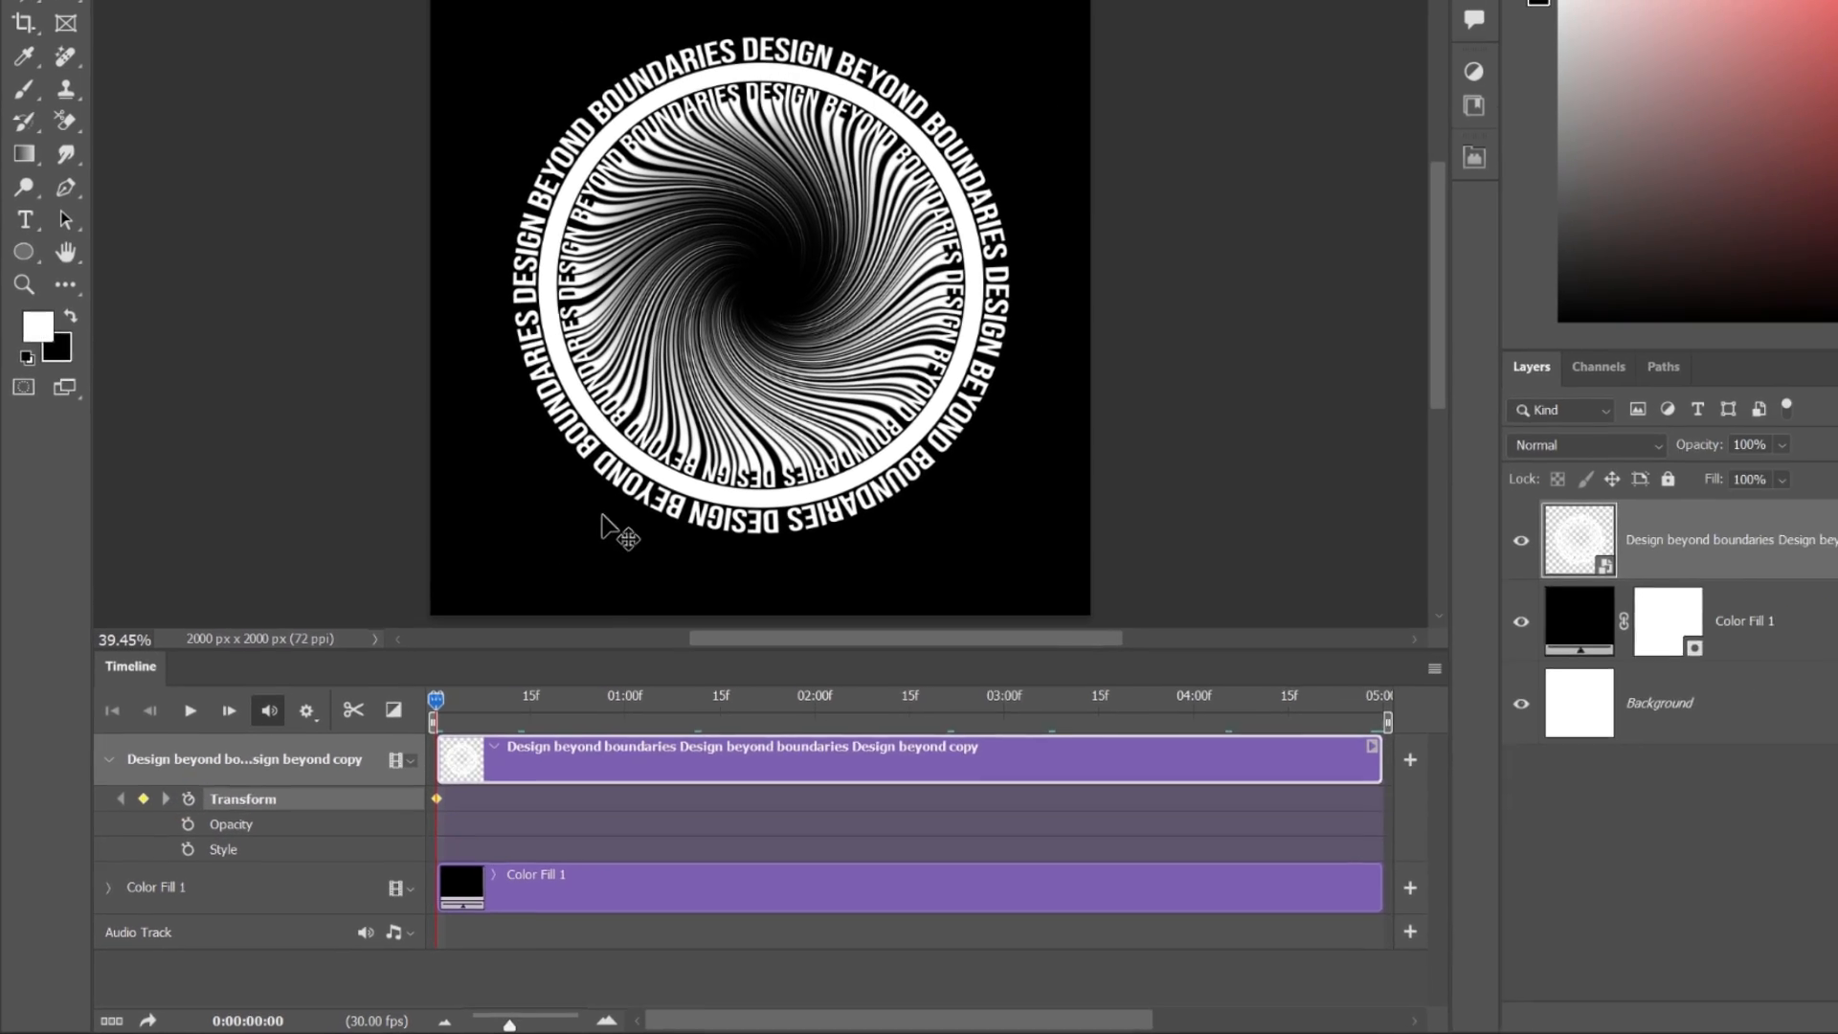
- Rotate the combined ring smart object at the first and last frames, then stop the preview
key("ctrl+t")
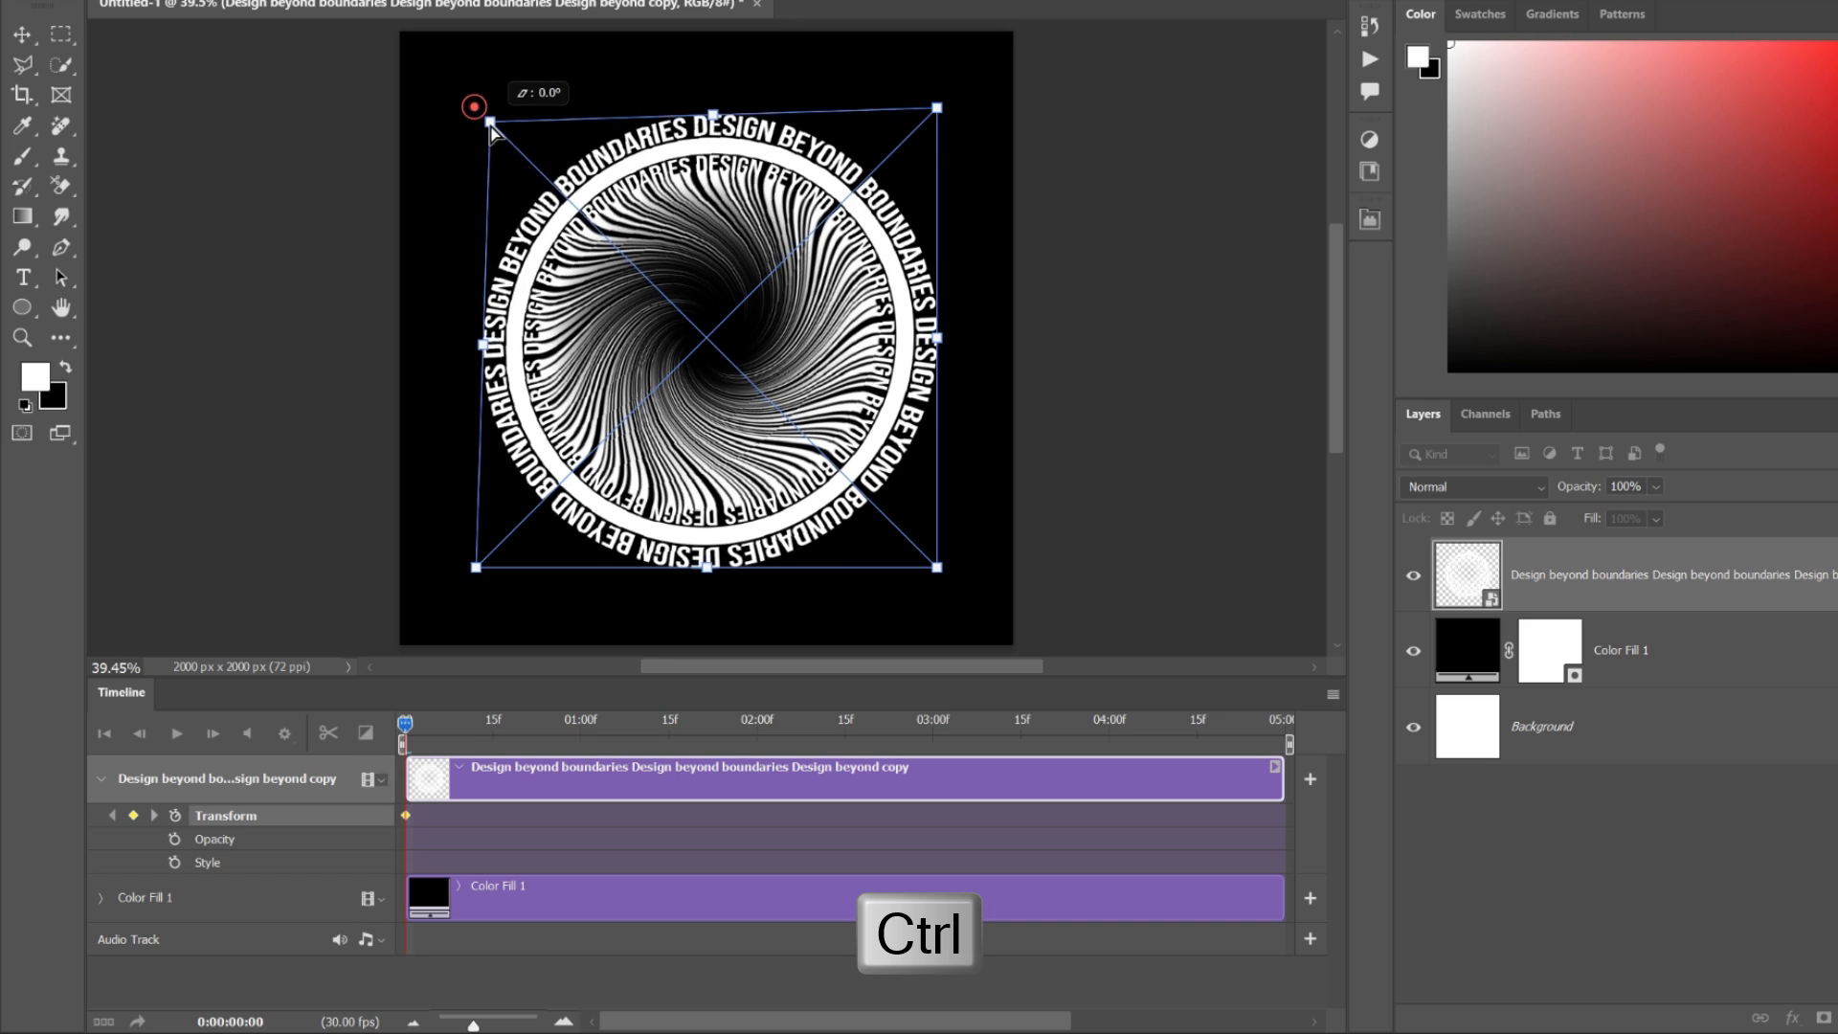
left_click_drag(490, 132, 615, 287)
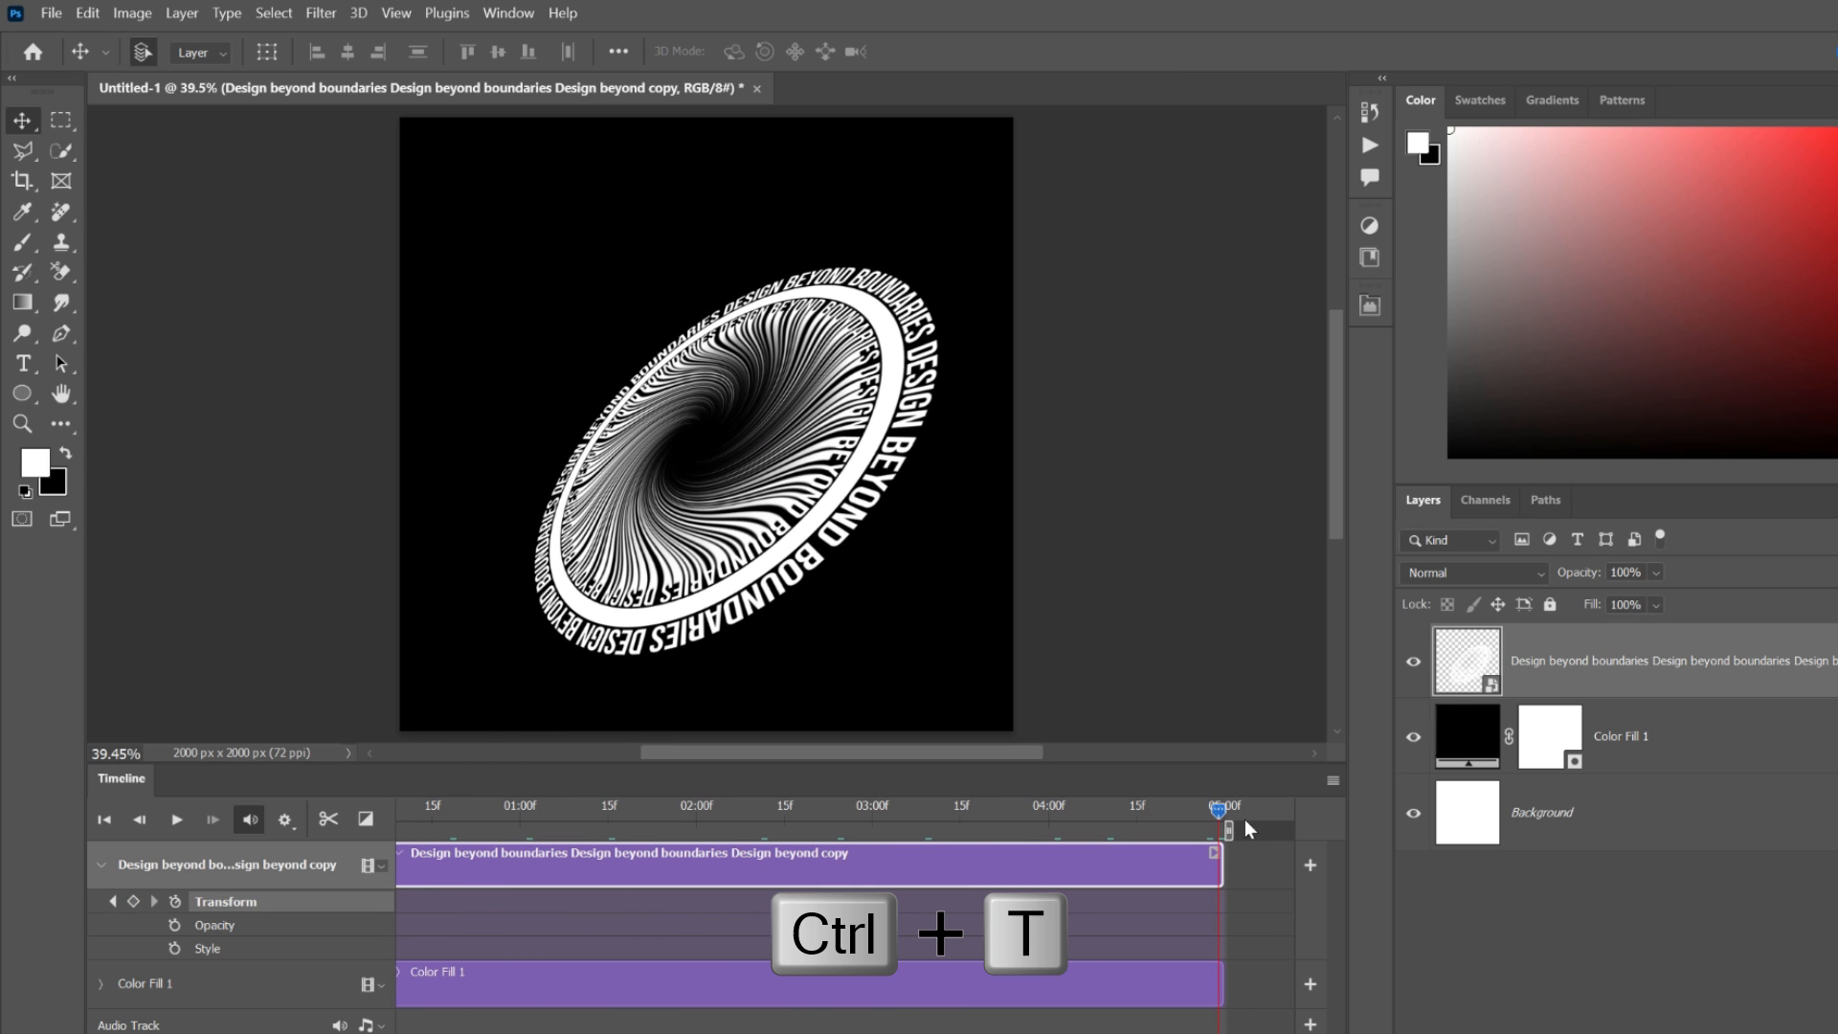
key("ctrl+t")
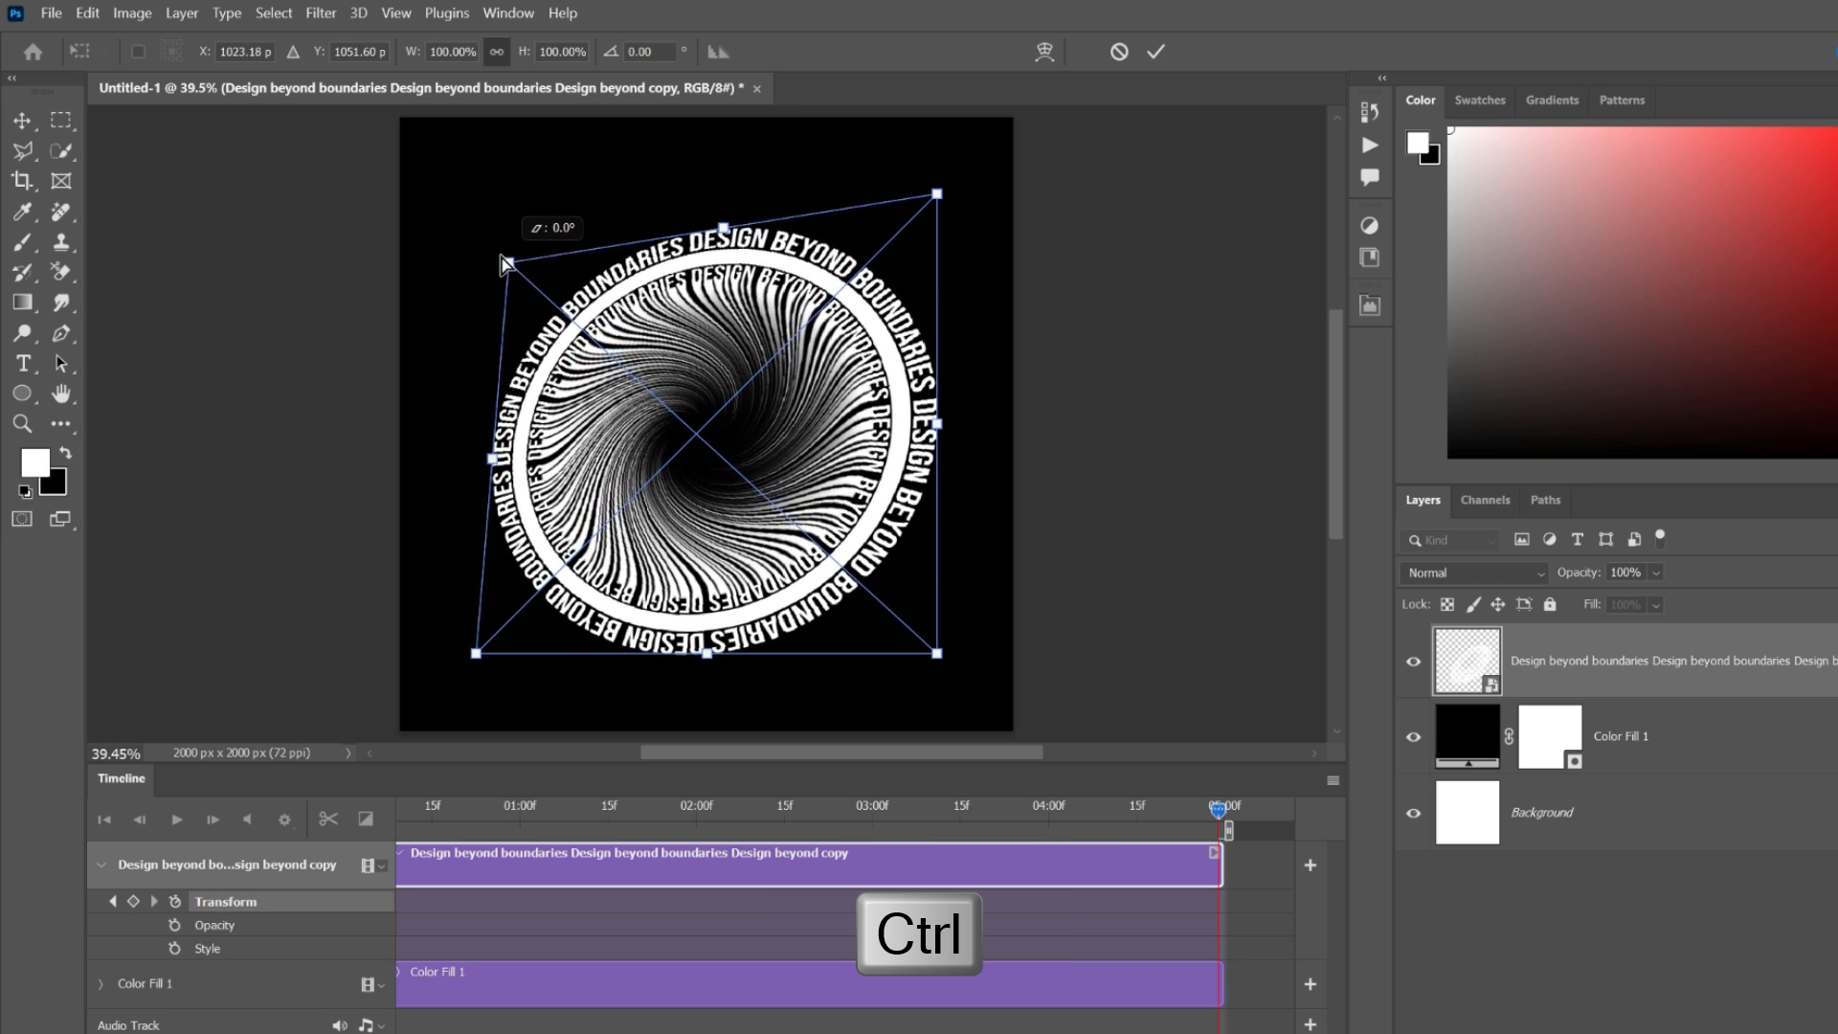
left_click_drag(504, 262, 479, 190)
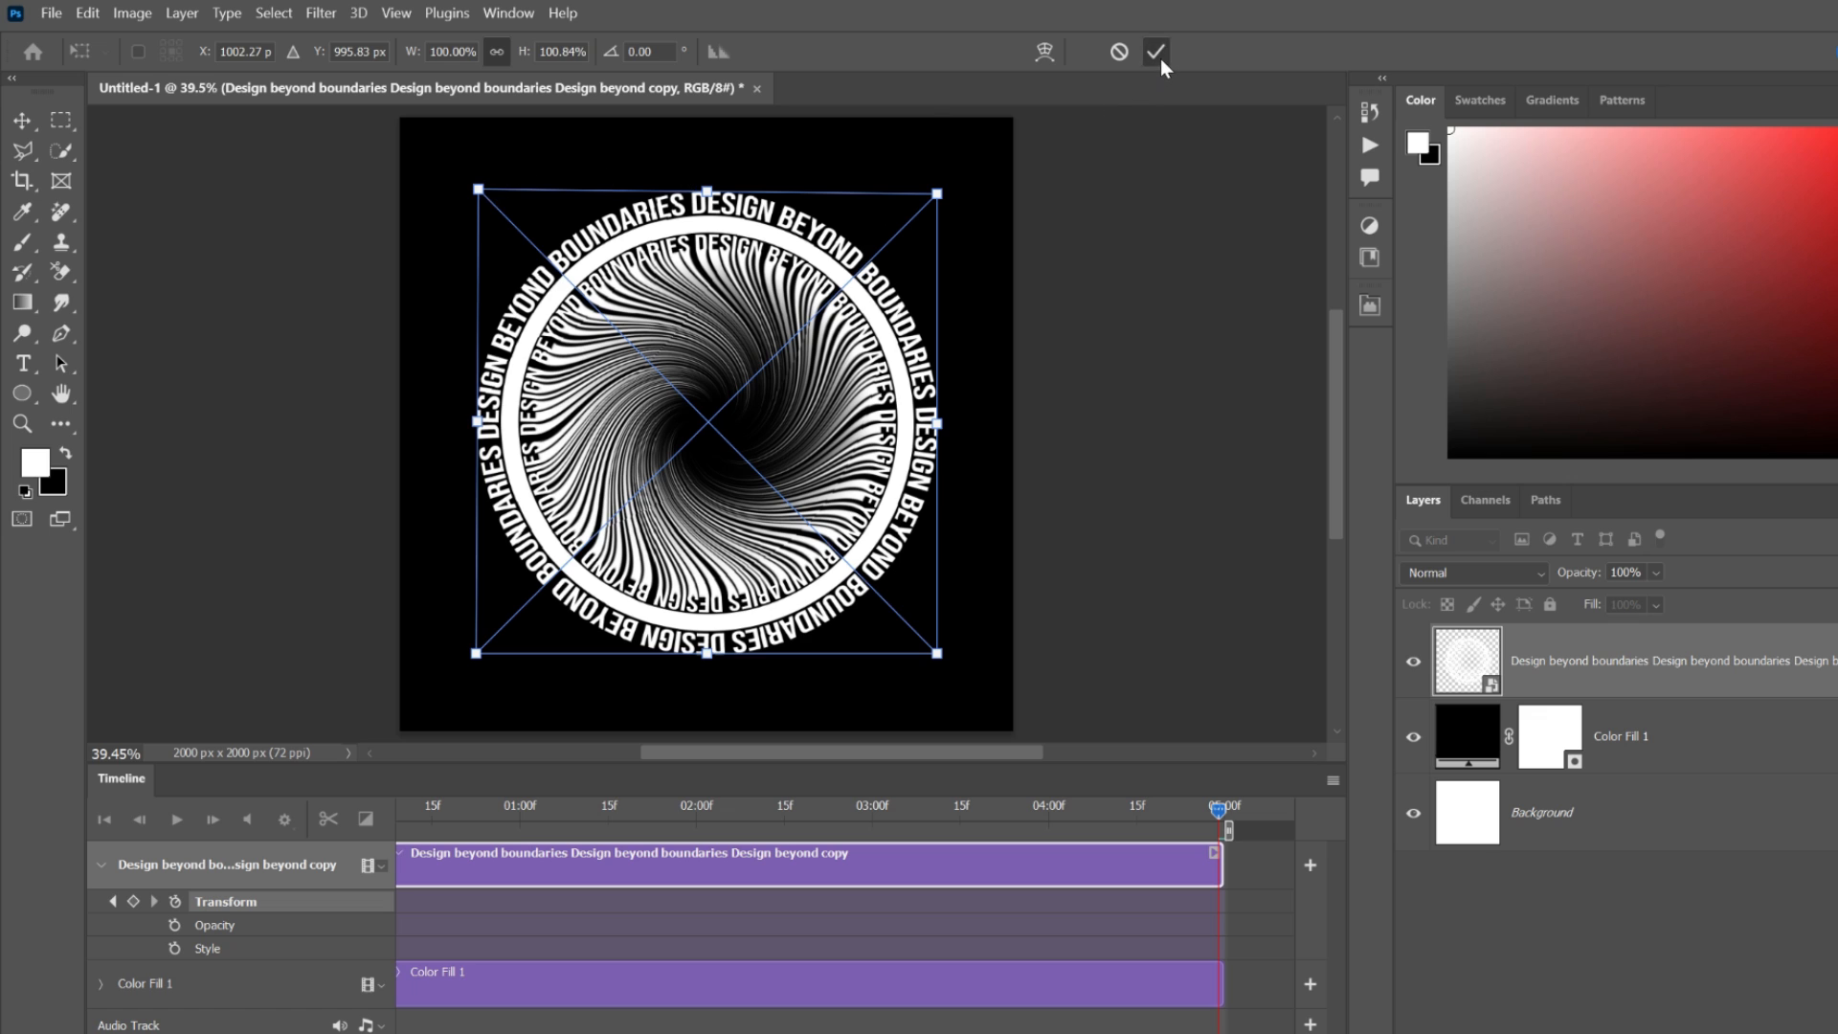
left_click(1155, 51)
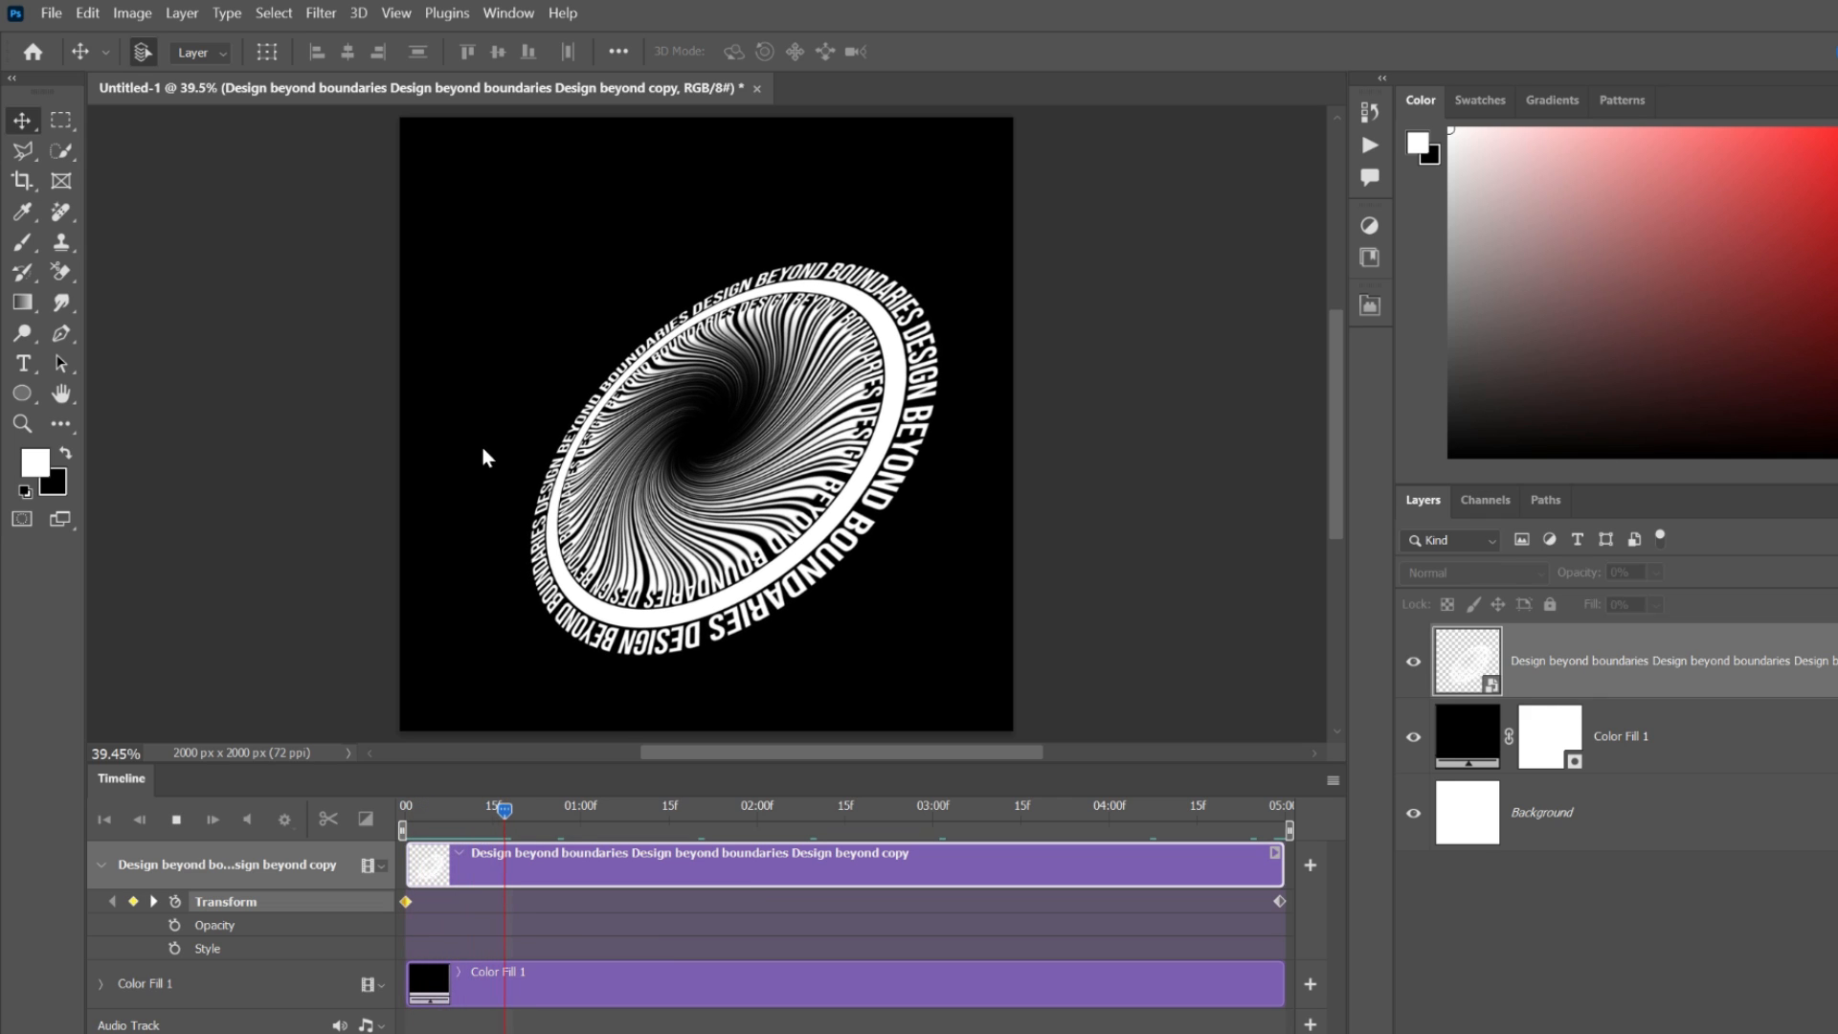
left_click(176, 820)
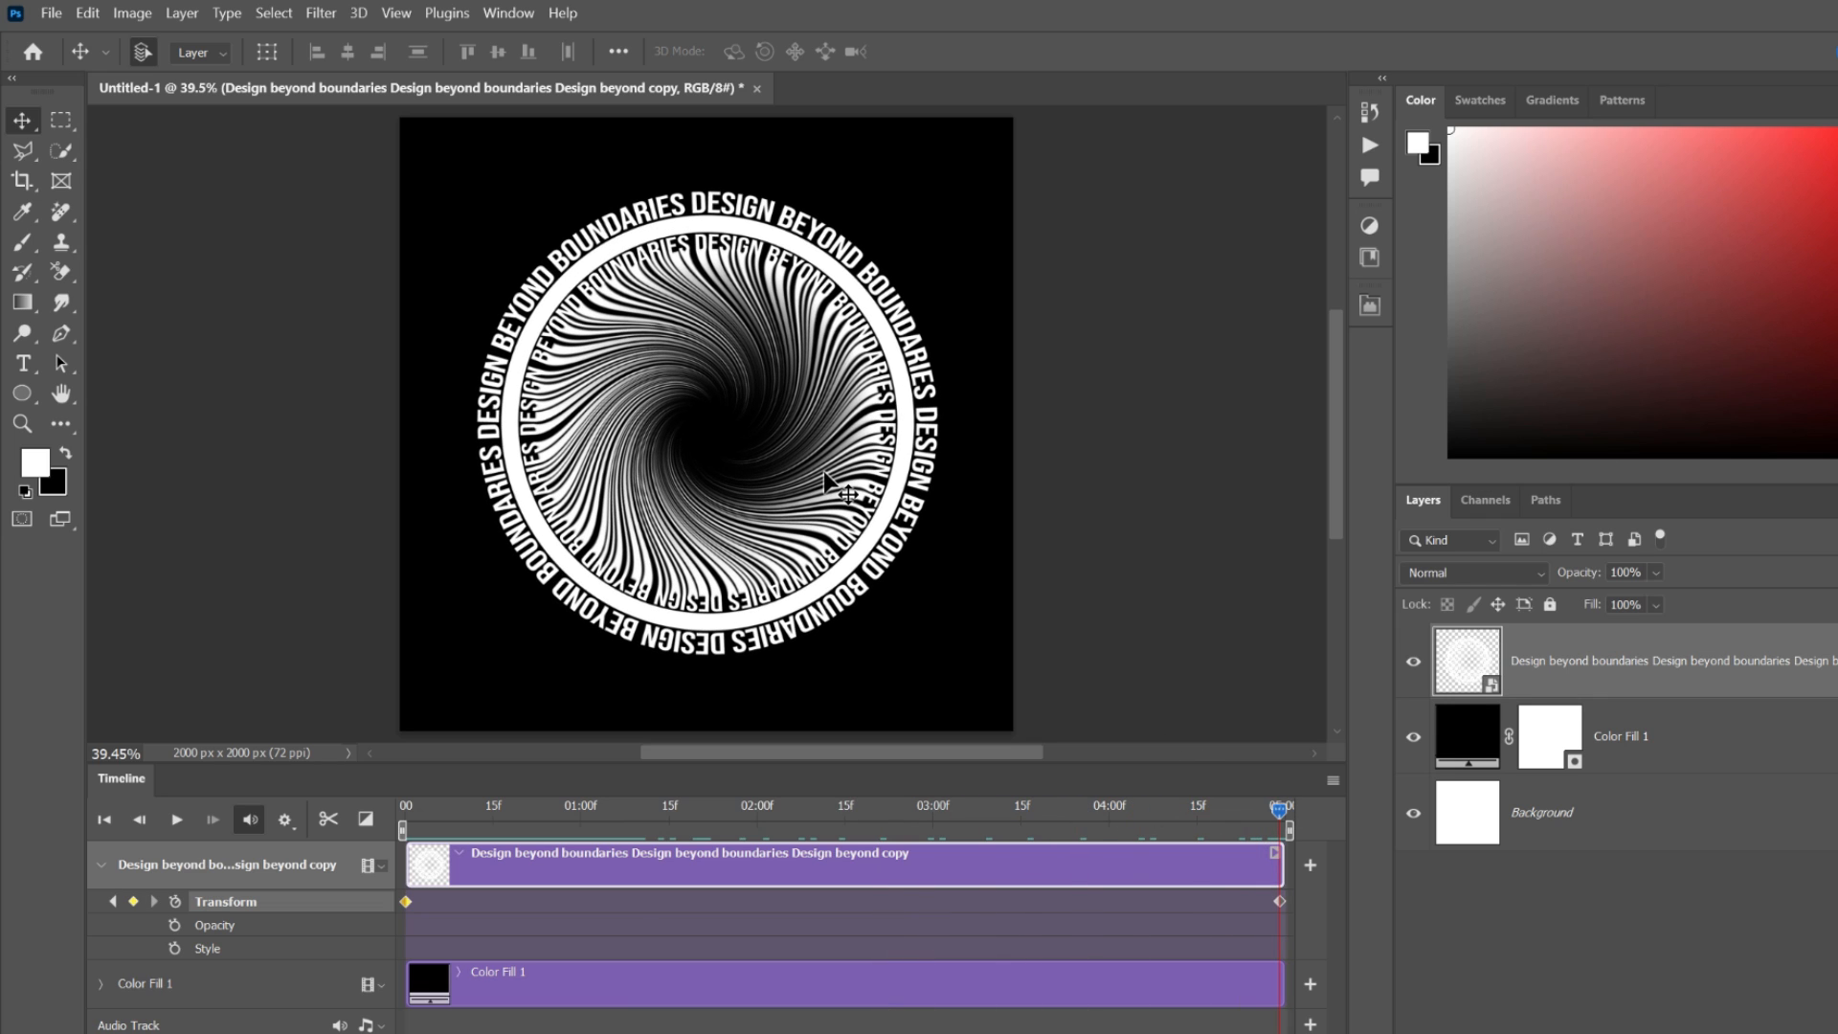
left_click(1315, 777)
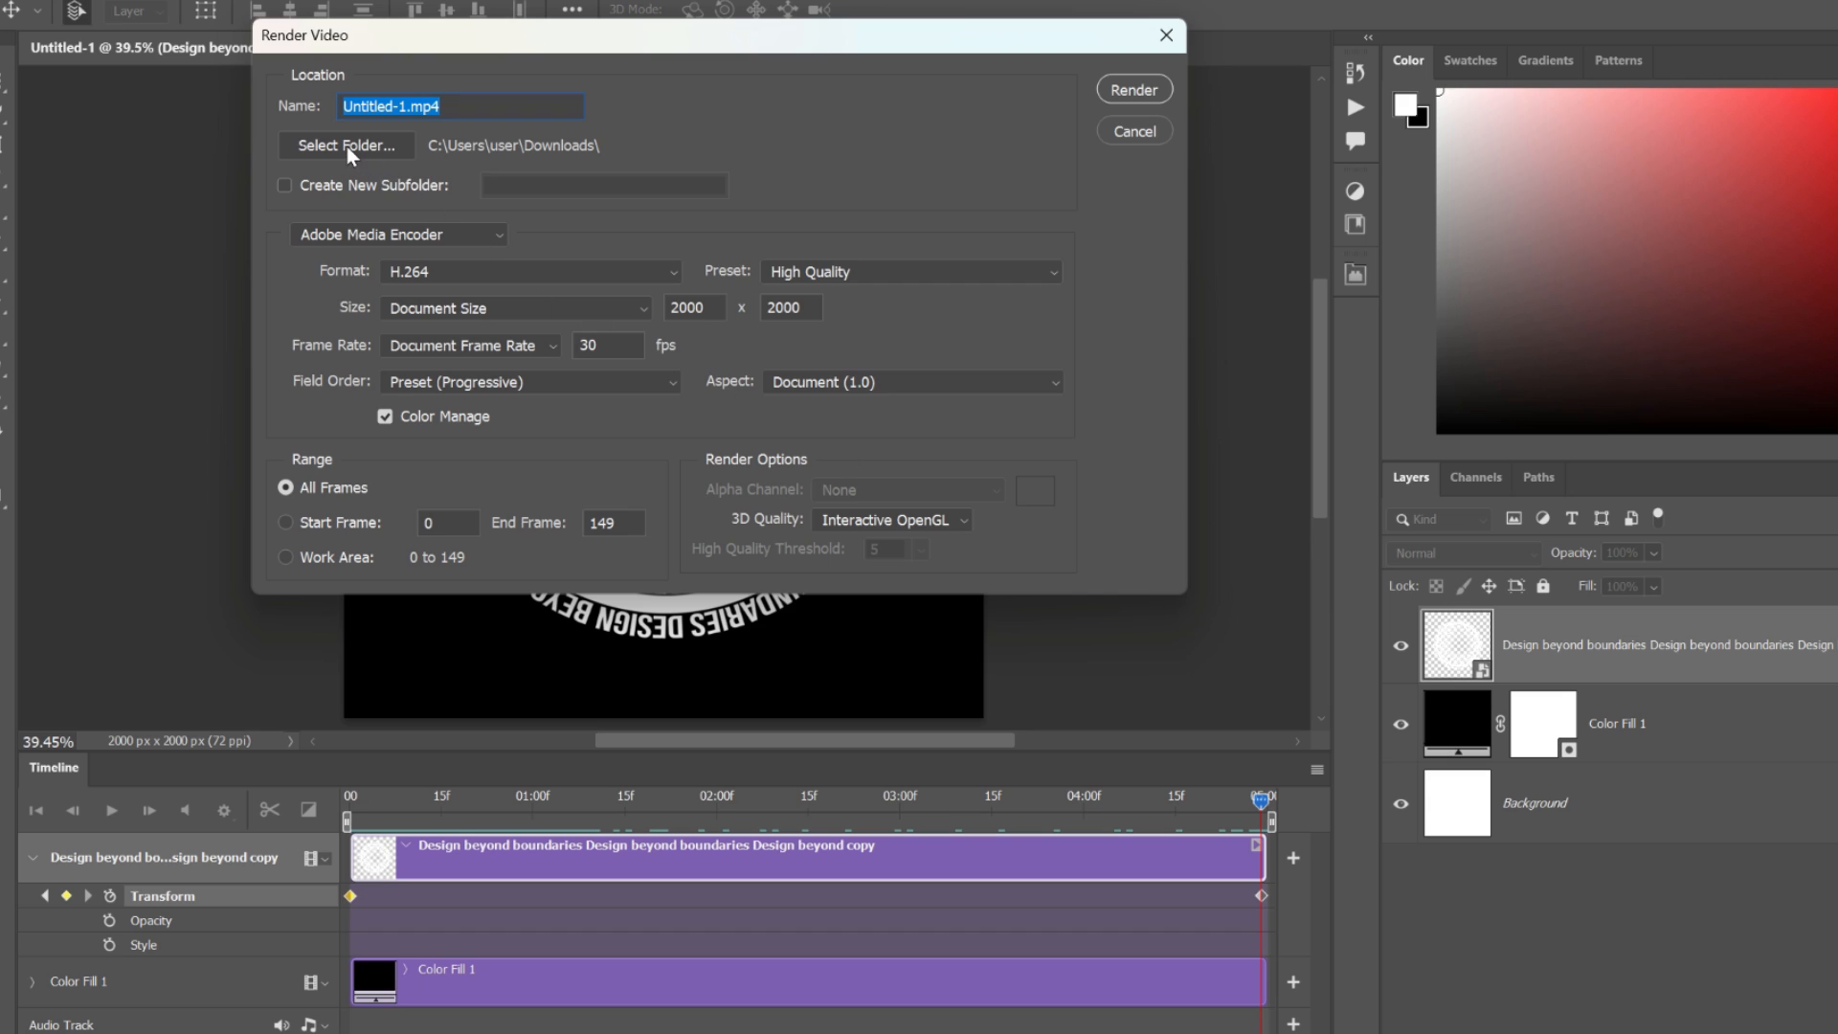
- Choose the output folder and set the video size to Film (2K)
left_click(346, 145)
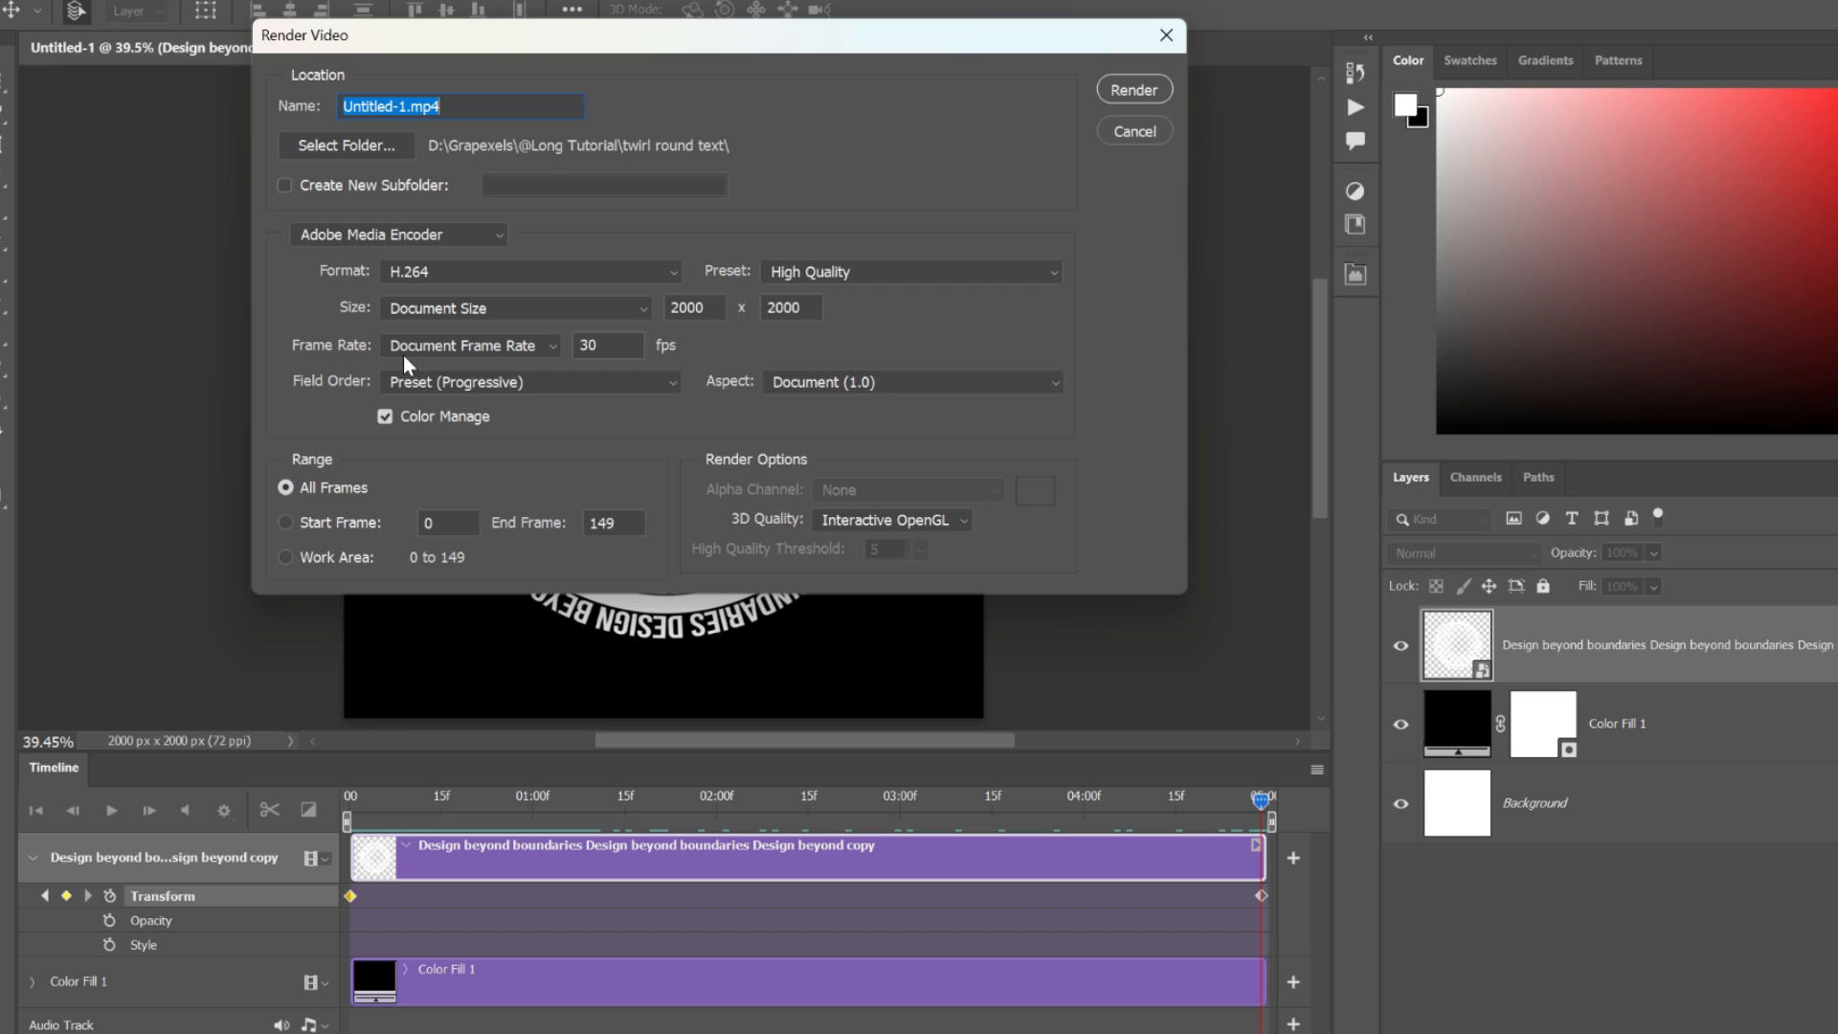
left_click(513, 307)
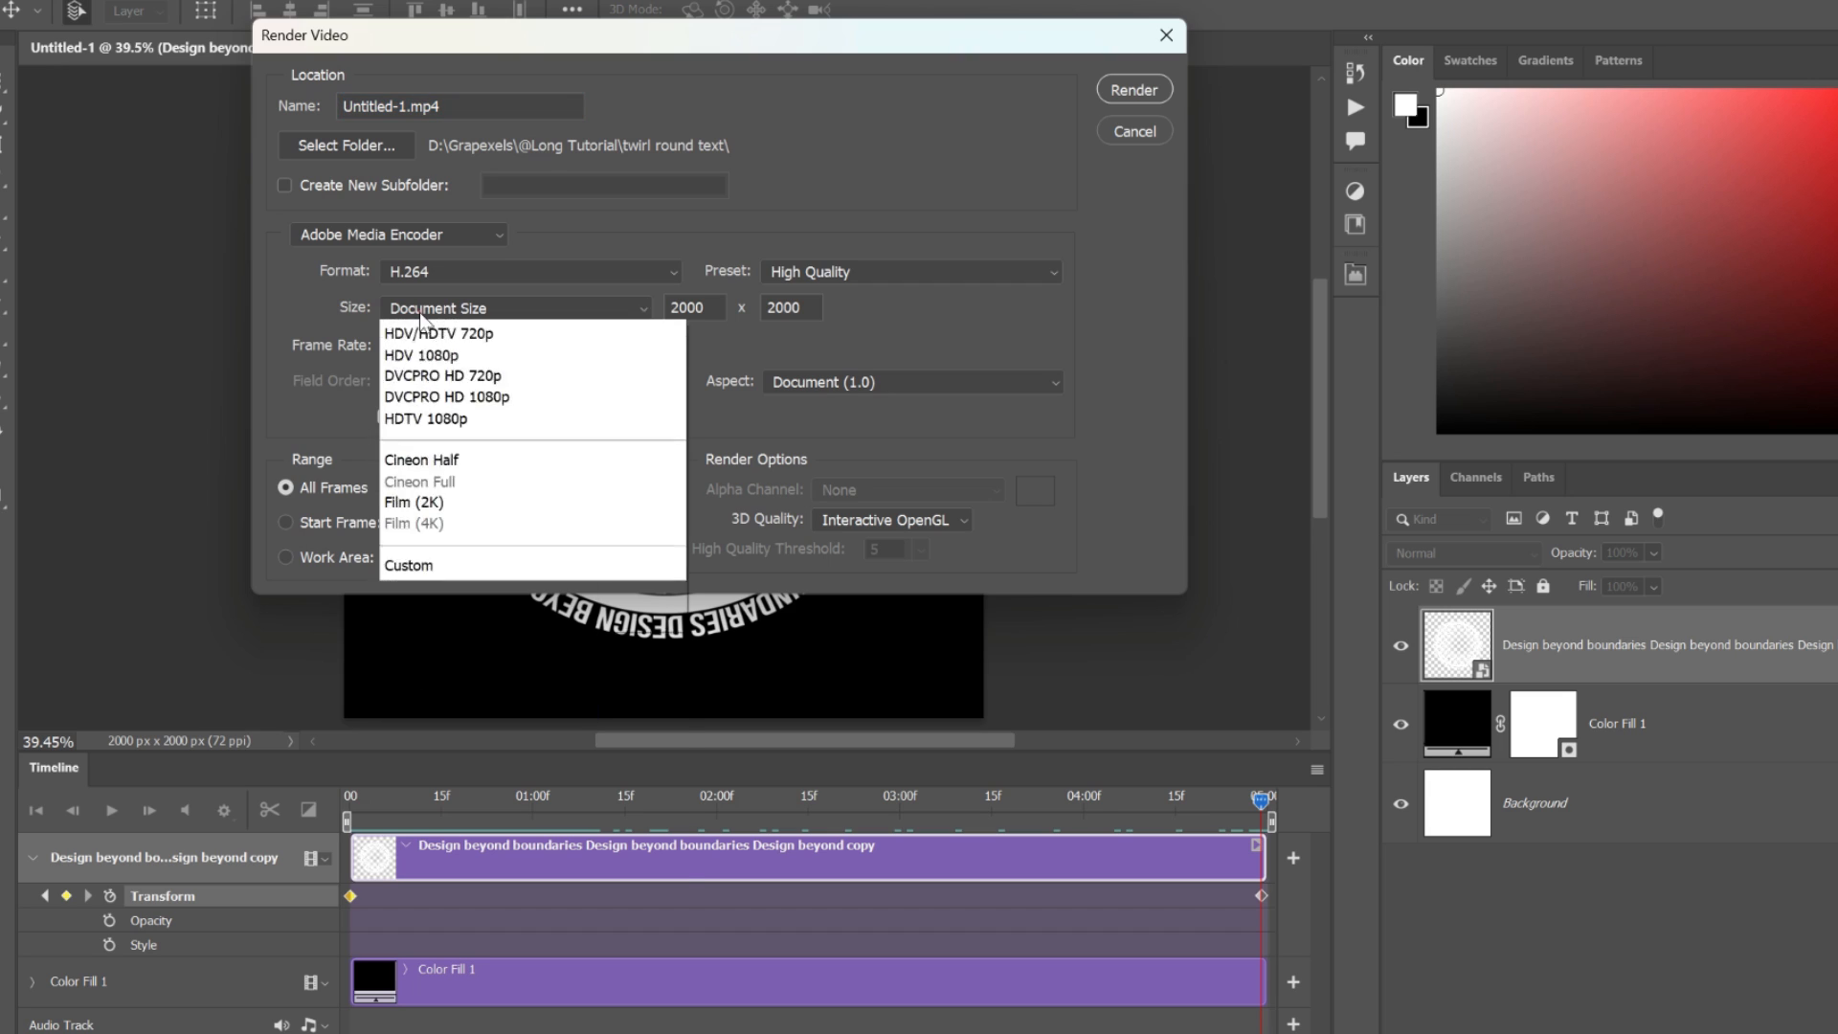
left_click(414, 501)
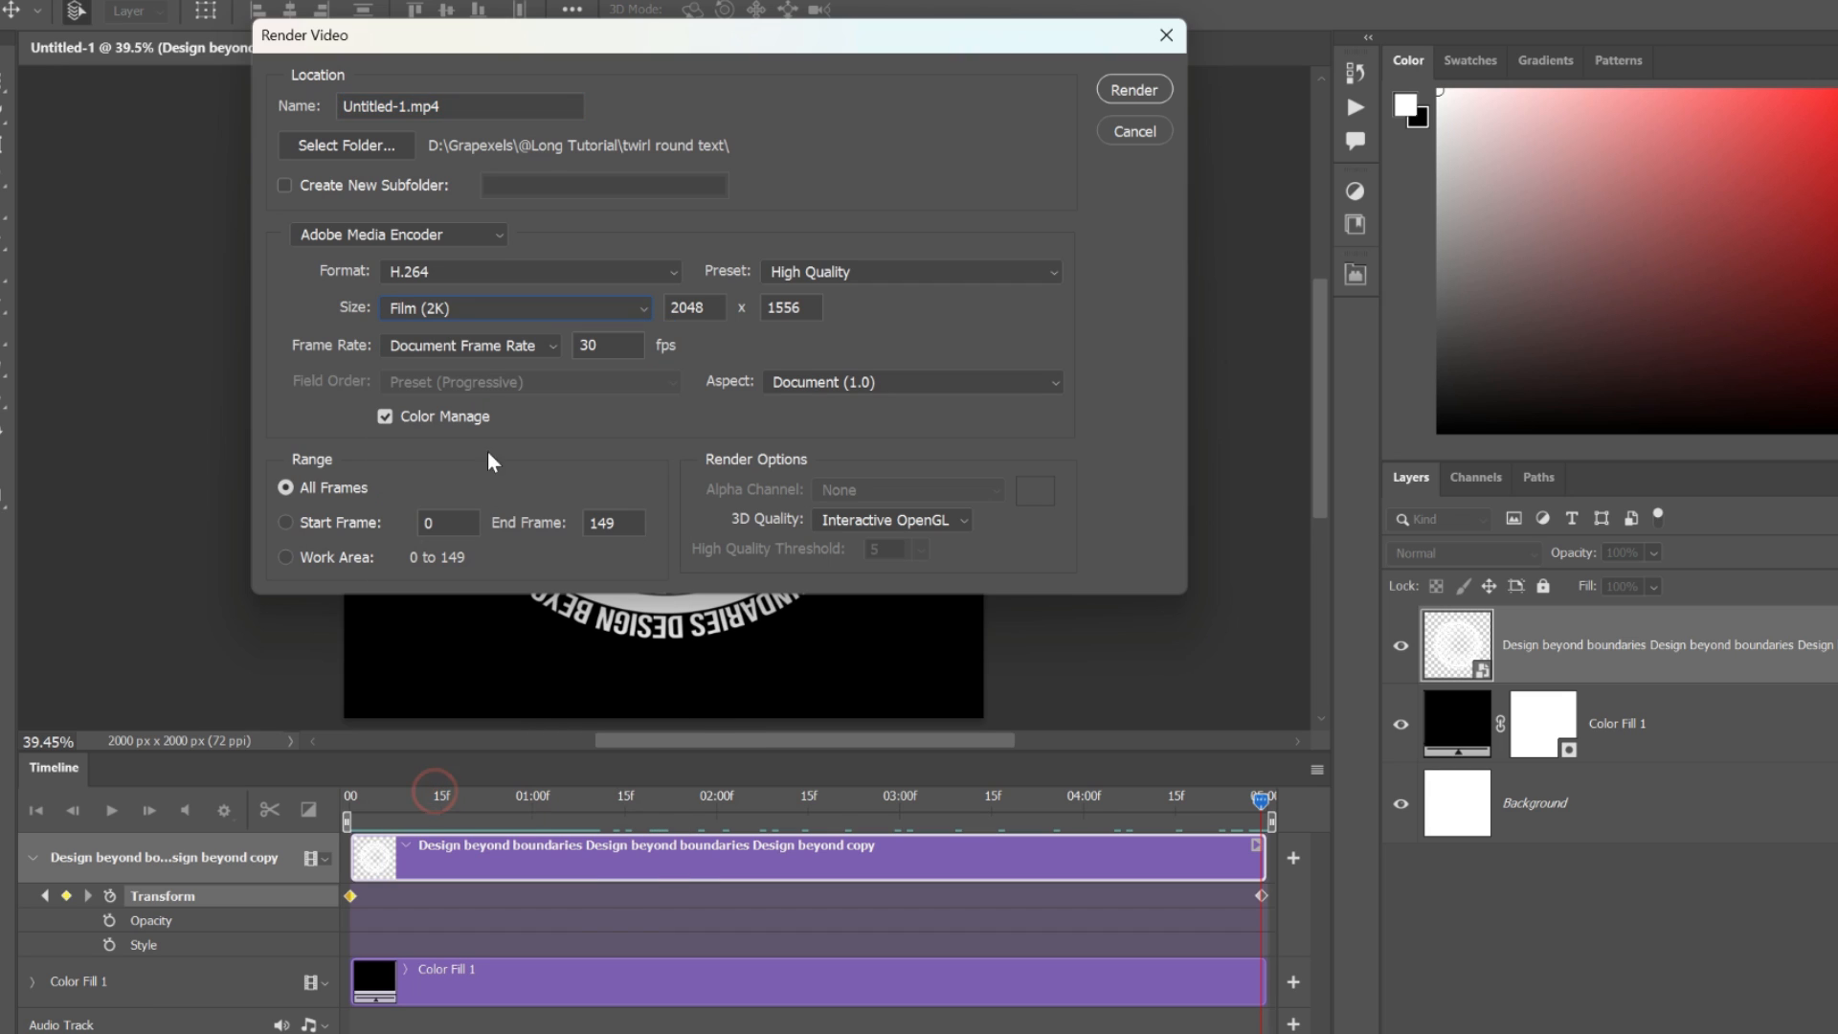
- Name the video 'circle rotate' and render it
left_click(458, 105)
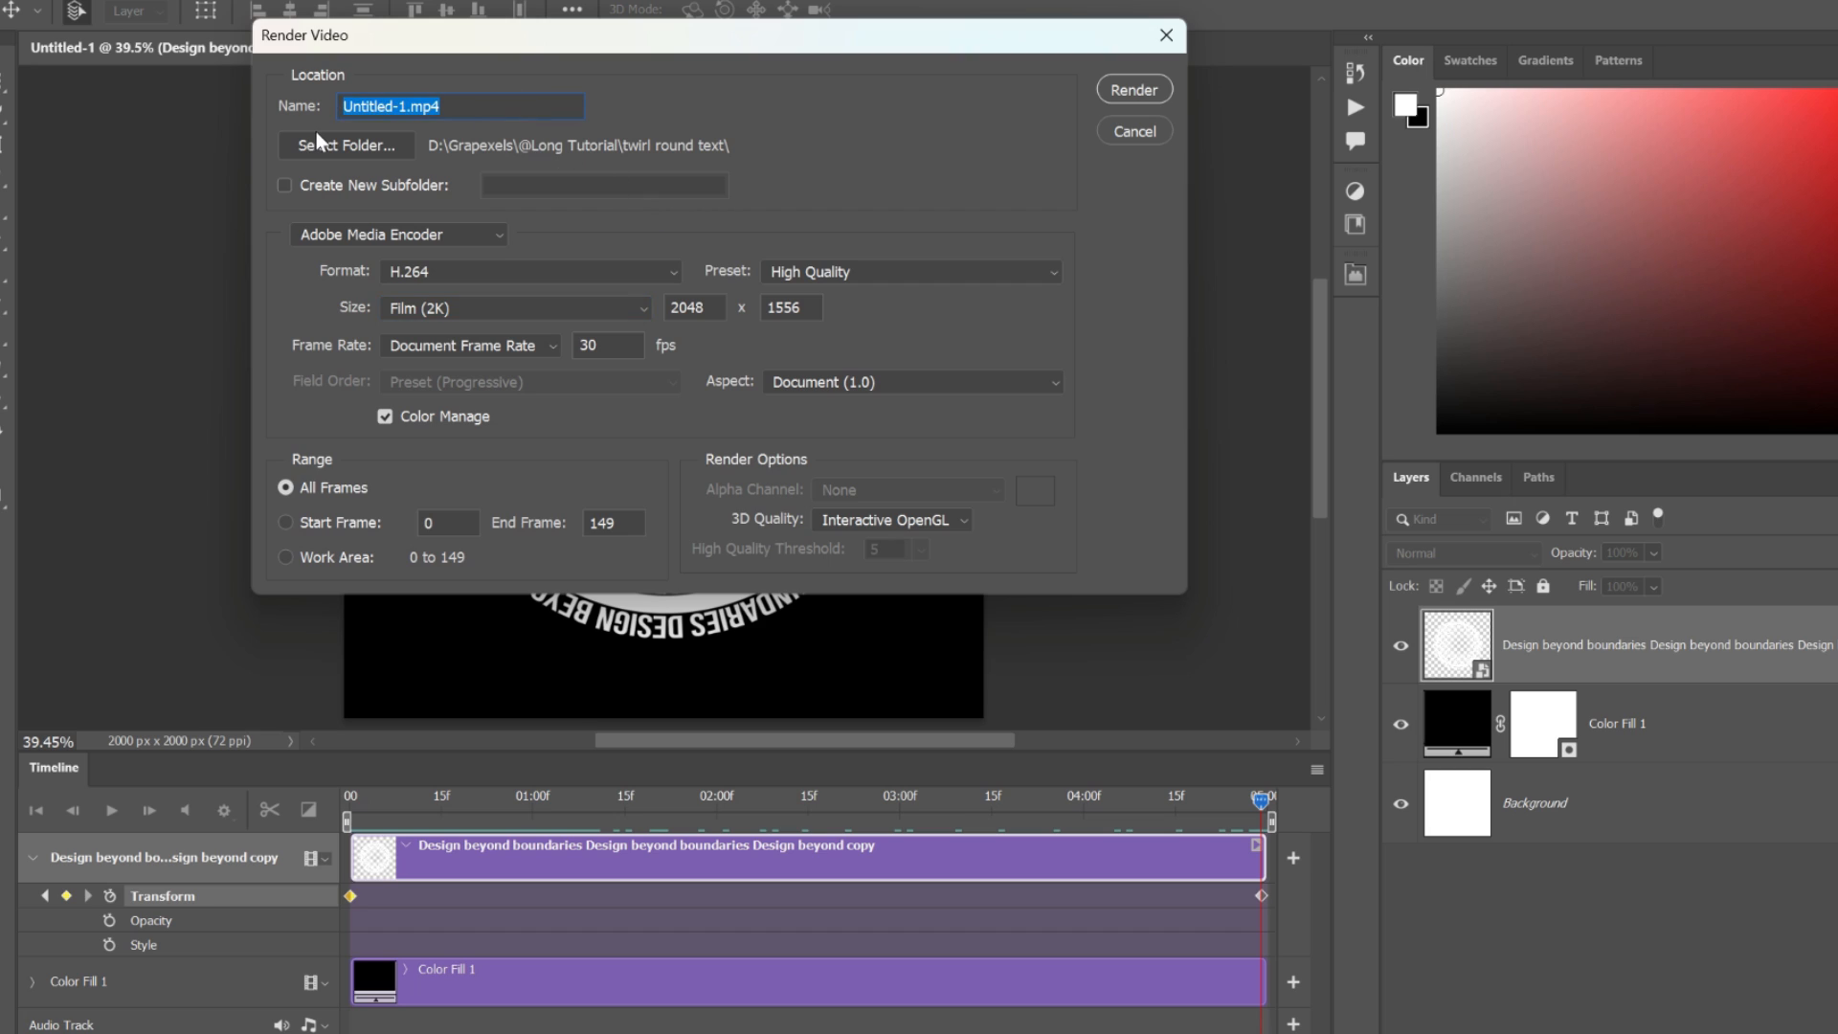
type("circle rot")
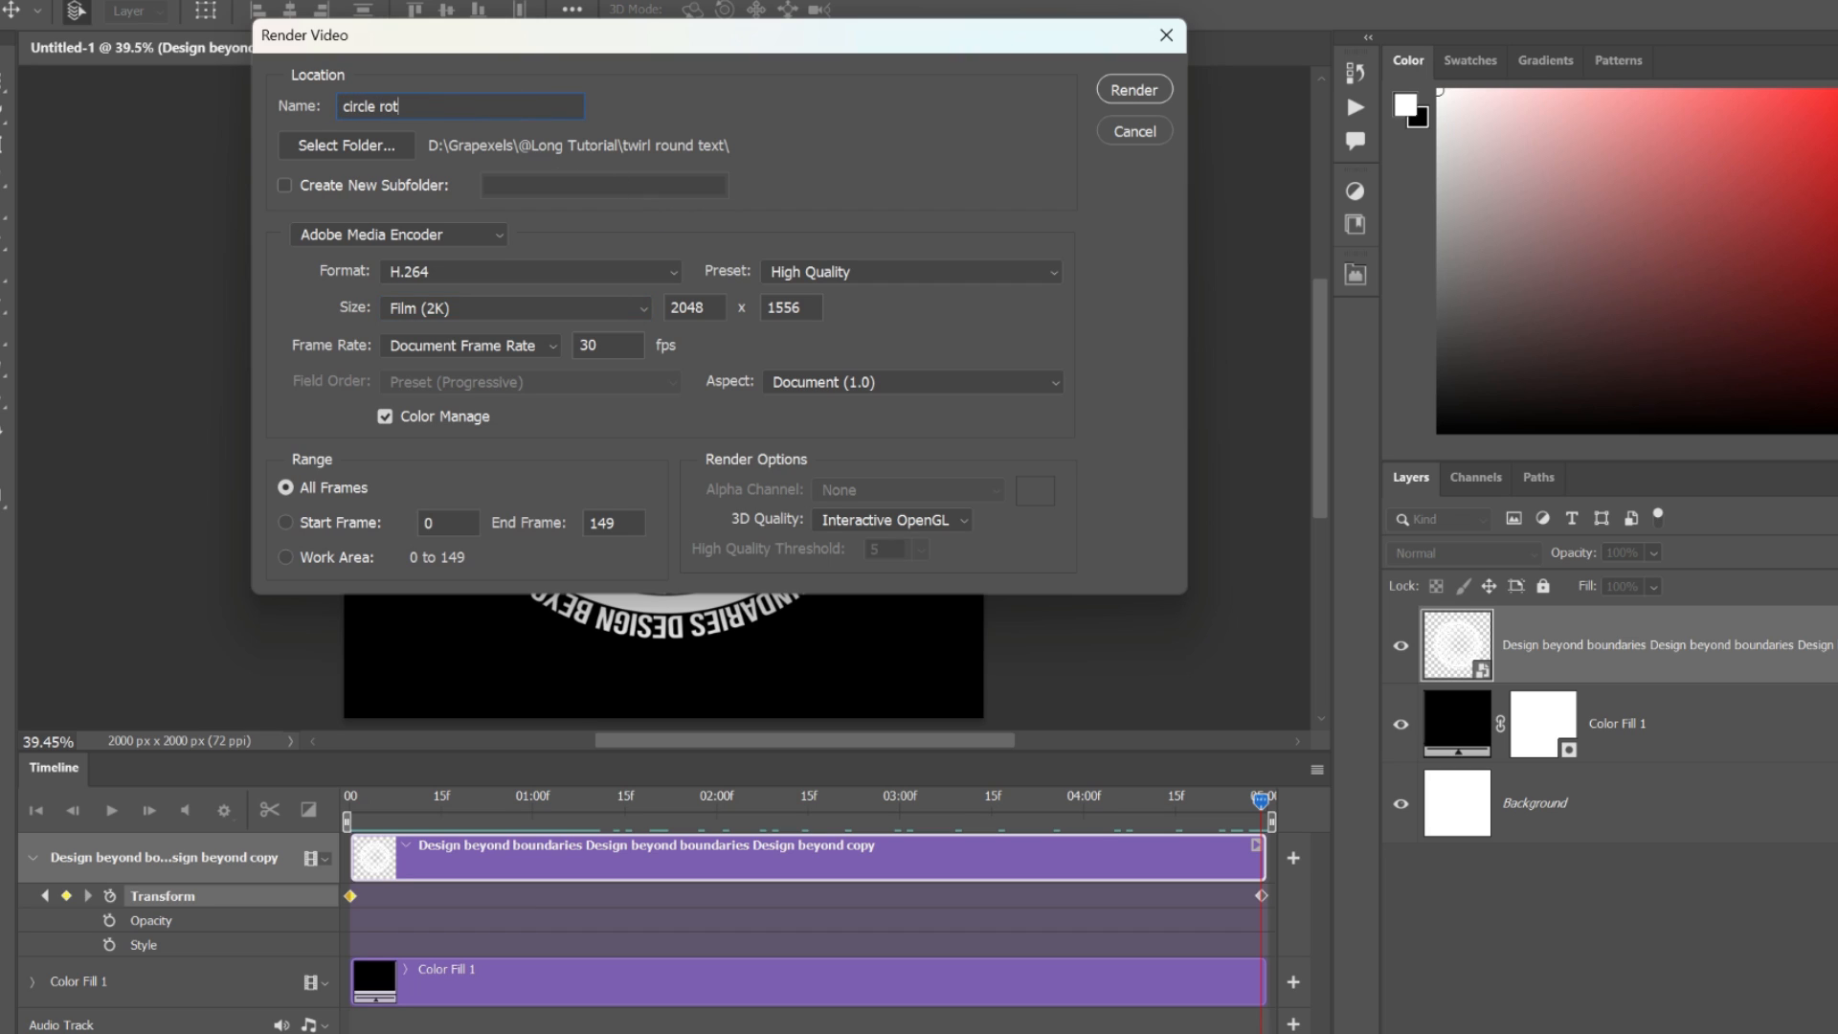
type("ate")
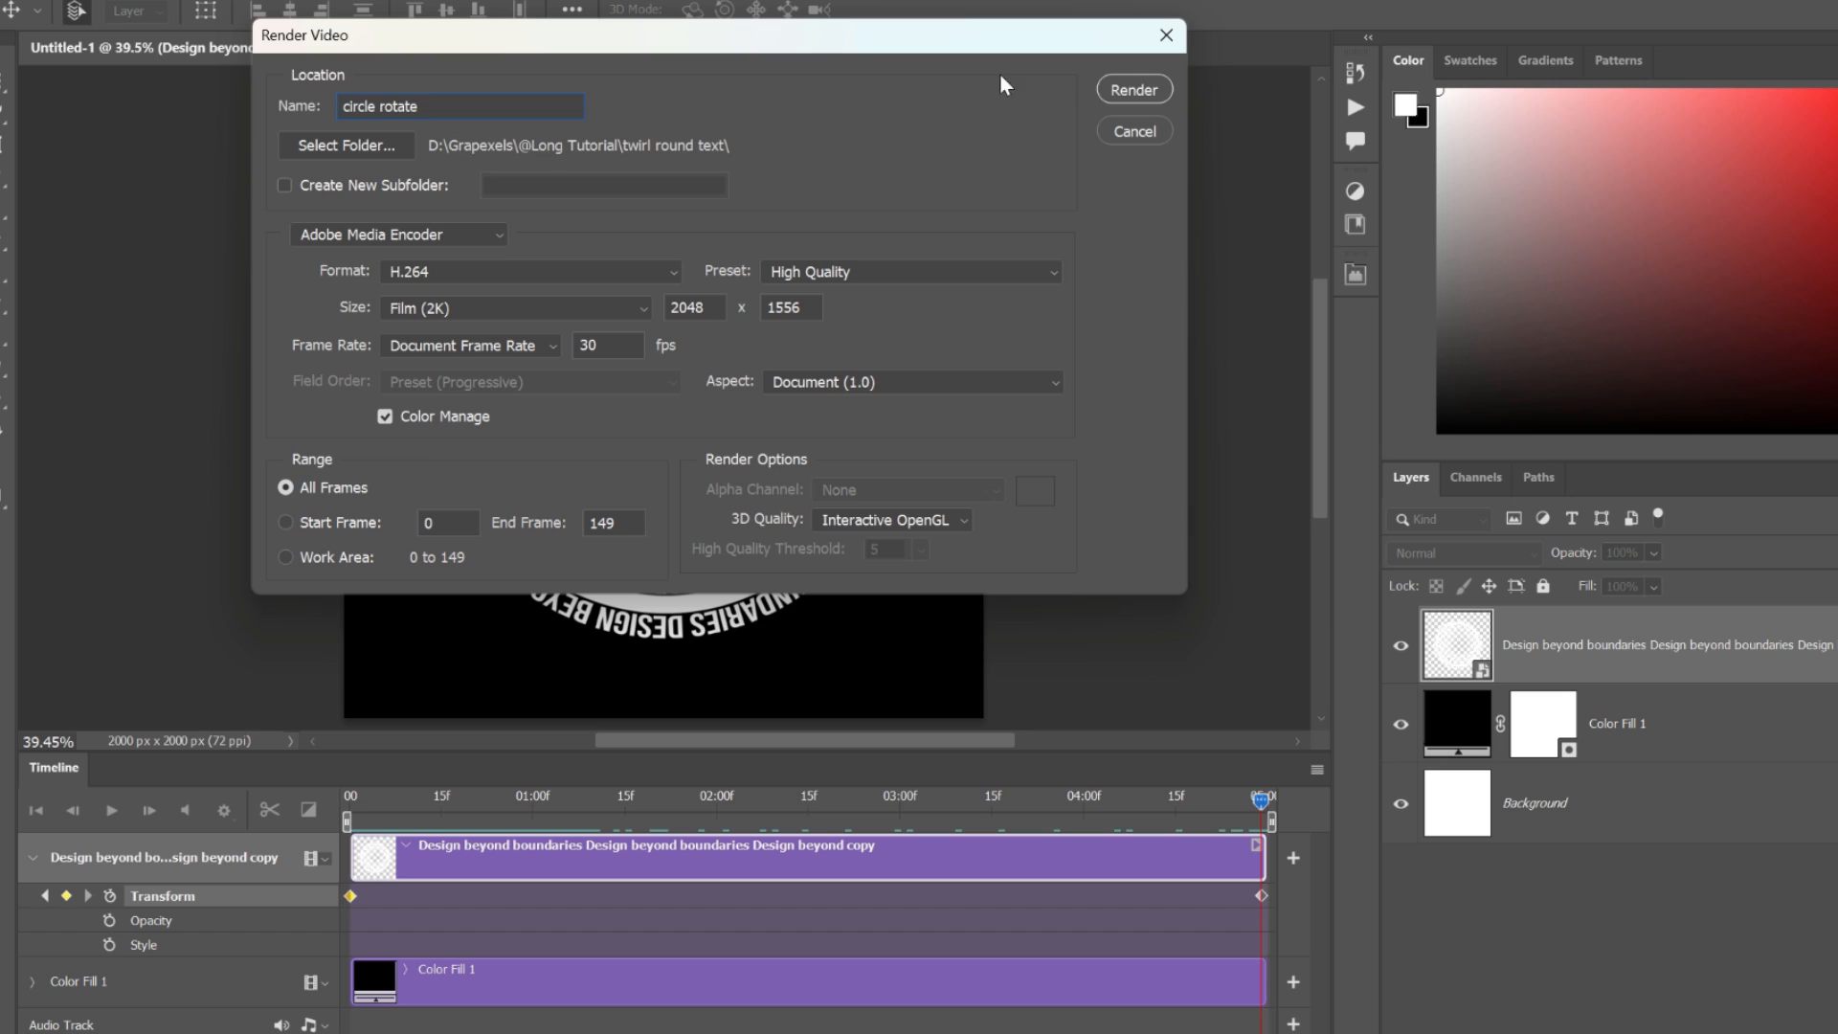
left_click(1132, 89)
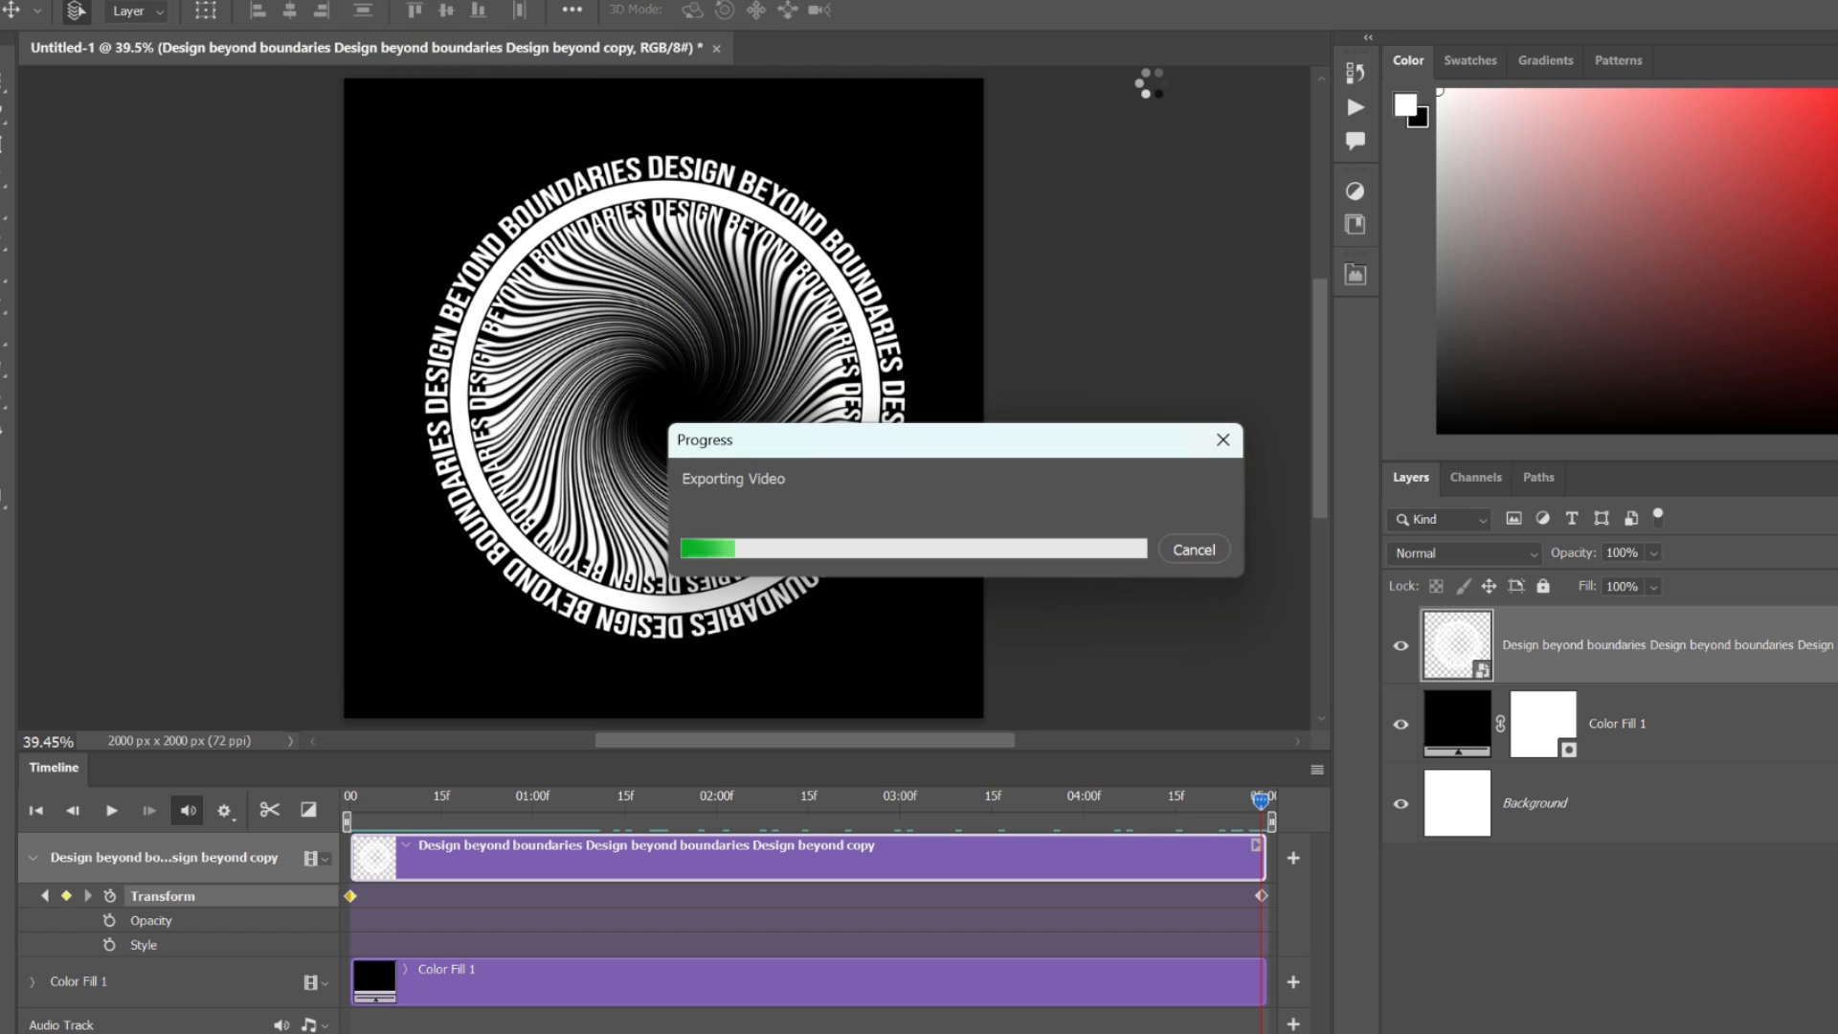